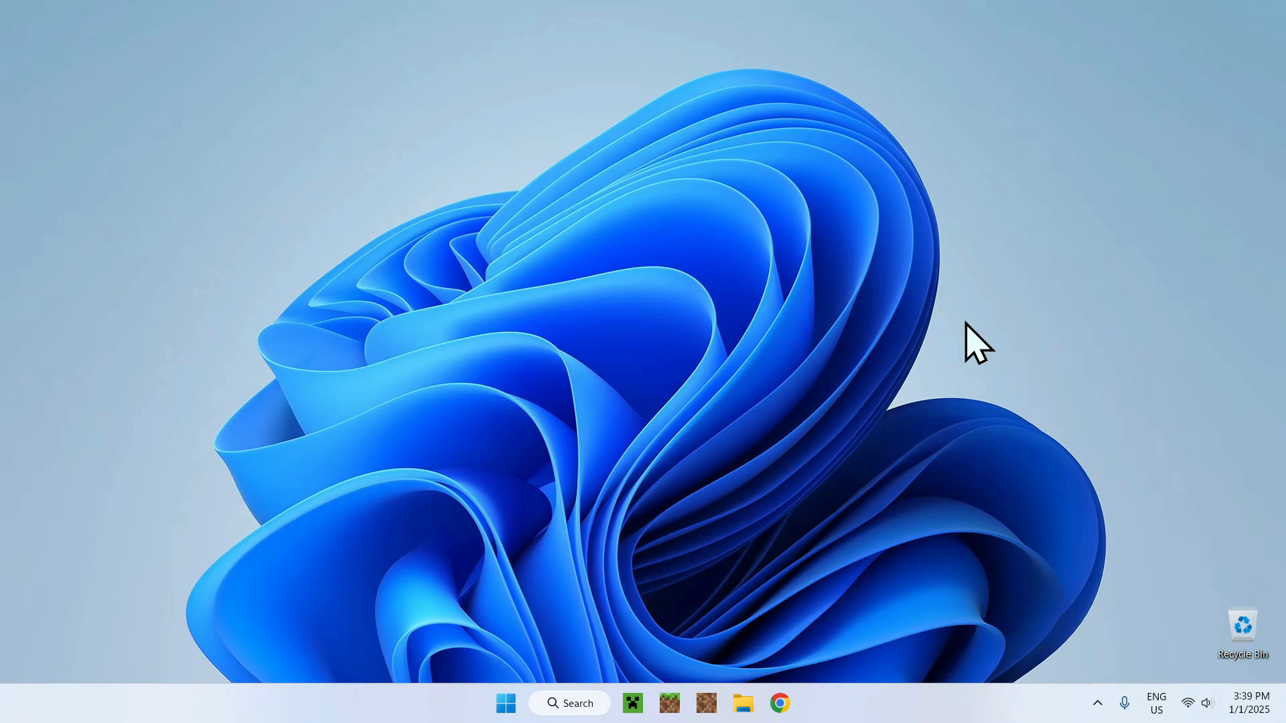
{"action": "mouse_move", "coordinate": [694, 611]}
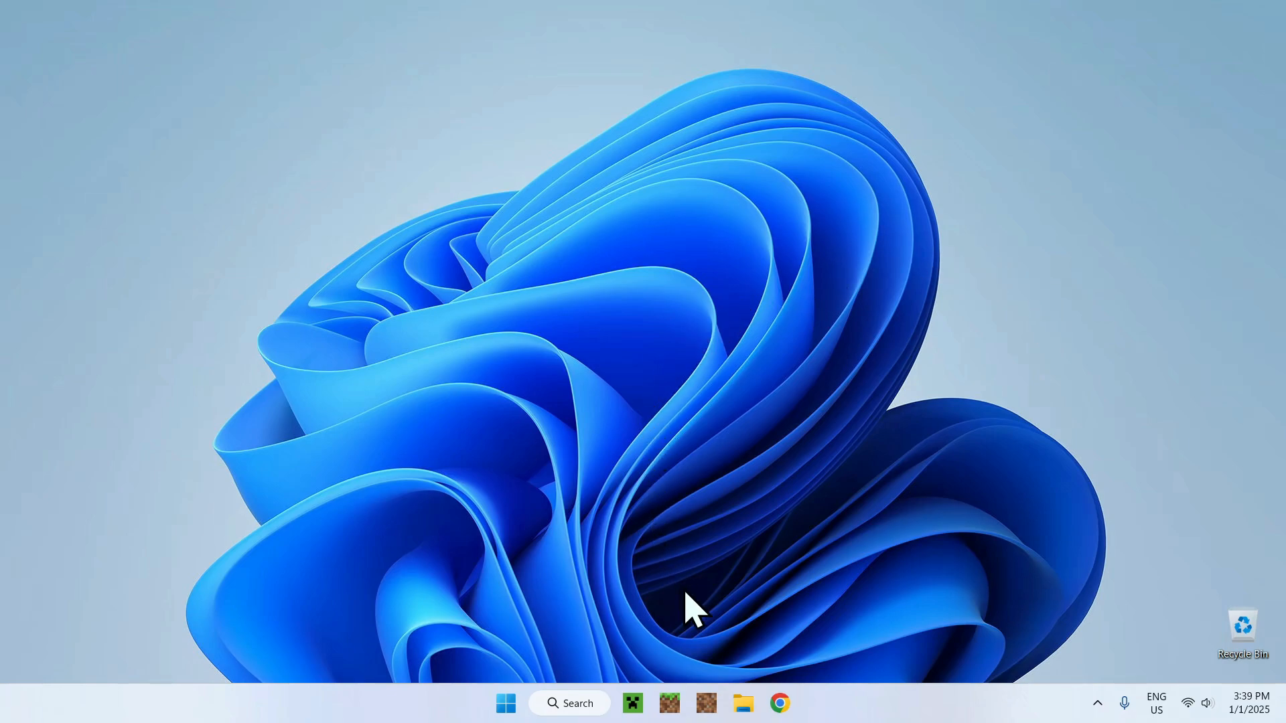
Step: Search Google for 'iris minecraft' and download the universal Iris Installer 3.2.1 jar from irisshaders.dev
{"action": "left_click", "coordinate": [778, 702]}
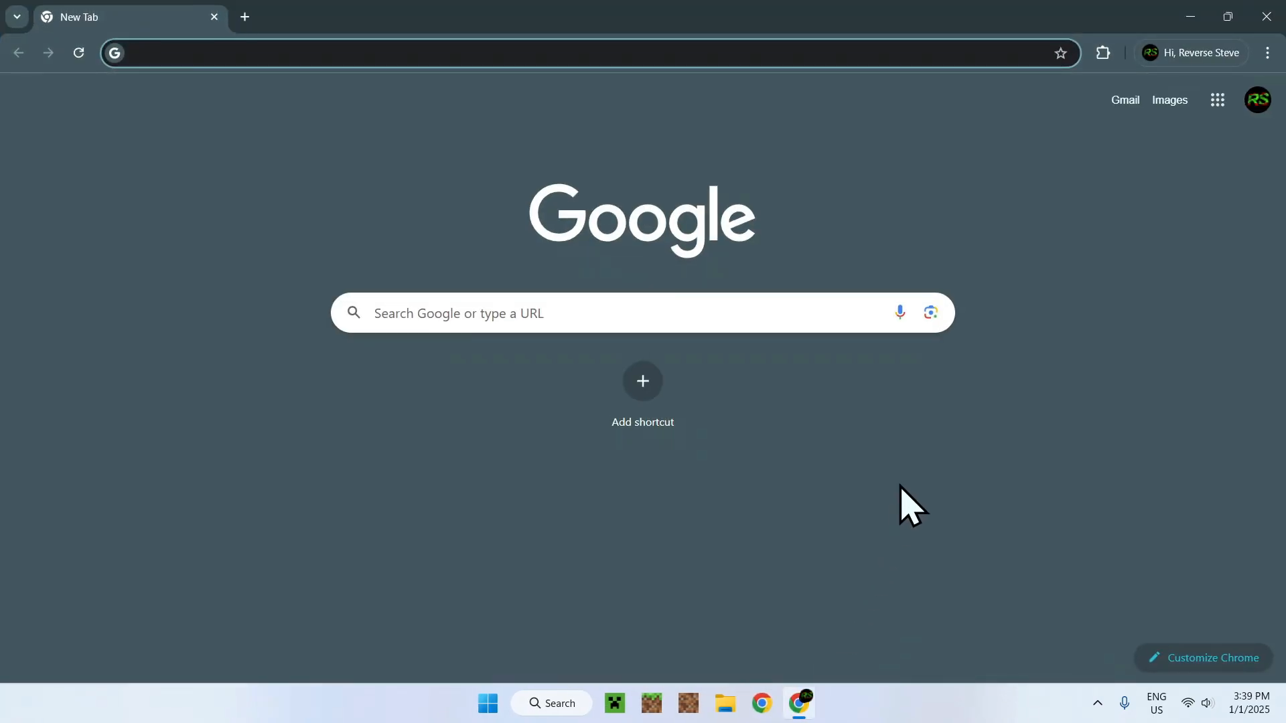
{"action": "left_click", "coordinate": [574, 53]}
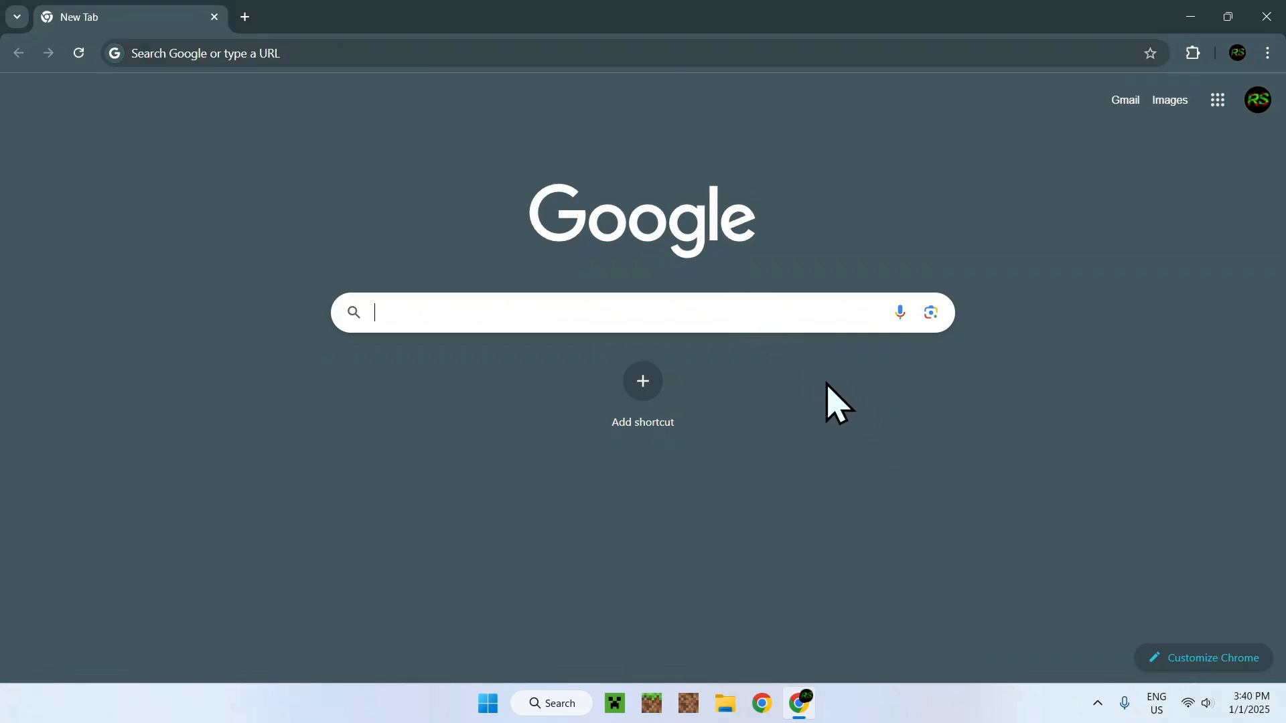
{"action": "type", "text": "iris mi"}
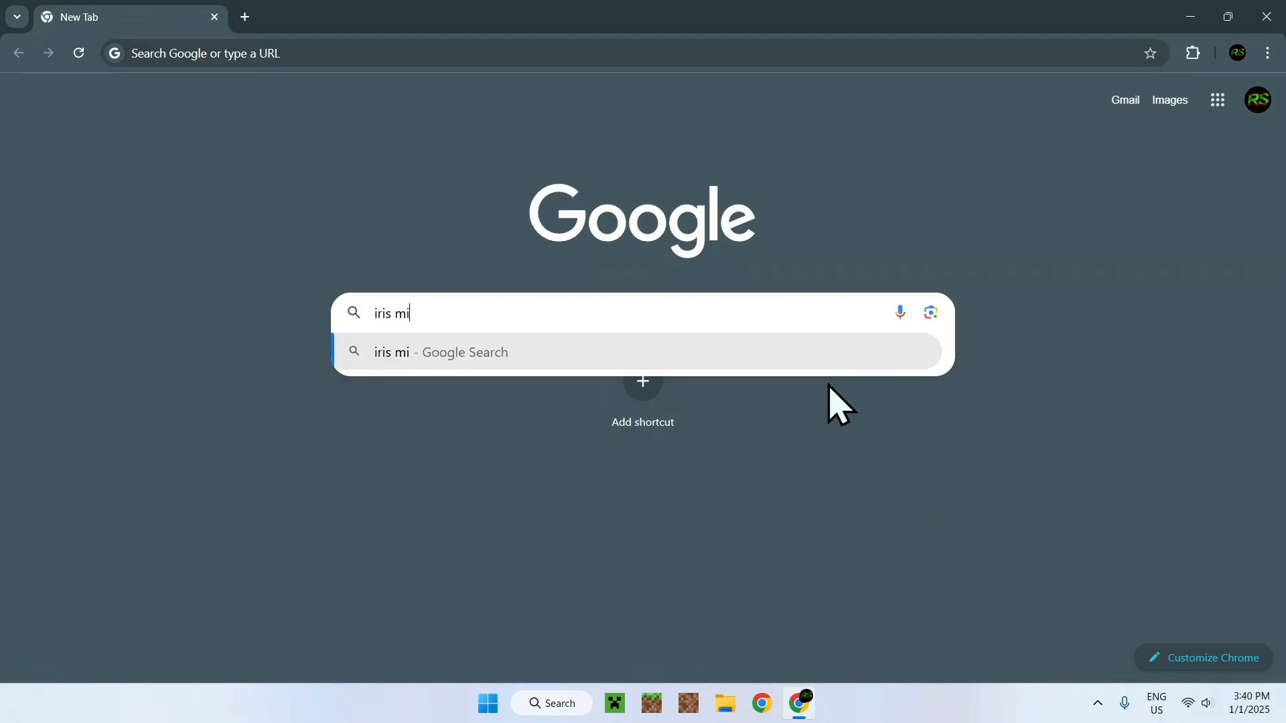
{"action": "key", "text": "Return"}
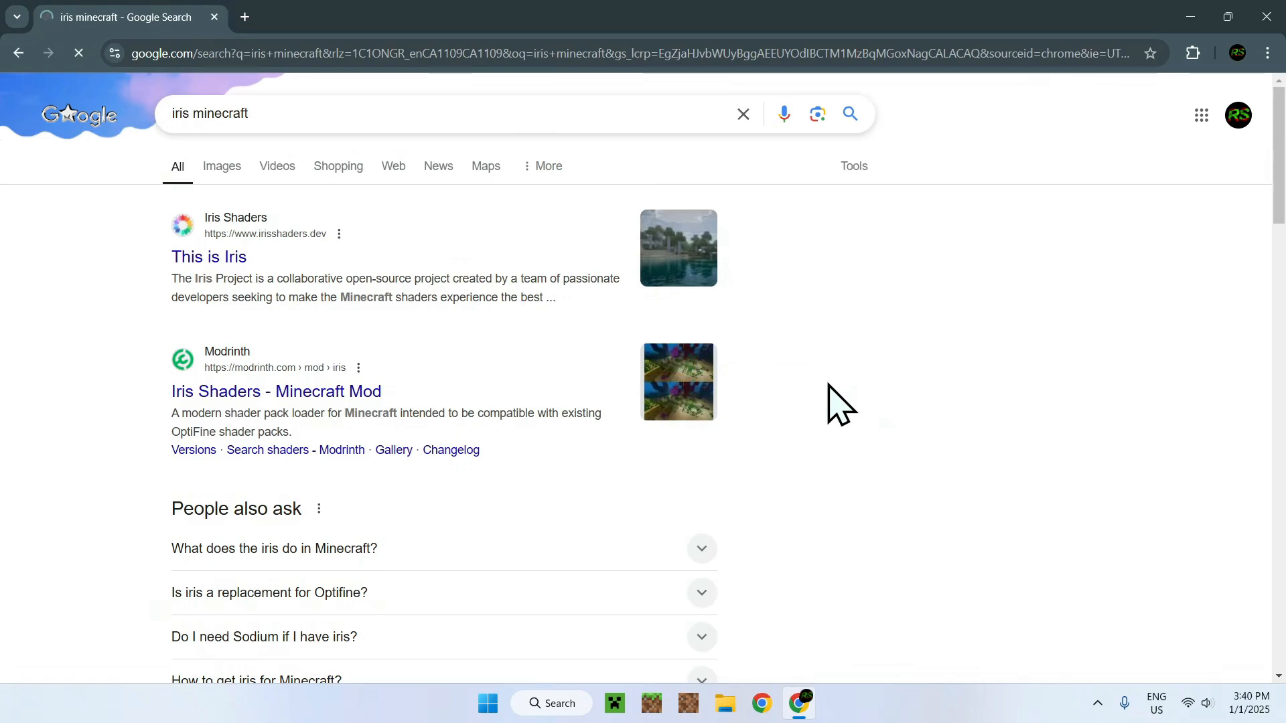
{"action": "left_click", "coordinate": [208, 257]}
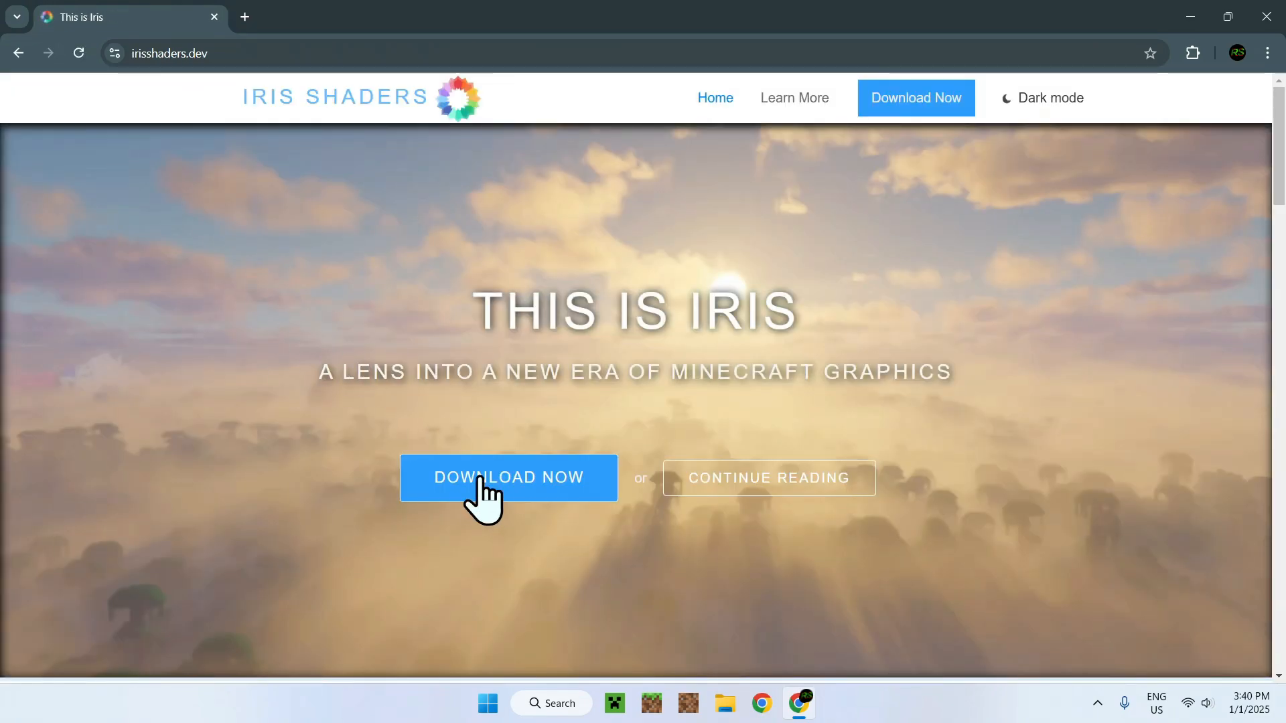
{"action": "left_click", "coordinate": [508, 477]}
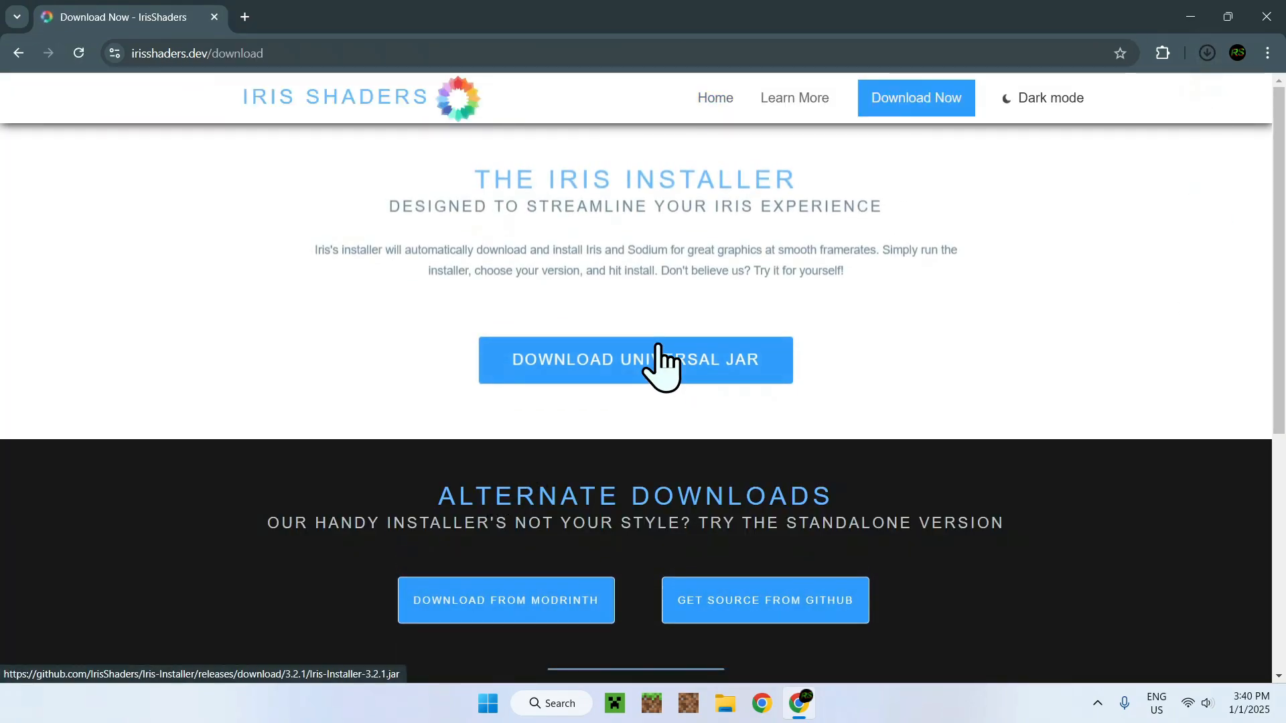
{"action": "left_click", "coordinate": [635, 360]}
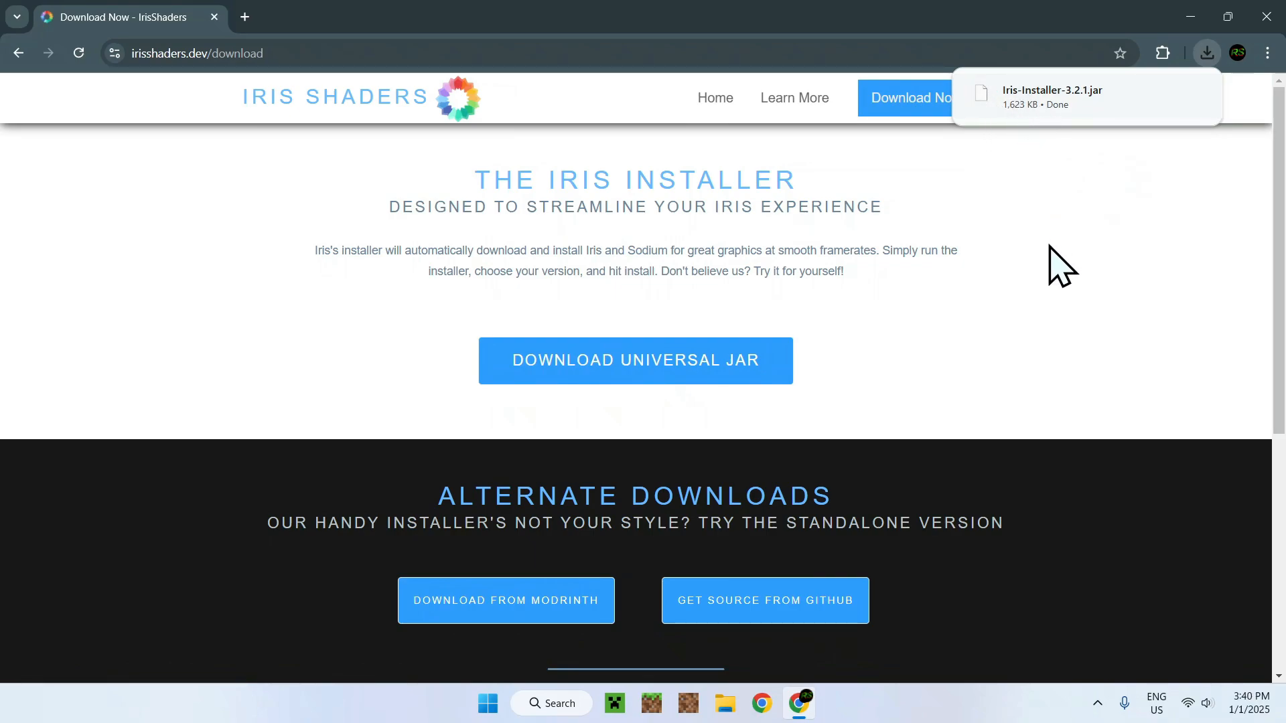
{"action": "mouse_move", "coordinate": [867, 533]}
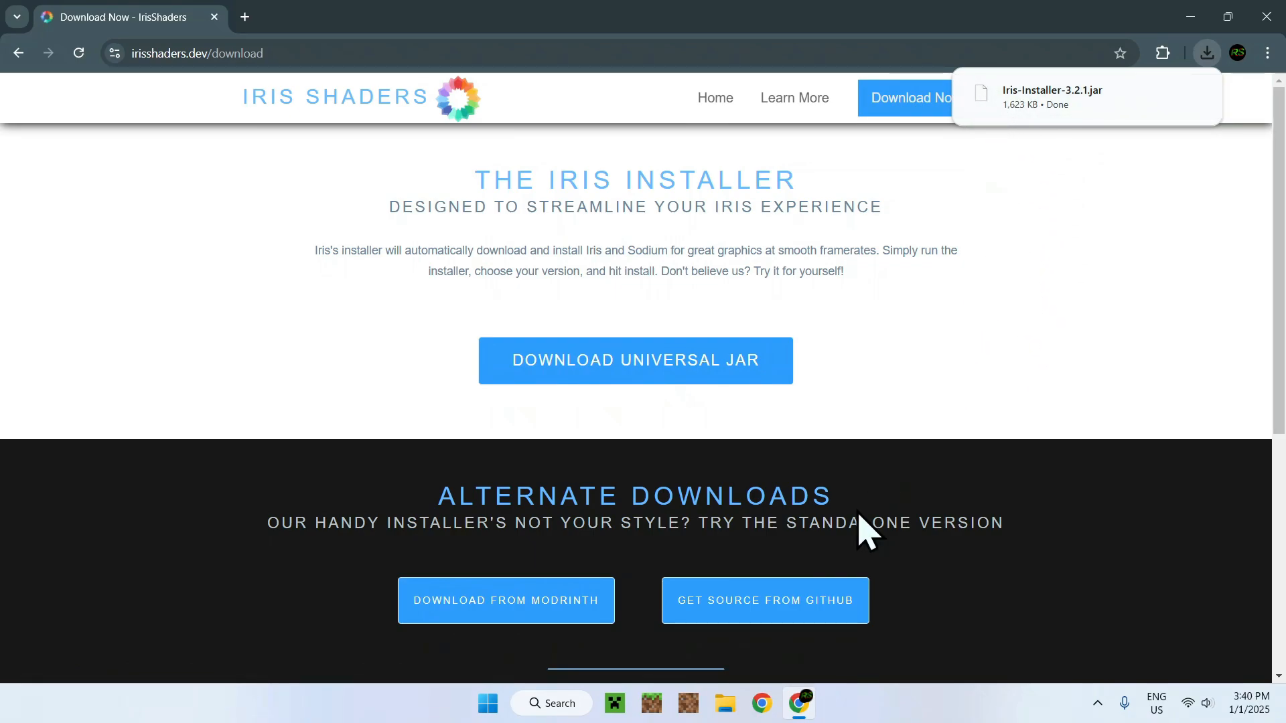
Step: Try opening Iris-Installer-3.2.1.jar from Downloads, find no Java app offered, and return to Chrome
{"action": "left_click", "coordinate": [724, 703]}
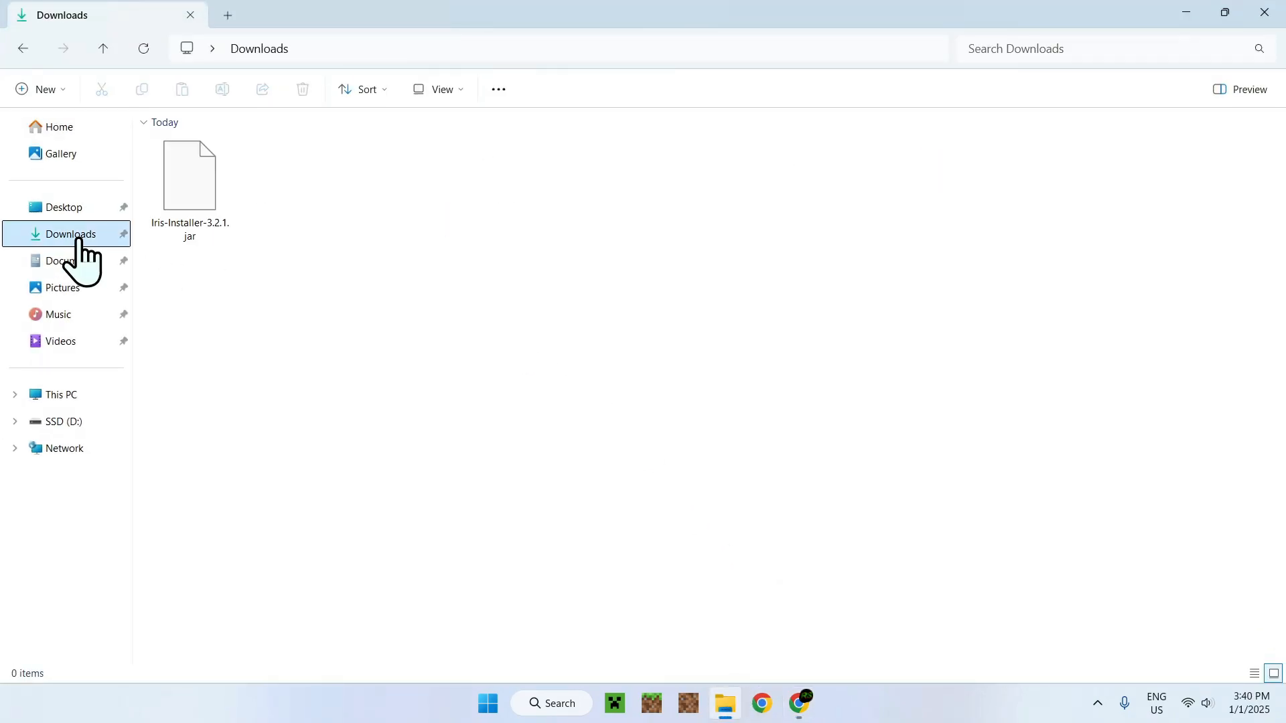
{"action": "double_click", "coordinate": [188, 175]}
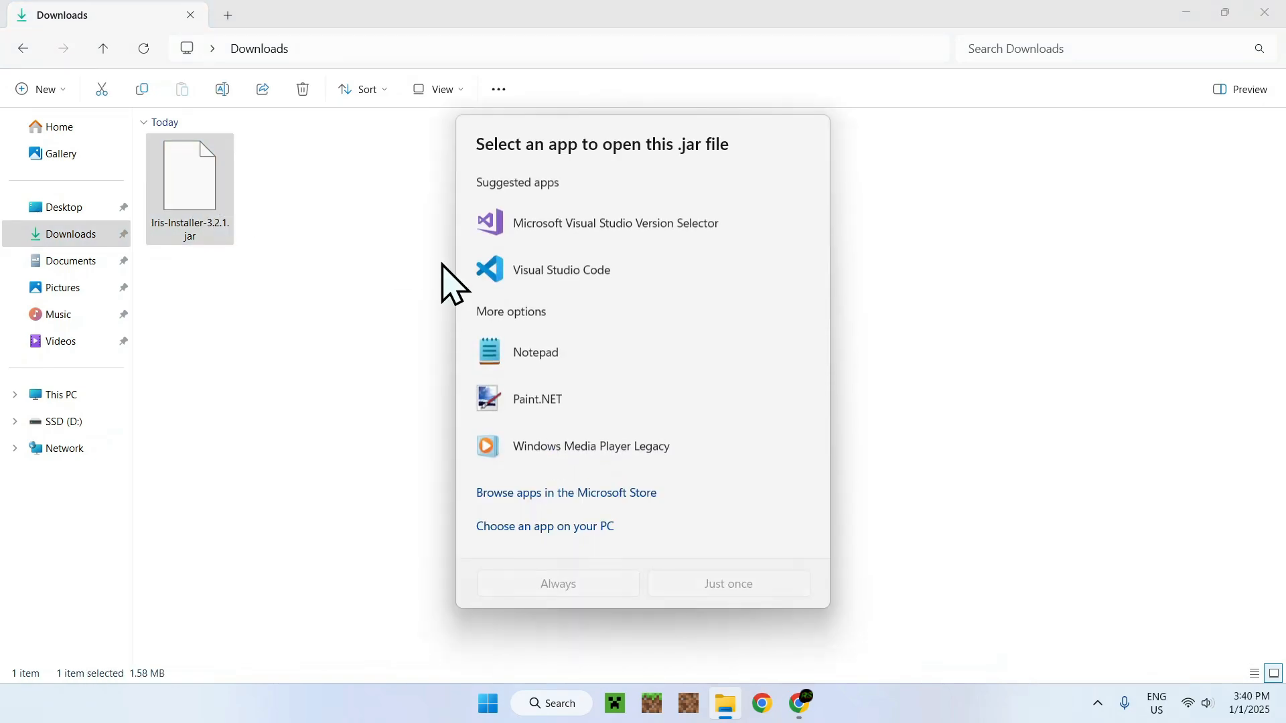
{"action": "mouse_move", "coordinate": [611, 168]}
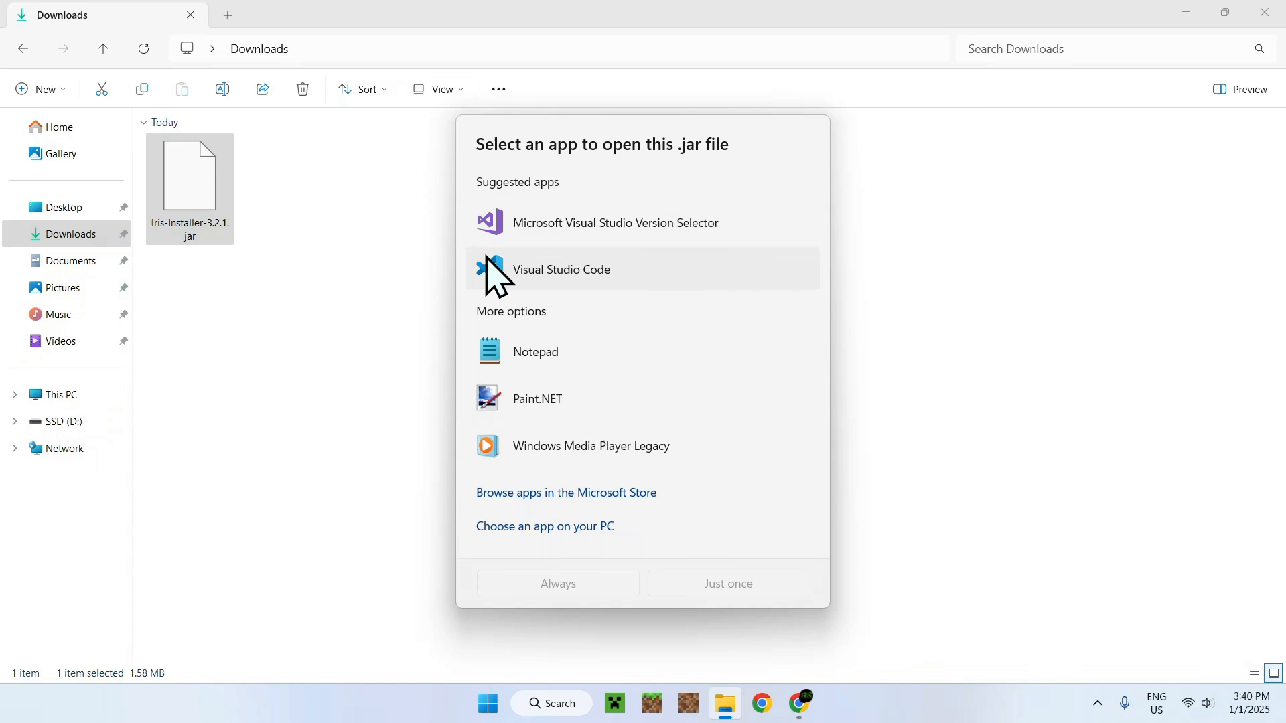
{"action": "mouse_move", "coordinate": [375, 234]}
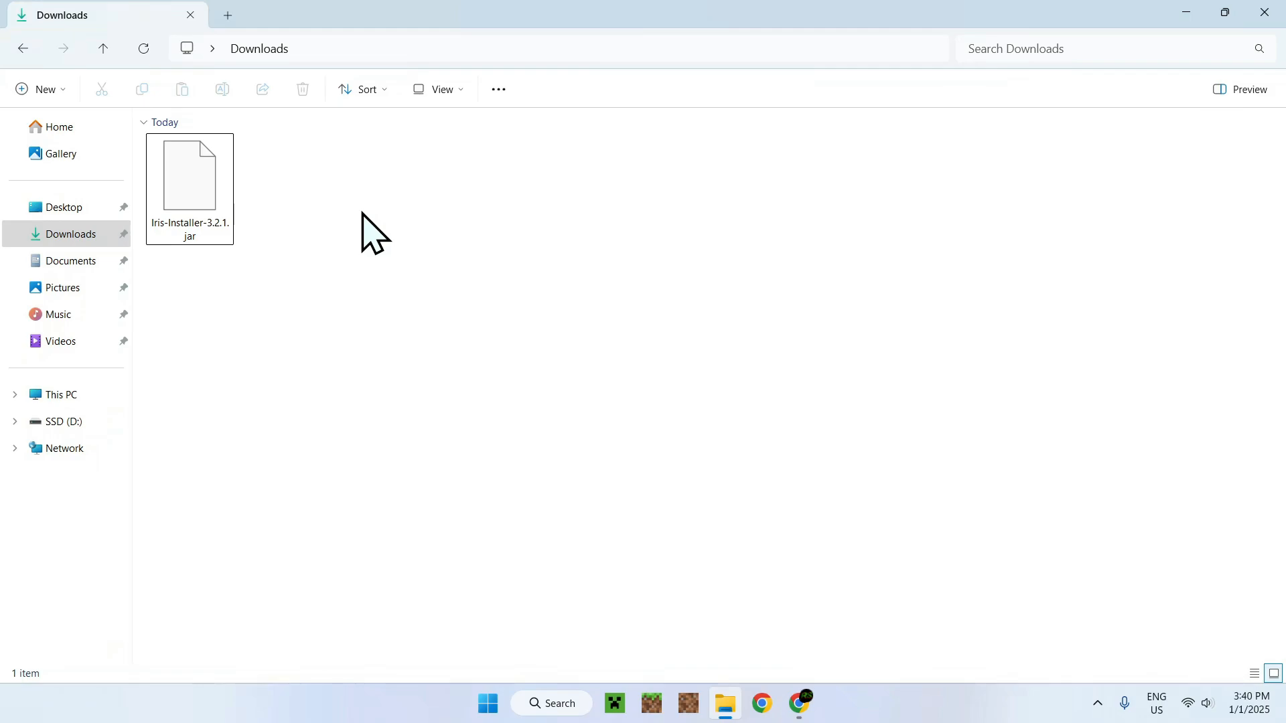
{"action": "left_click", "coordinate": [797, 703]}
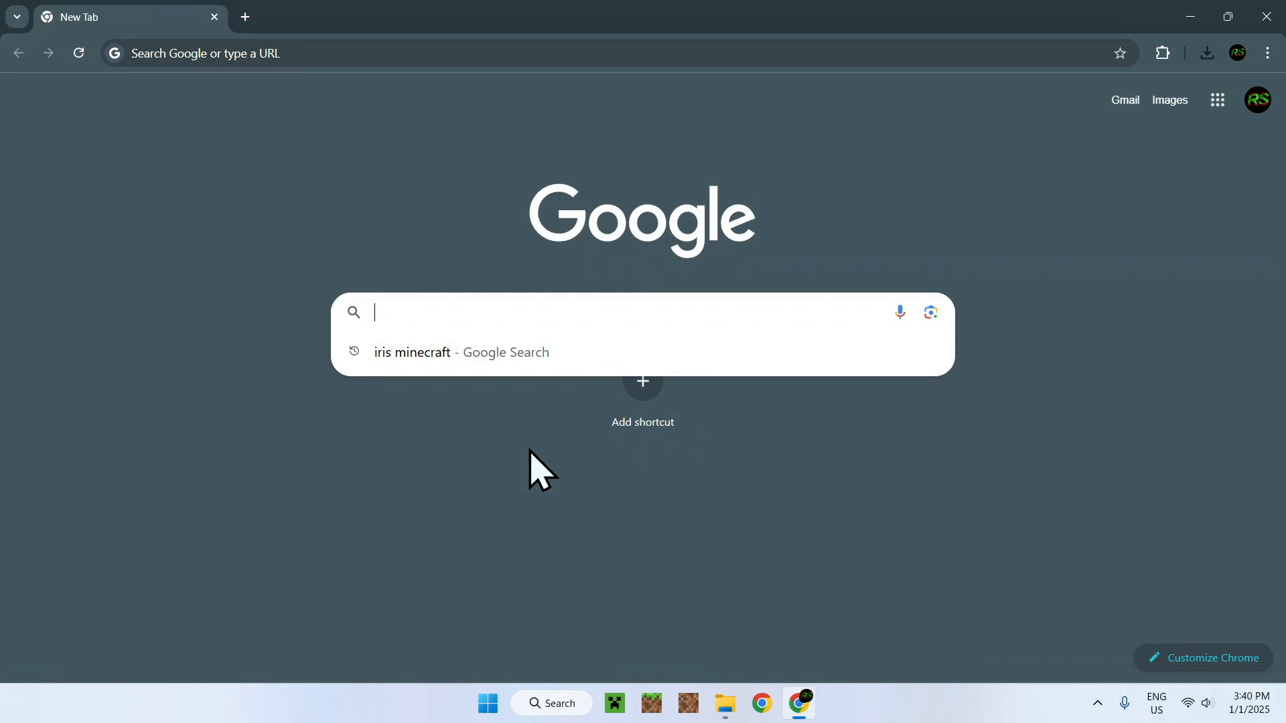
Step: Search 'Java For Windows', then in a new tab search 'JDK 23' and open Oracle Java Downloads
{"action": "type", "text": "Java For Windows"}
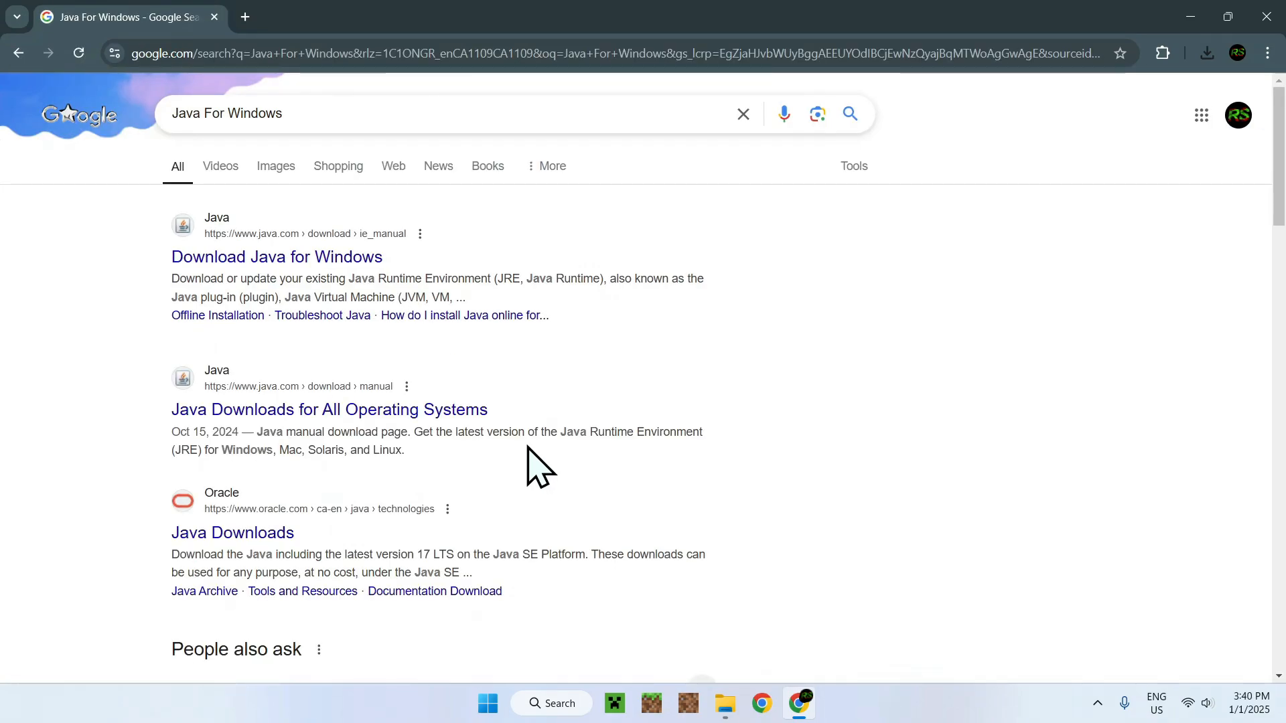
{"action": "left_click", "coordinate": [244, 16]}
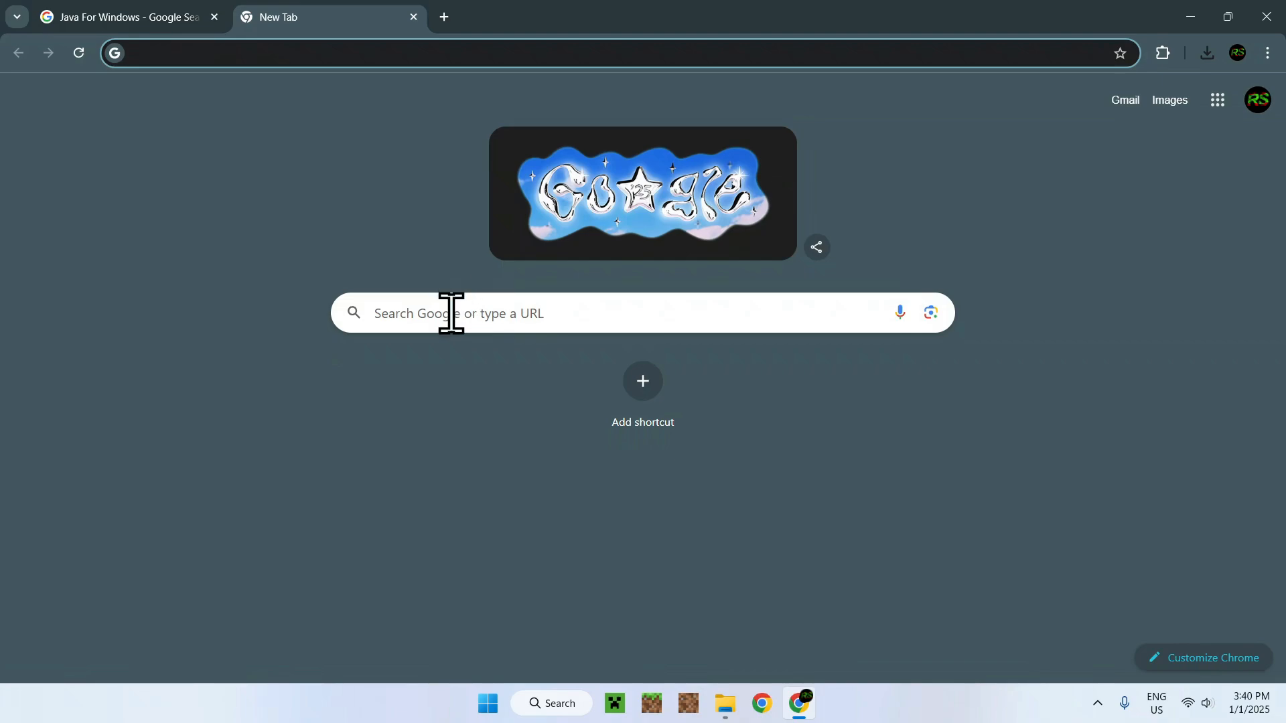
{"action": "type", "text": "JDK"}
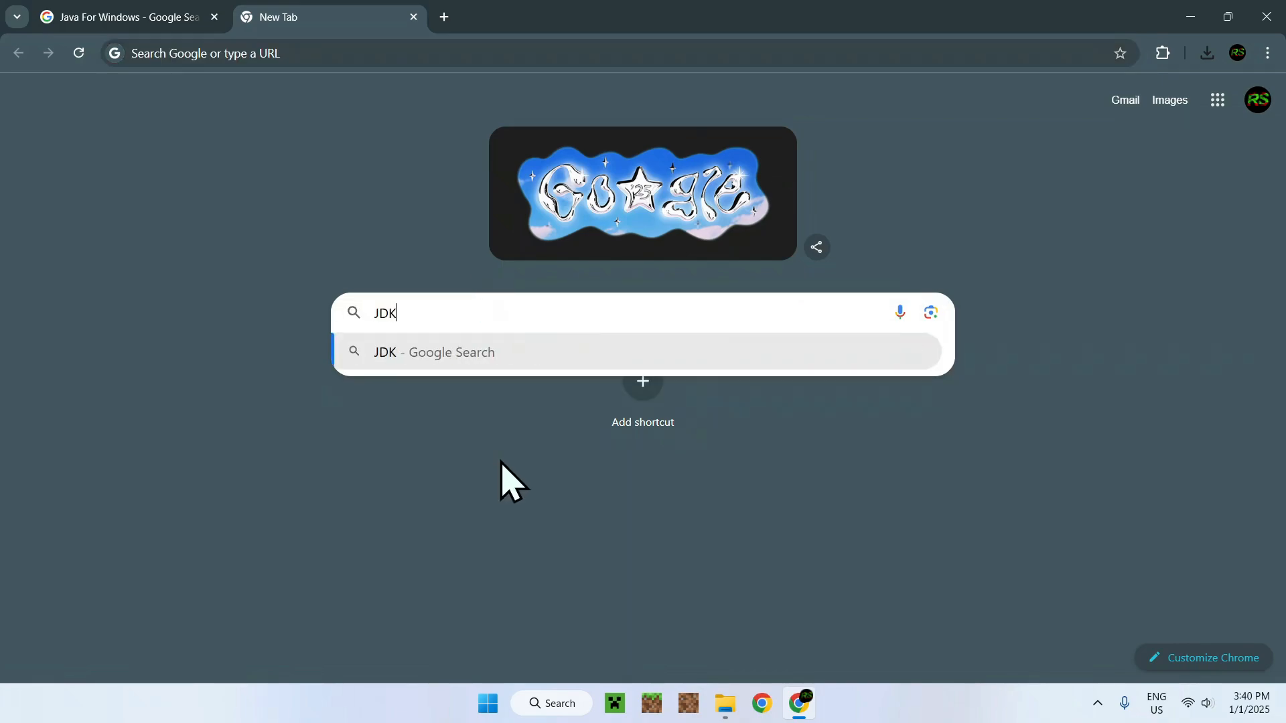
{"action": "type", "text": "23"}
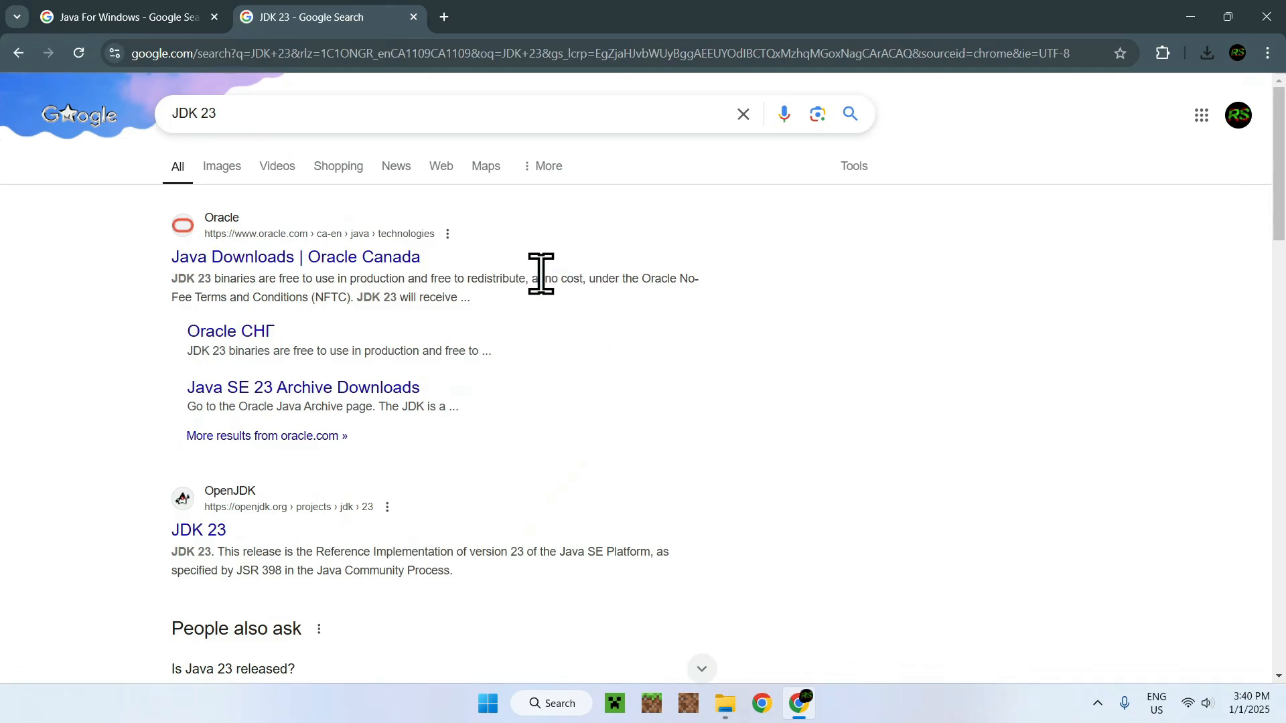
{"action": "mouse_move", "coordinate": [301, 270]}
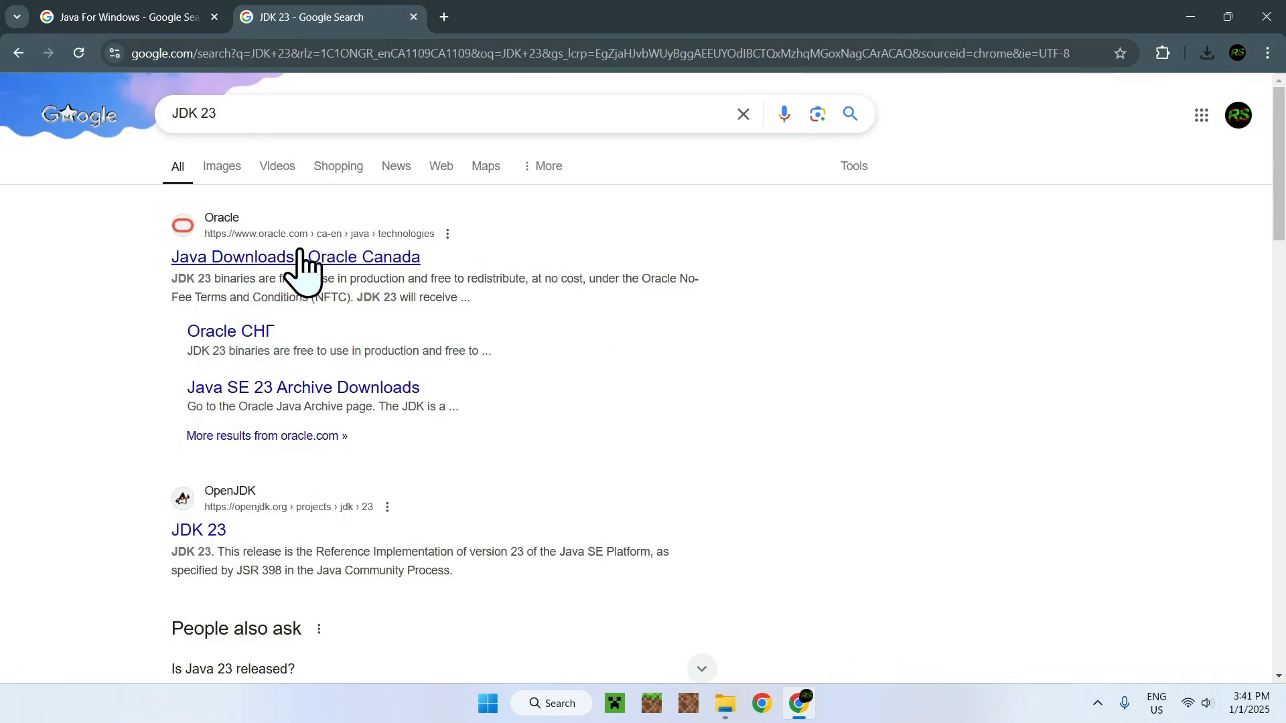
{"action": "left_click", "coordinate": [295, 256]}
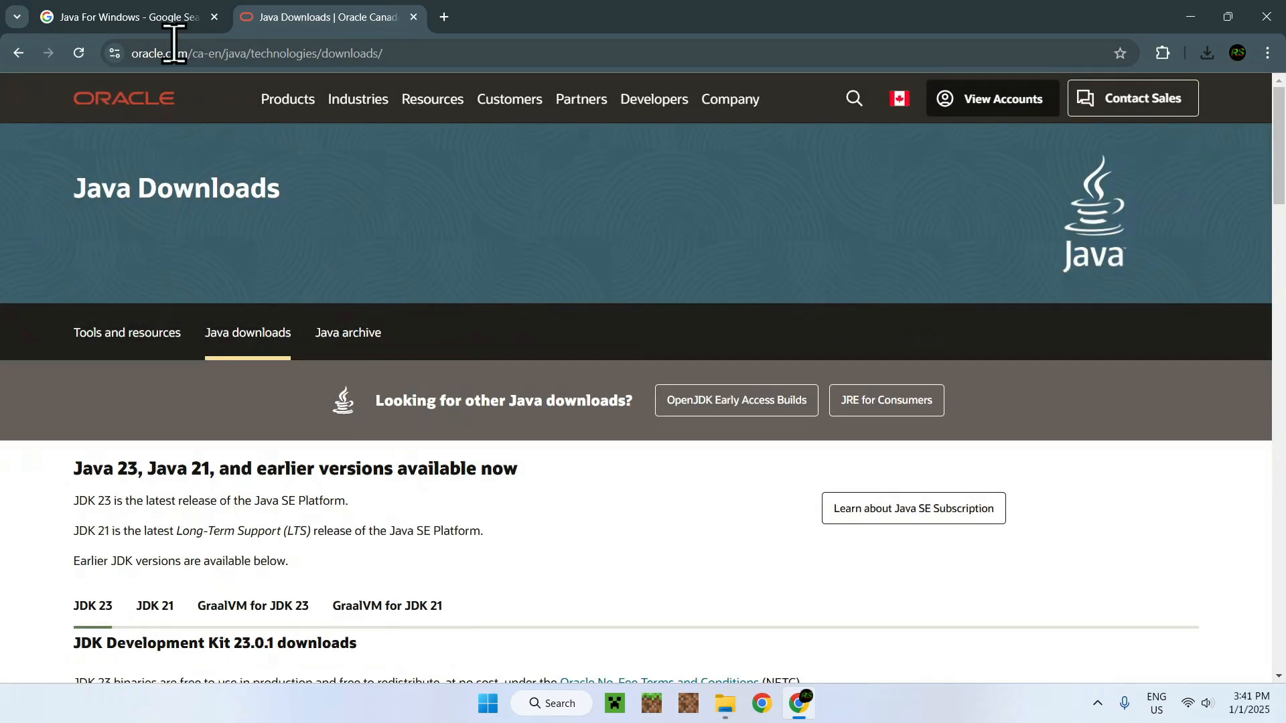
Step: Open the Download Java for Windows page from the first tab, then view Oracle's downloads page
{"action": "left_click", "coordinate": [124, 16]}
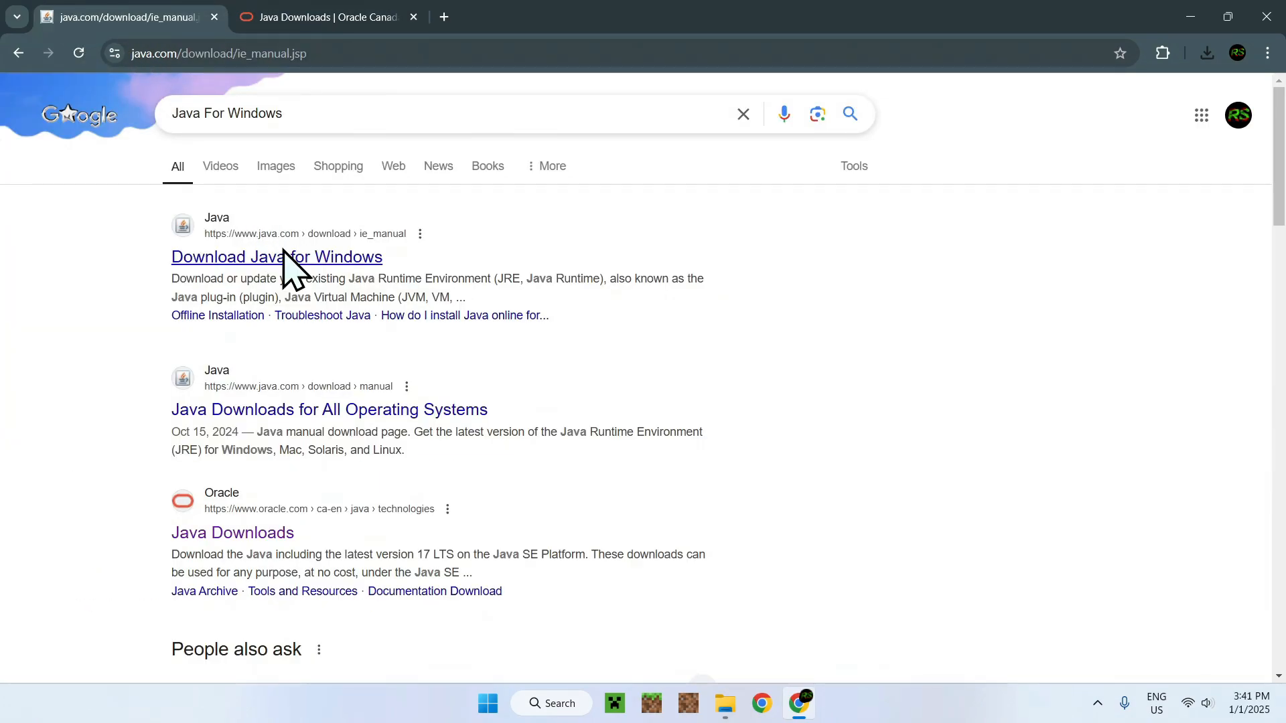
{"action": "left_click", "coordinate": [275, 256]}
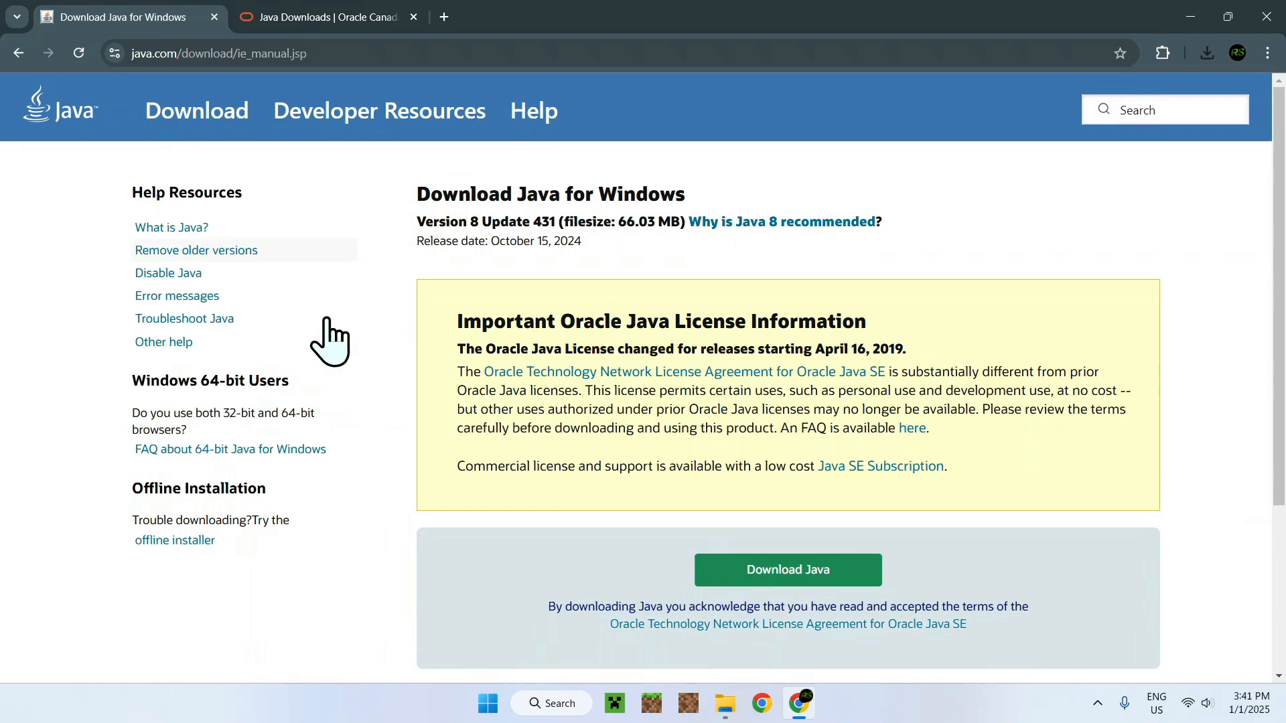
{"action": "mouse_move", "coordinate": [447, 227]}
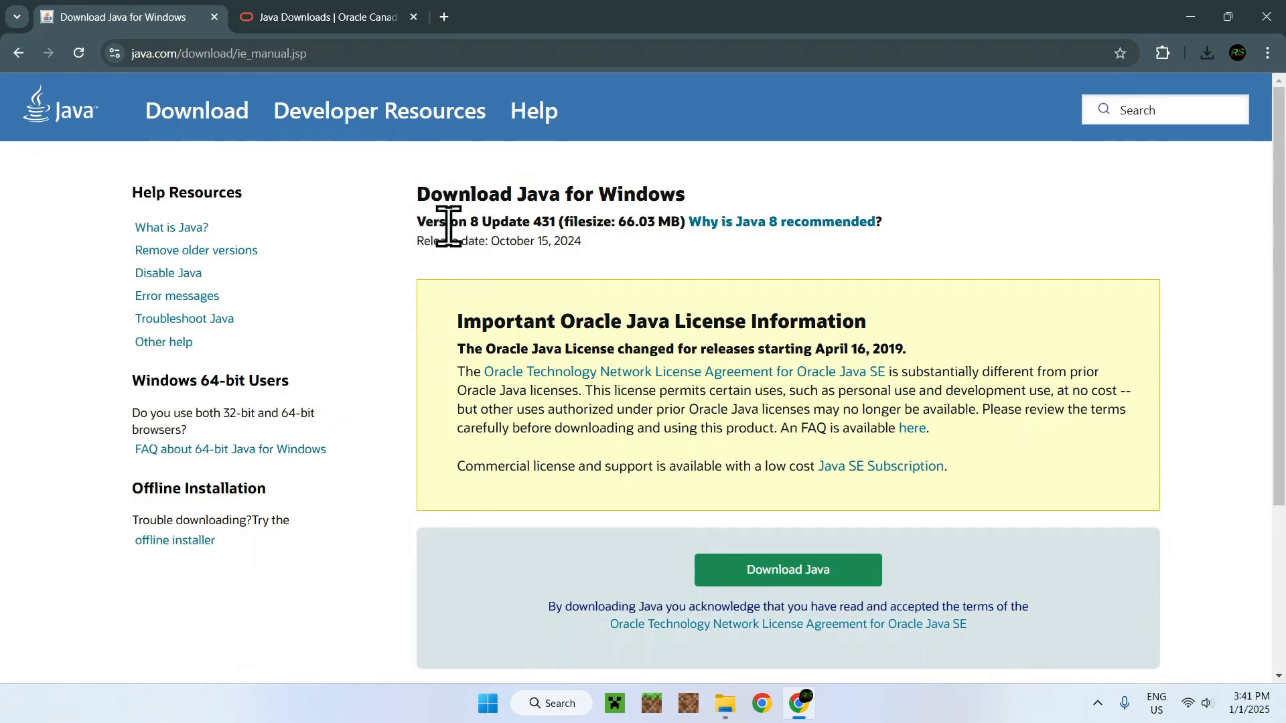
{"action": "left_click", "coordinate": [325, 16]}
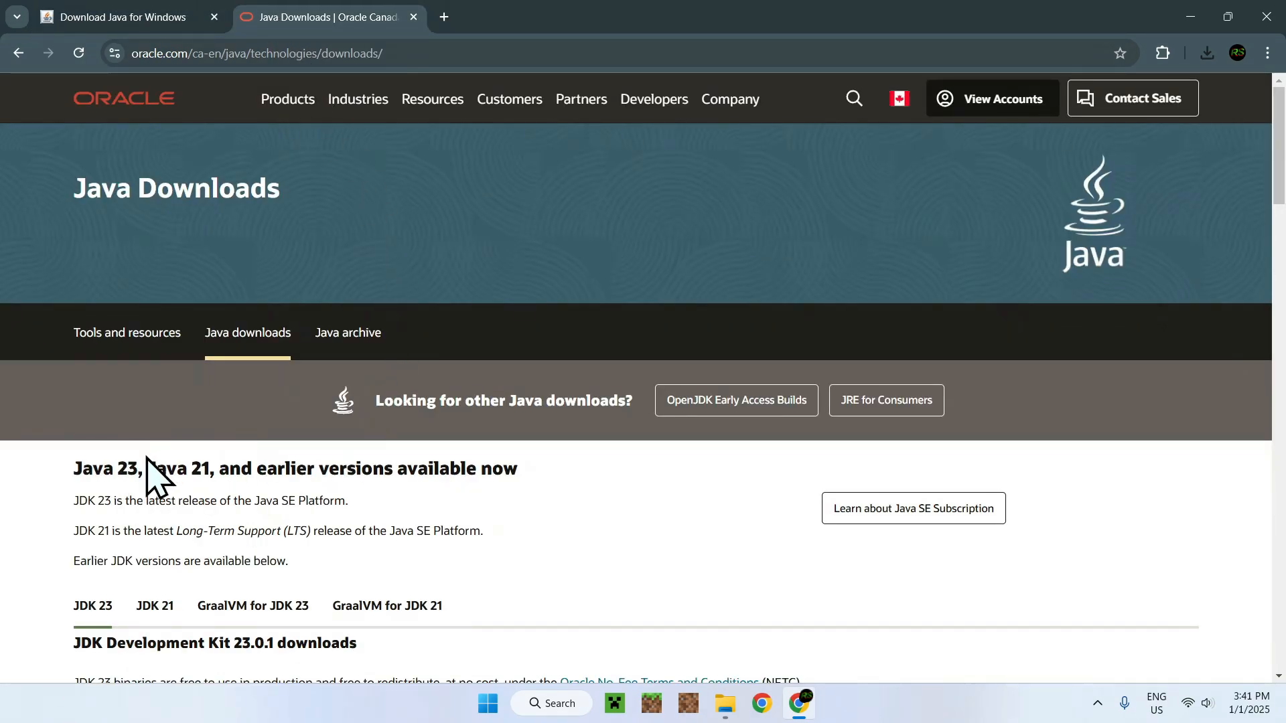
{"action": "mouse_move", "coordinate": [201, 402]}
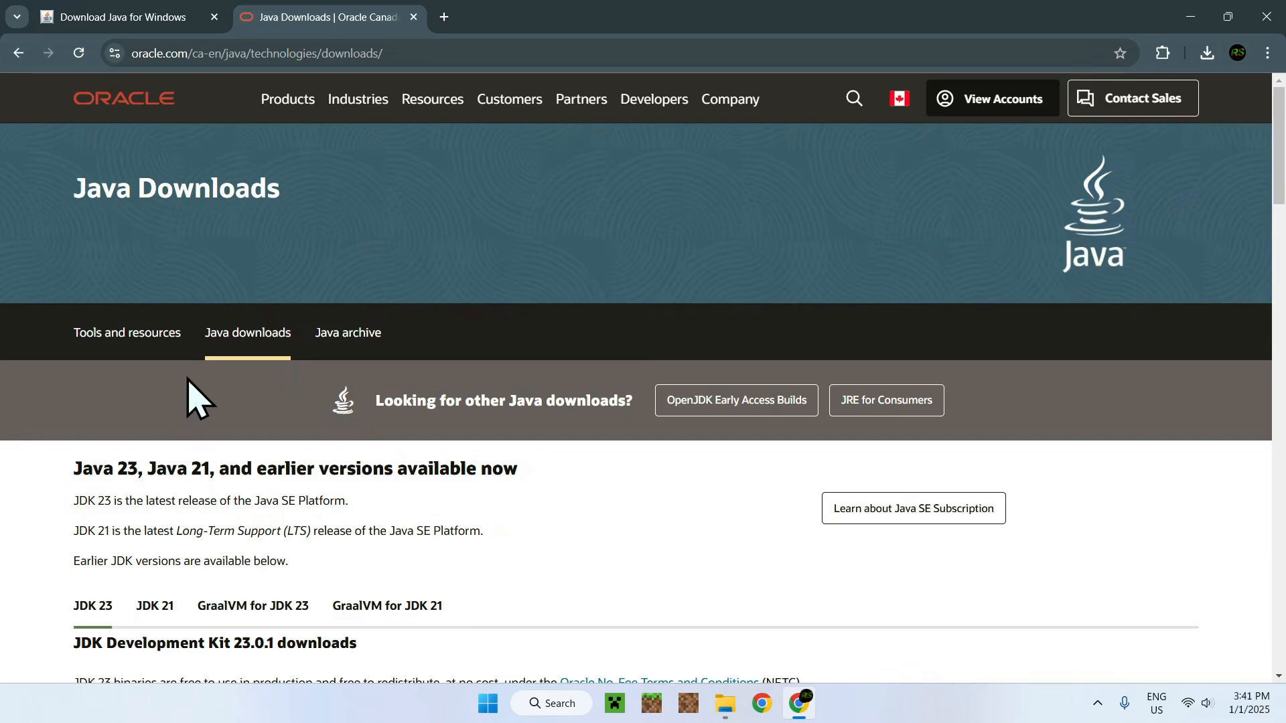
{"action": "mouse_move", "coordinate": [315, 299]}
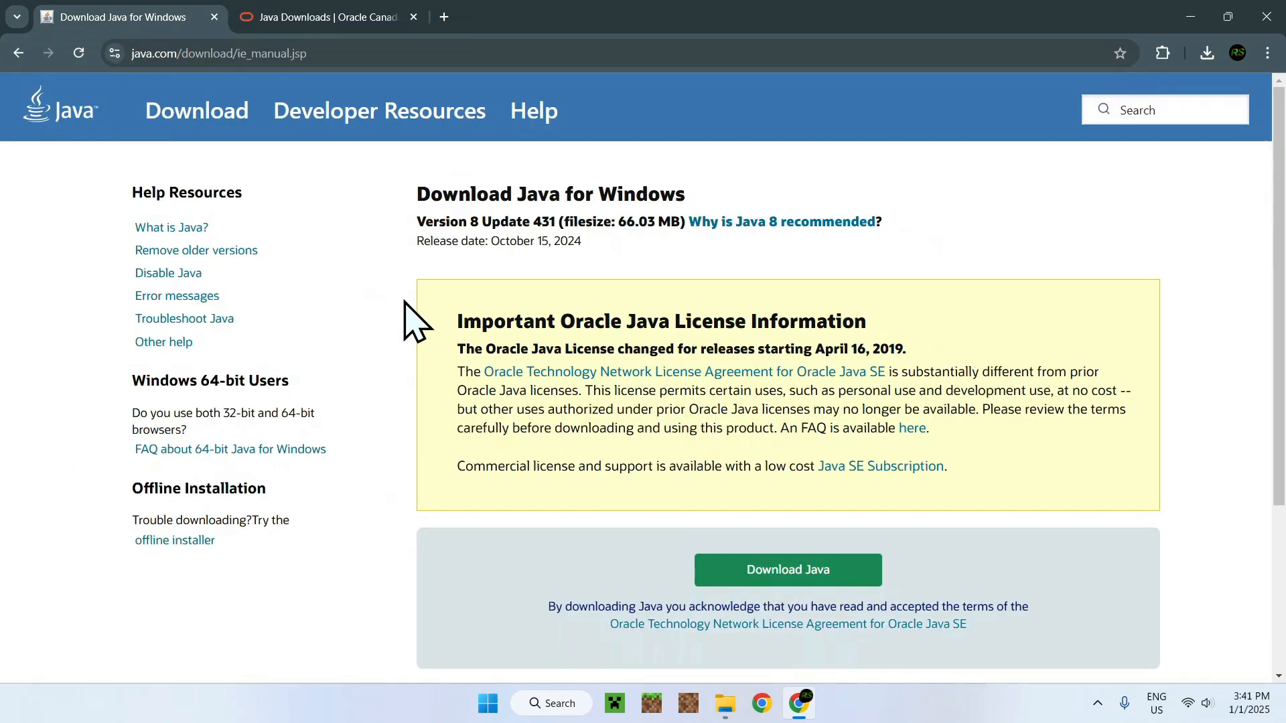
{"action": "mouse_move", "coordinate": [443, 228]}
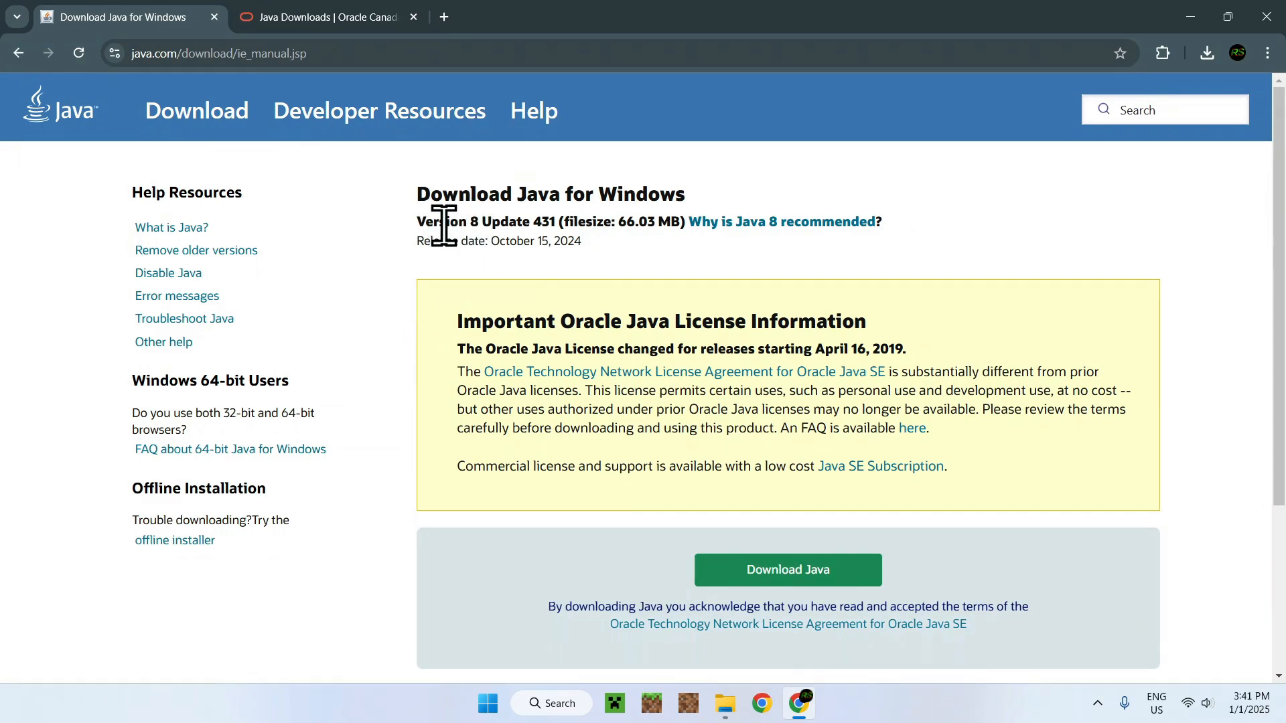
{"action": "mouse_move", "coordinate": [439, 228]}
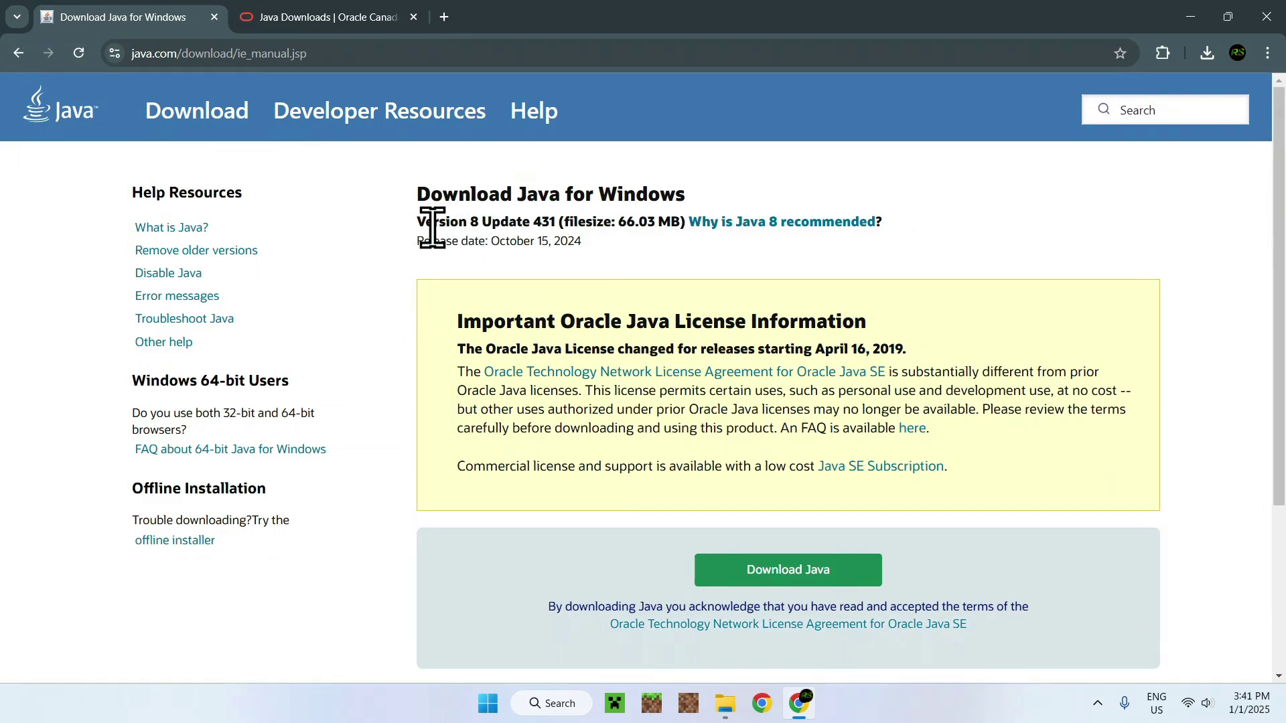
Step: Show the downloaded JavaSetup8u431.exe in its Downloads folder from Chrome's downloads panel
{"action": "left_click", "coordinate": [786, 569]}
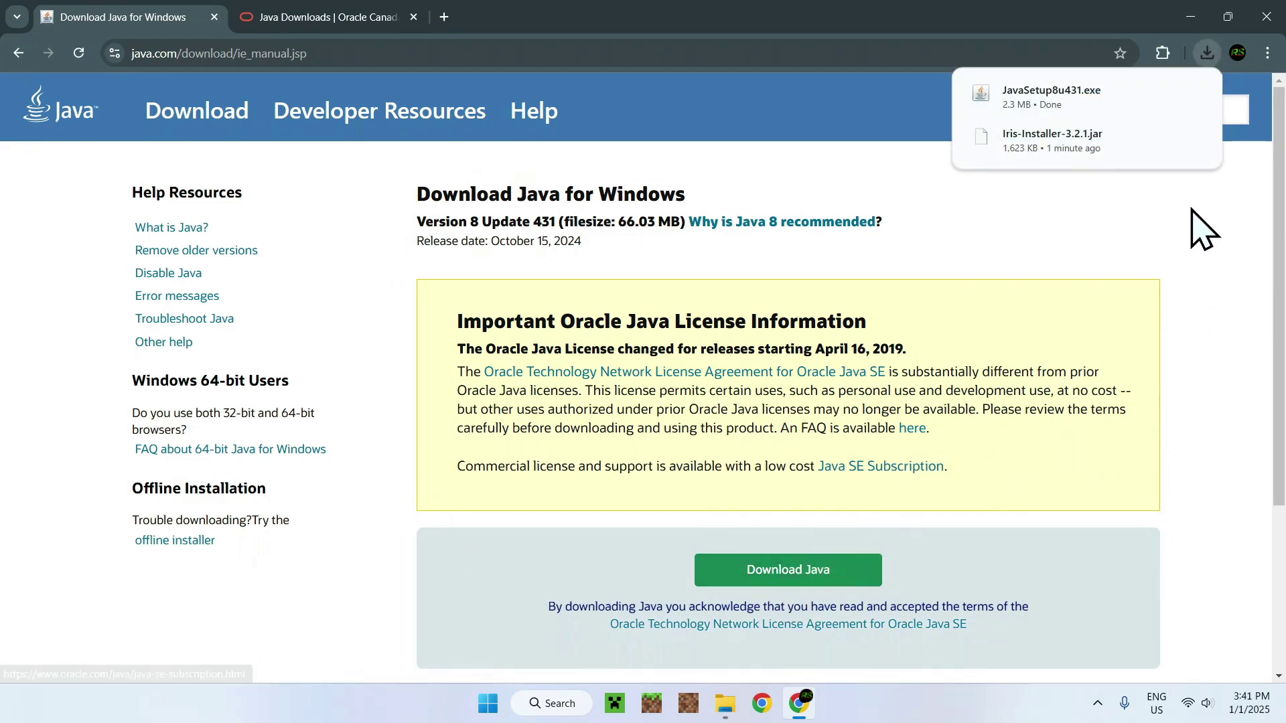
{"action": "mouse_move", "coordinate": [1165, 271]}
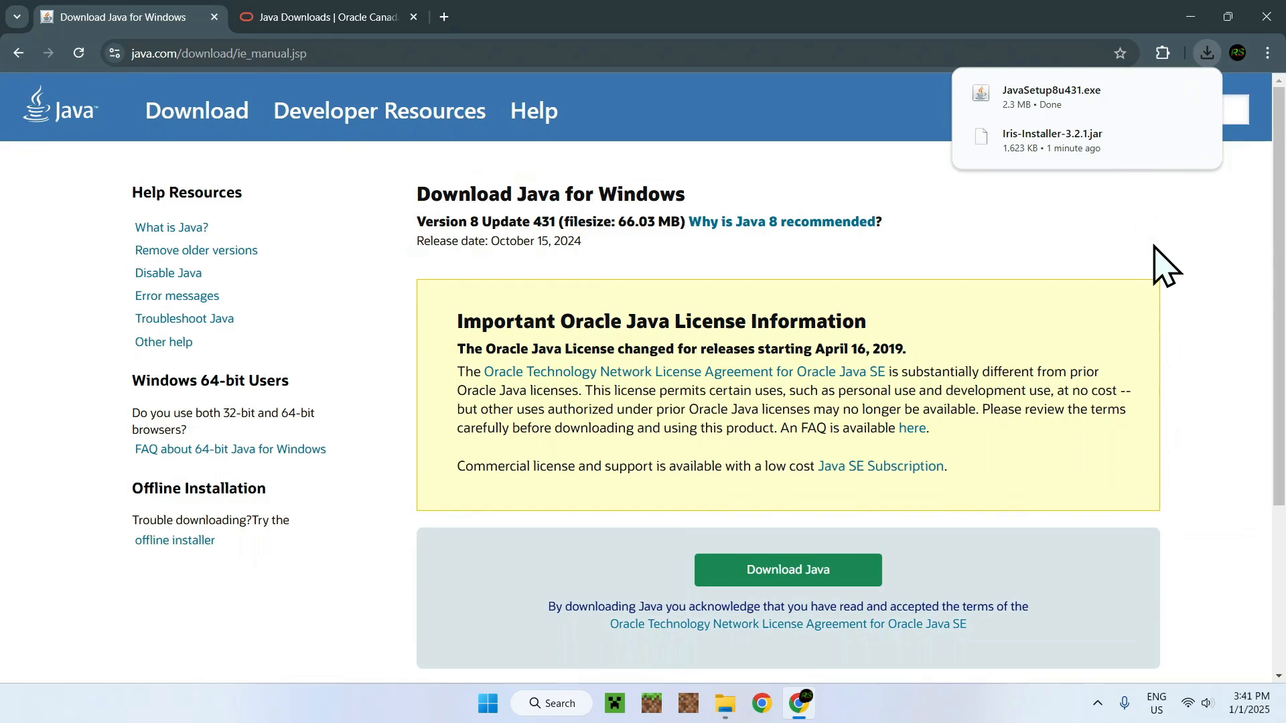
{"action": "left_click", "coordinate": [723, 704]}
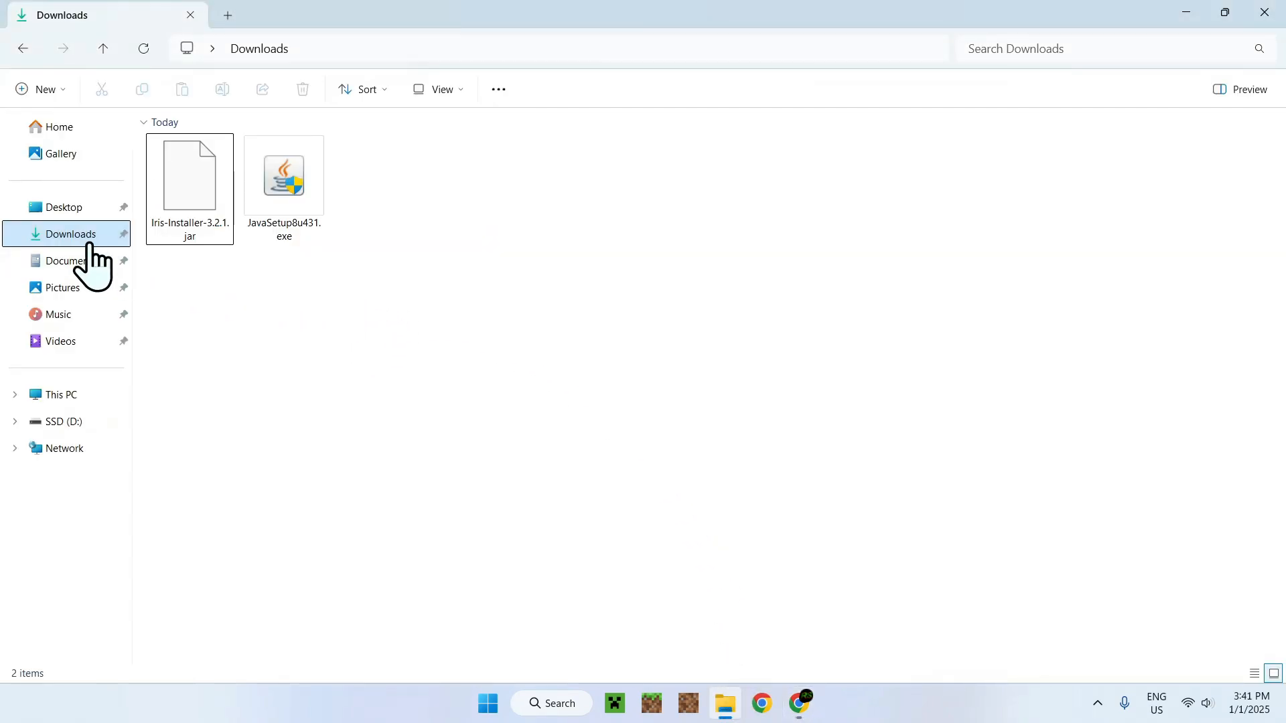
{"action": "mouse_move", "coordinate": [282, 332]}
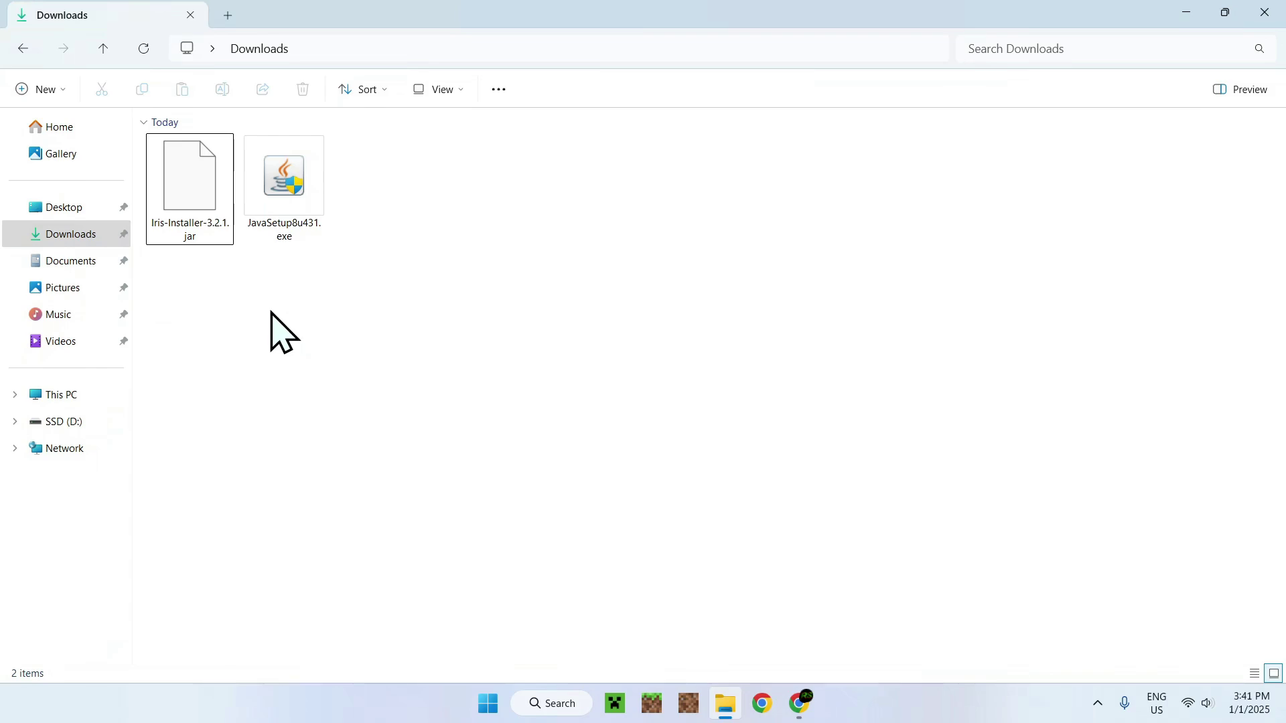
{"action": "mouse_move", "coordinate": [293, 305]}
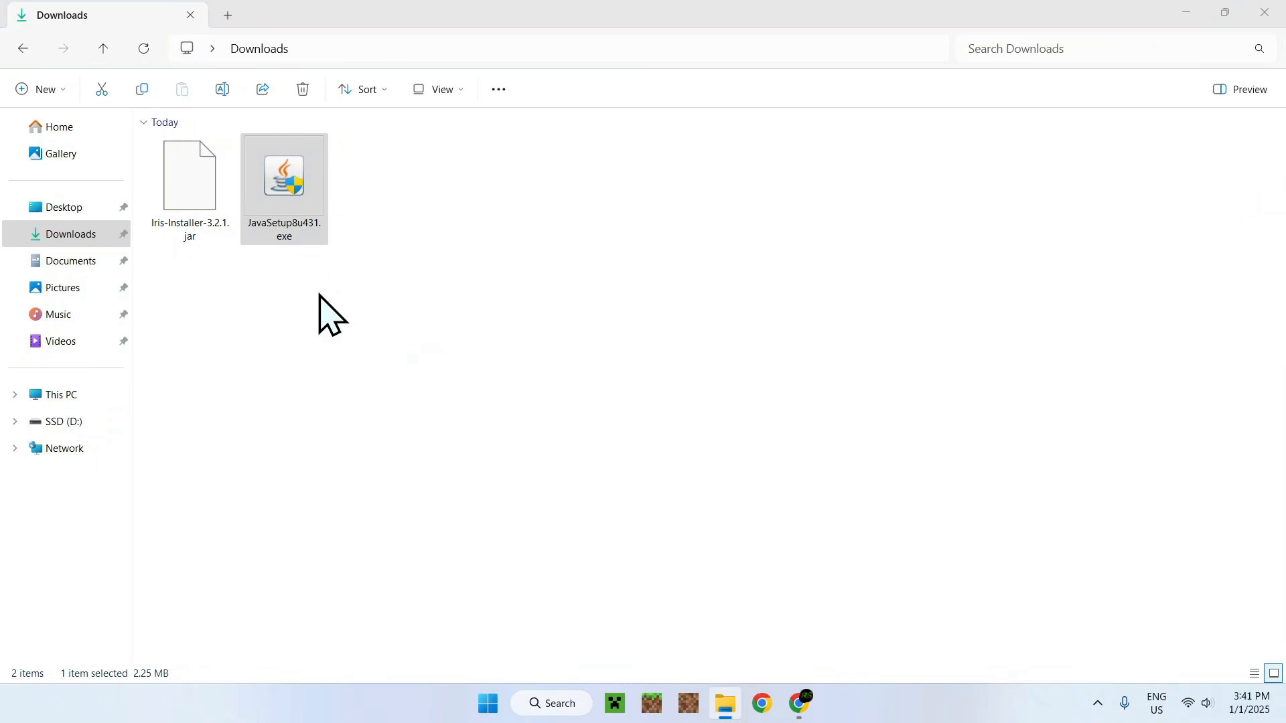
{"action": "mouse_move", "coordinate": [340, 337]}
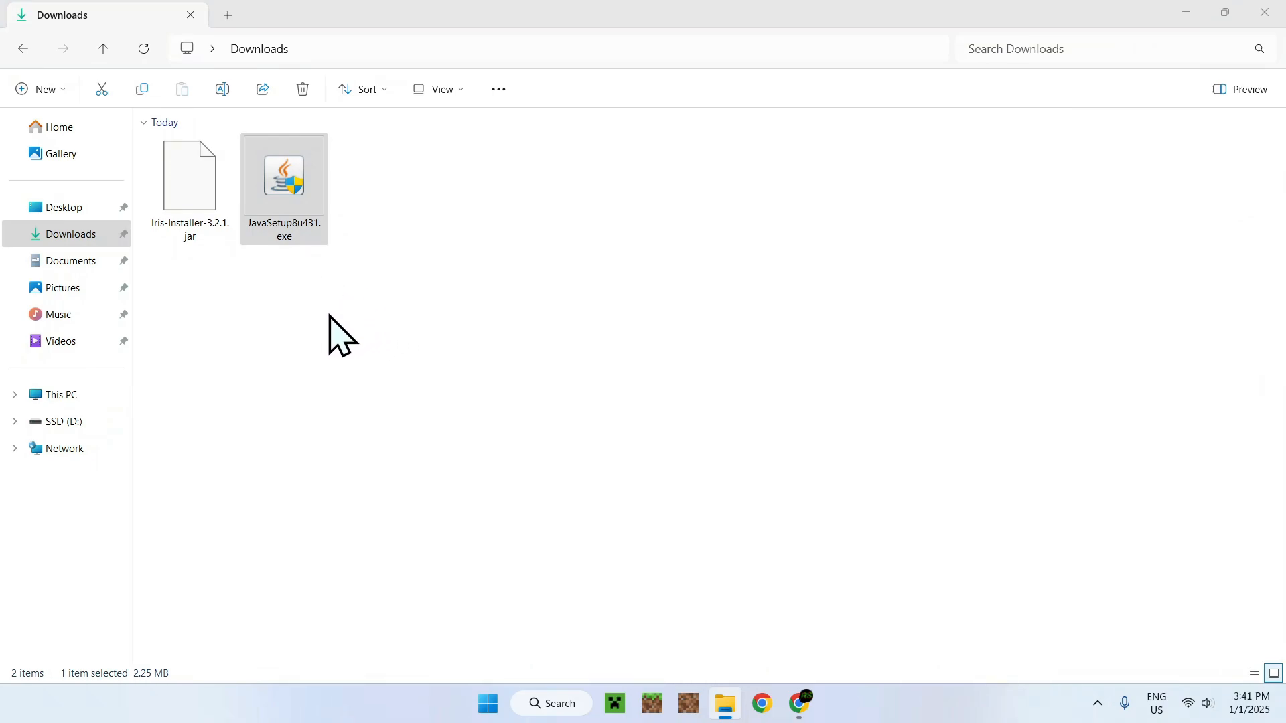
Step: Run JavaSetup8u431.exe from the Downloads folder
{"action": "left_click", "coordinate": [760, 703]}
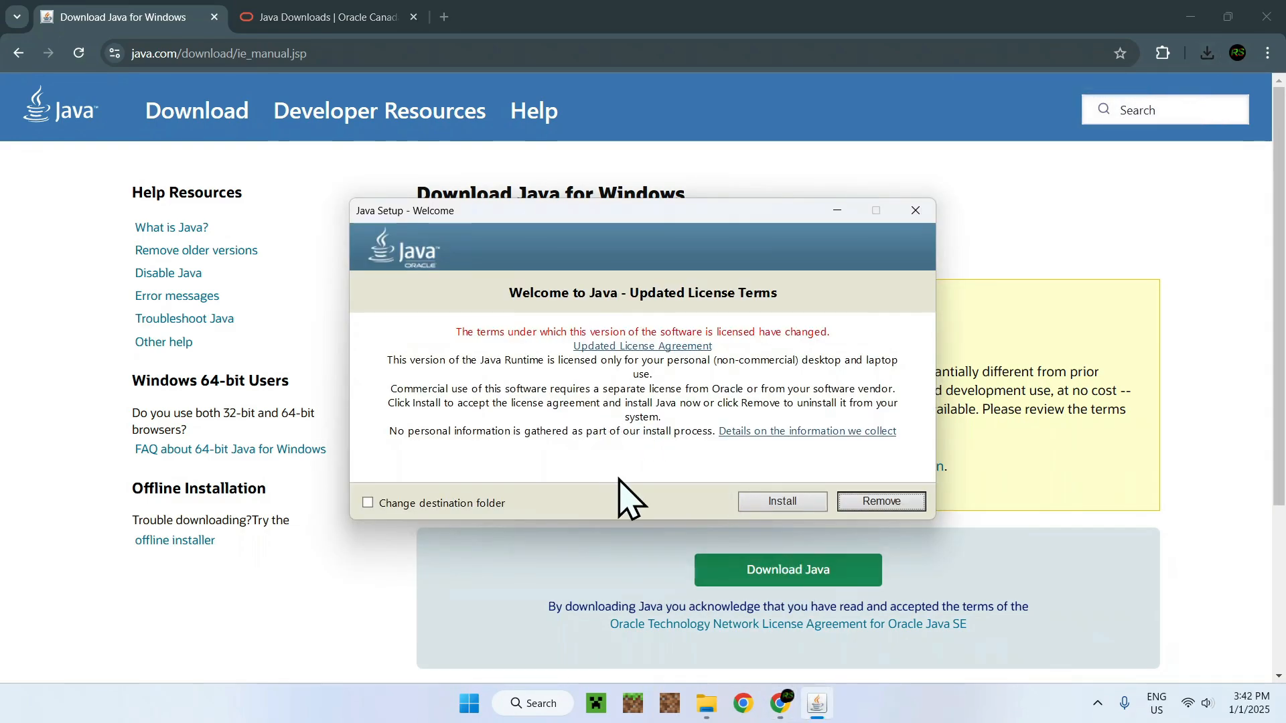
{"action": "mouse_move", "coordinate": [619, 471]}
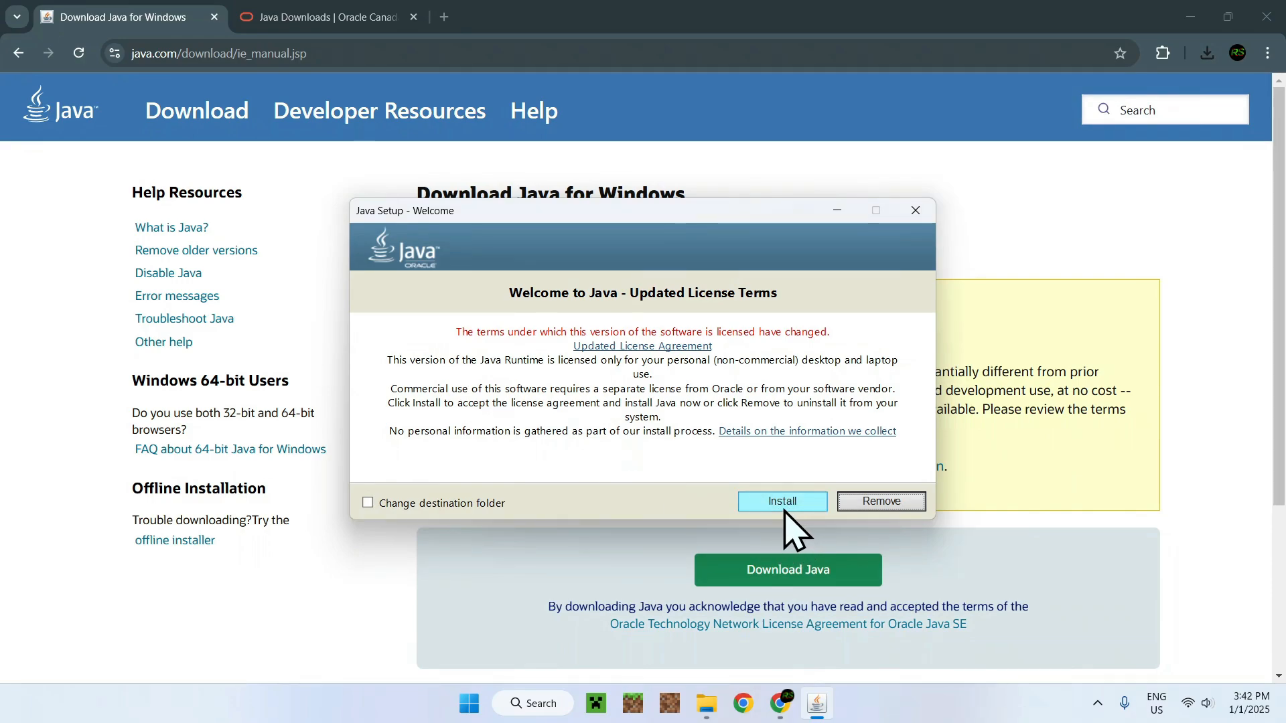
Step: Install Java 8 from the welcome screen and close the setup after it reports success
{"action": "left_click", "coordinate": [782, 501]}
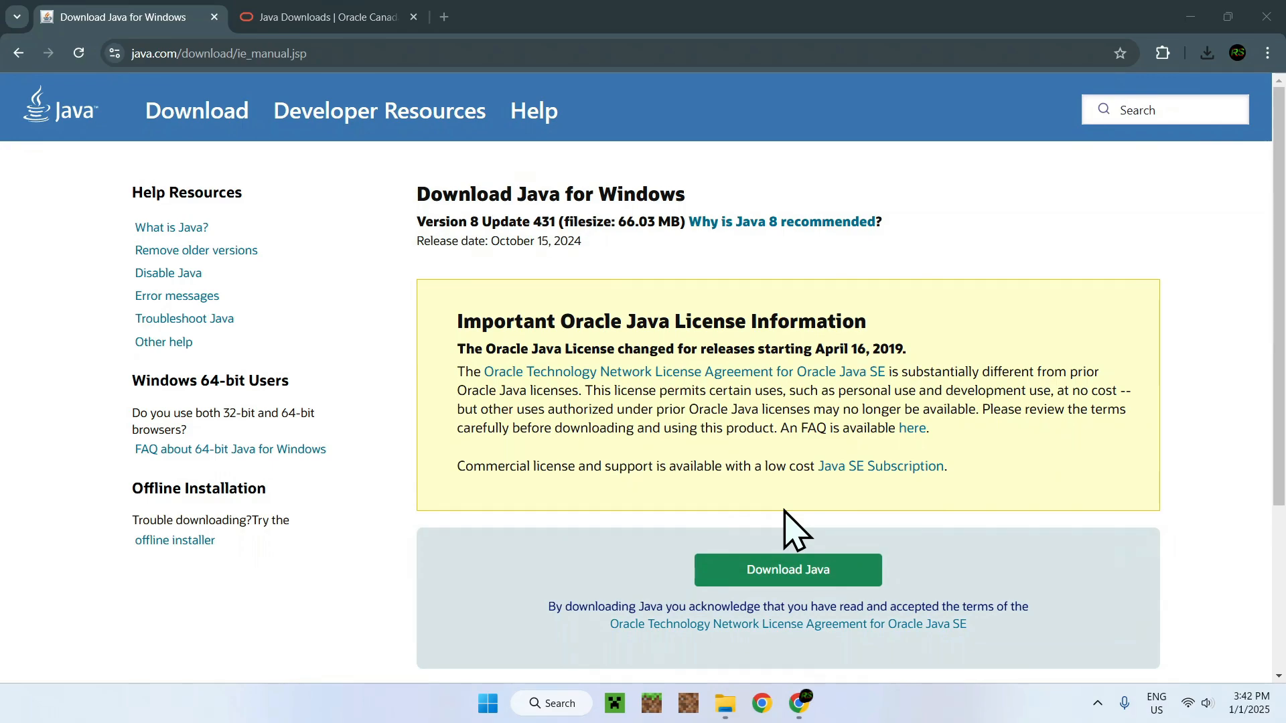
{"action": "left_click", "coordinate": [786, 570]}
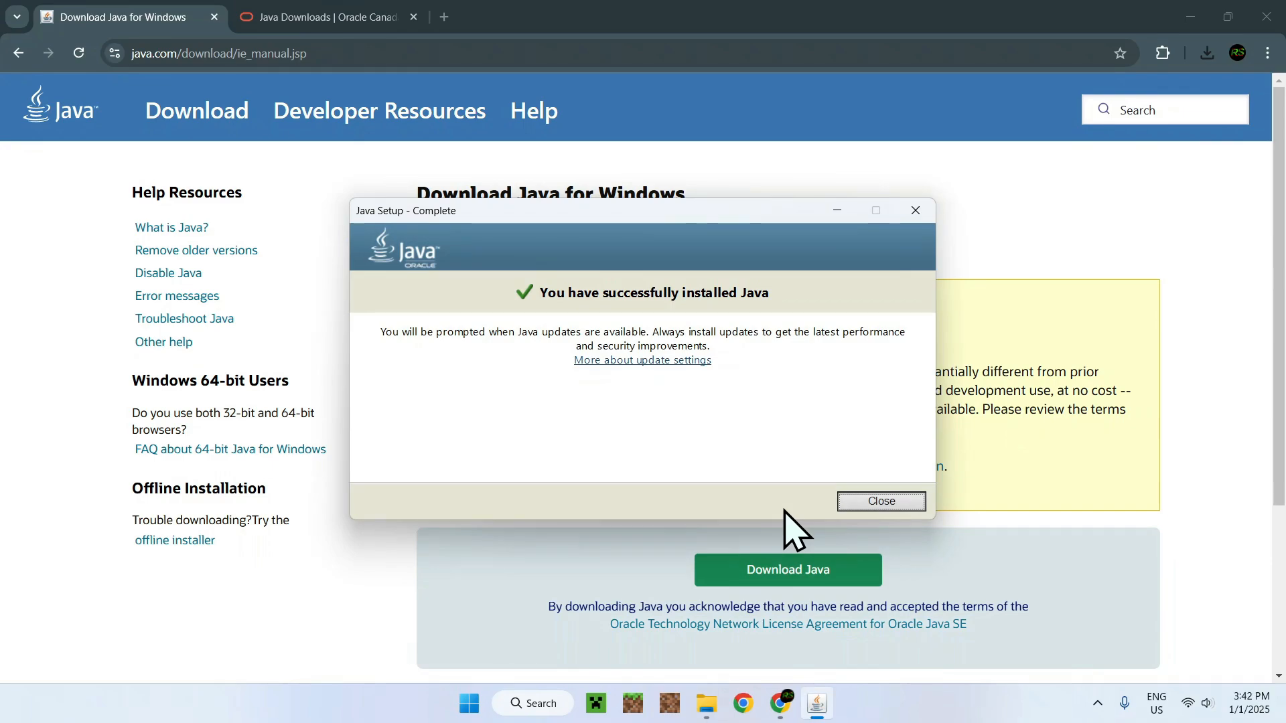
{"action": "mouse_move", "coordinate": [808, 533]}
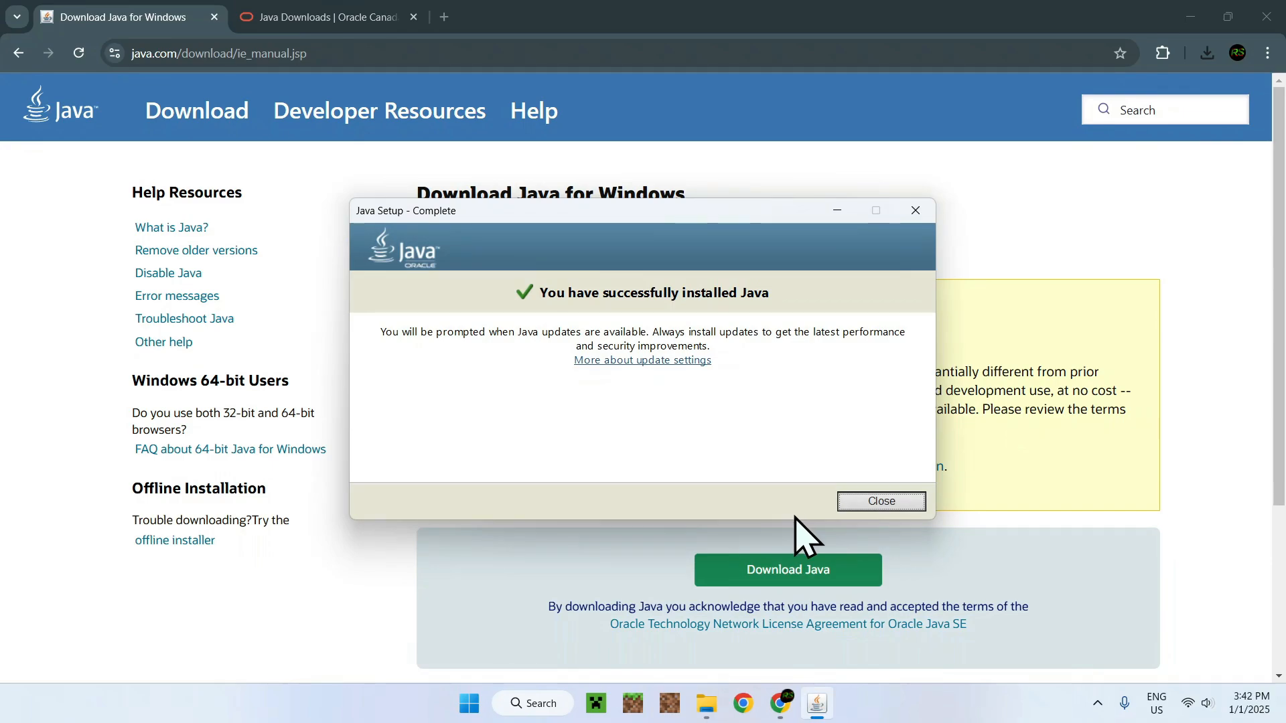
{"action": "left_click", "coordinate": [880, 501]}
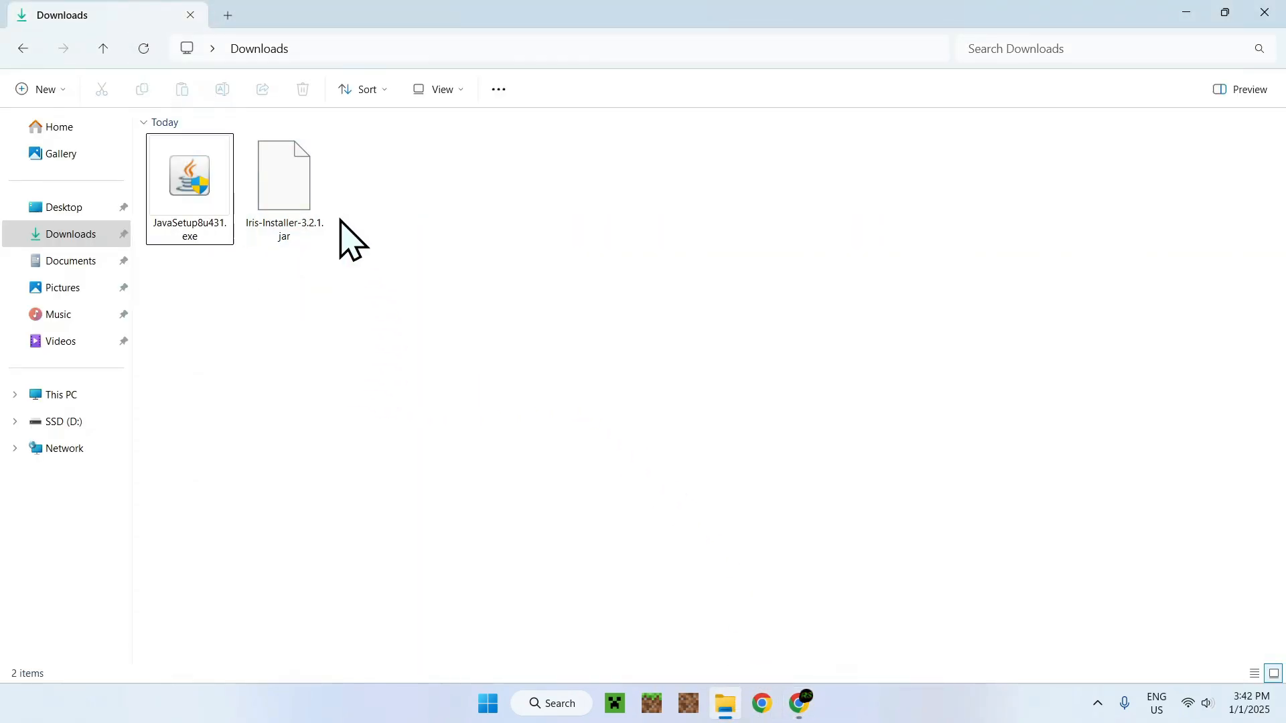
{"action": "mouse_move", "coordinate": [423, 208]}
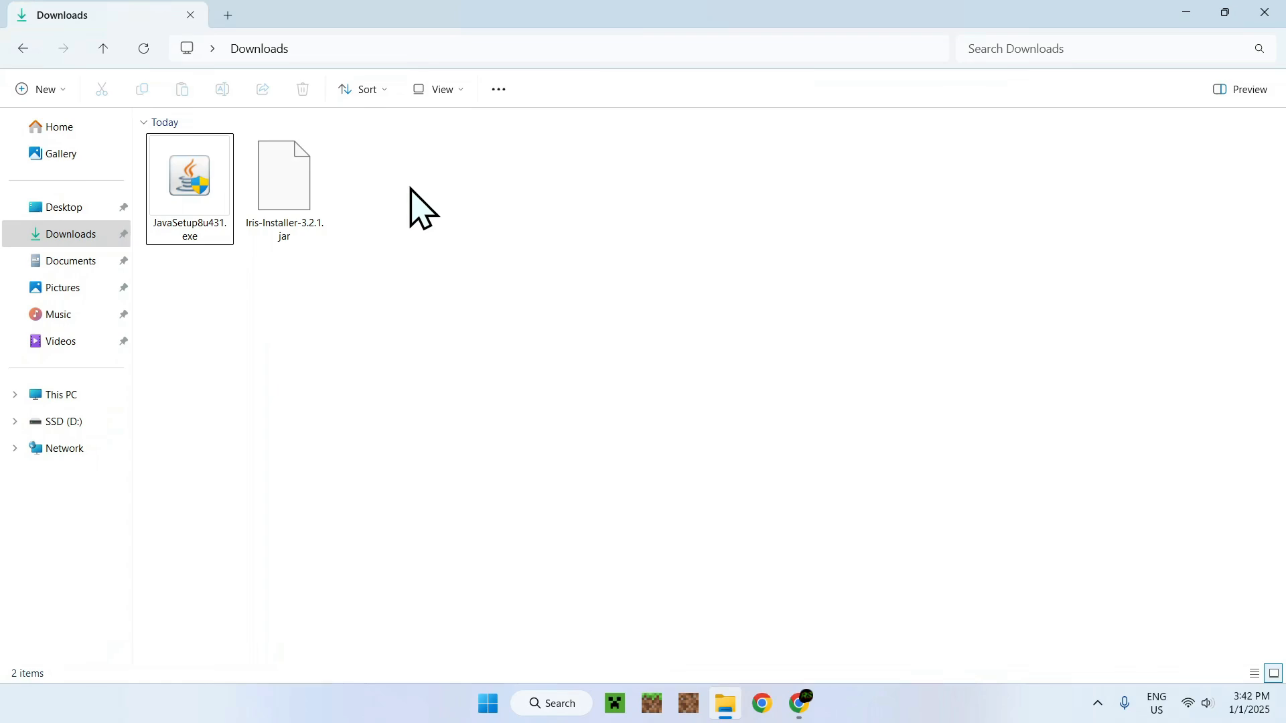
{"action": "left_click", "coordinate": [284, 176]}
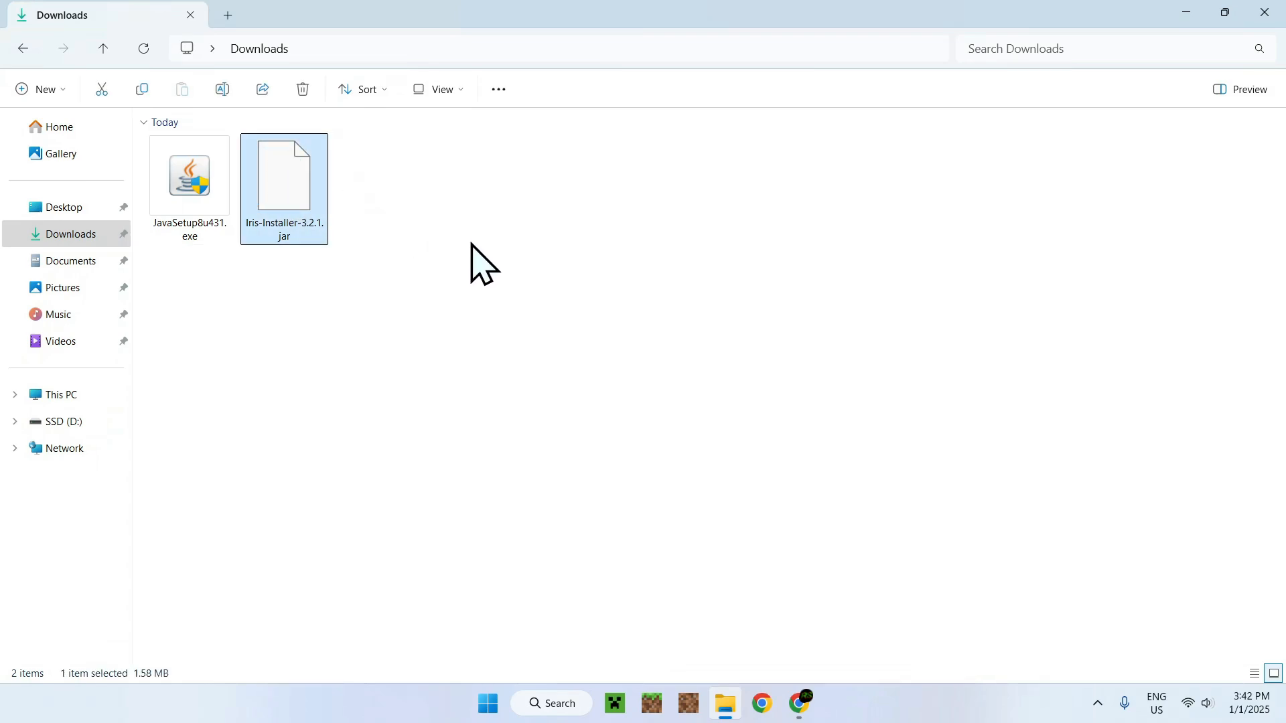
{"action": "double_click", "coordinate": [282, 176]}
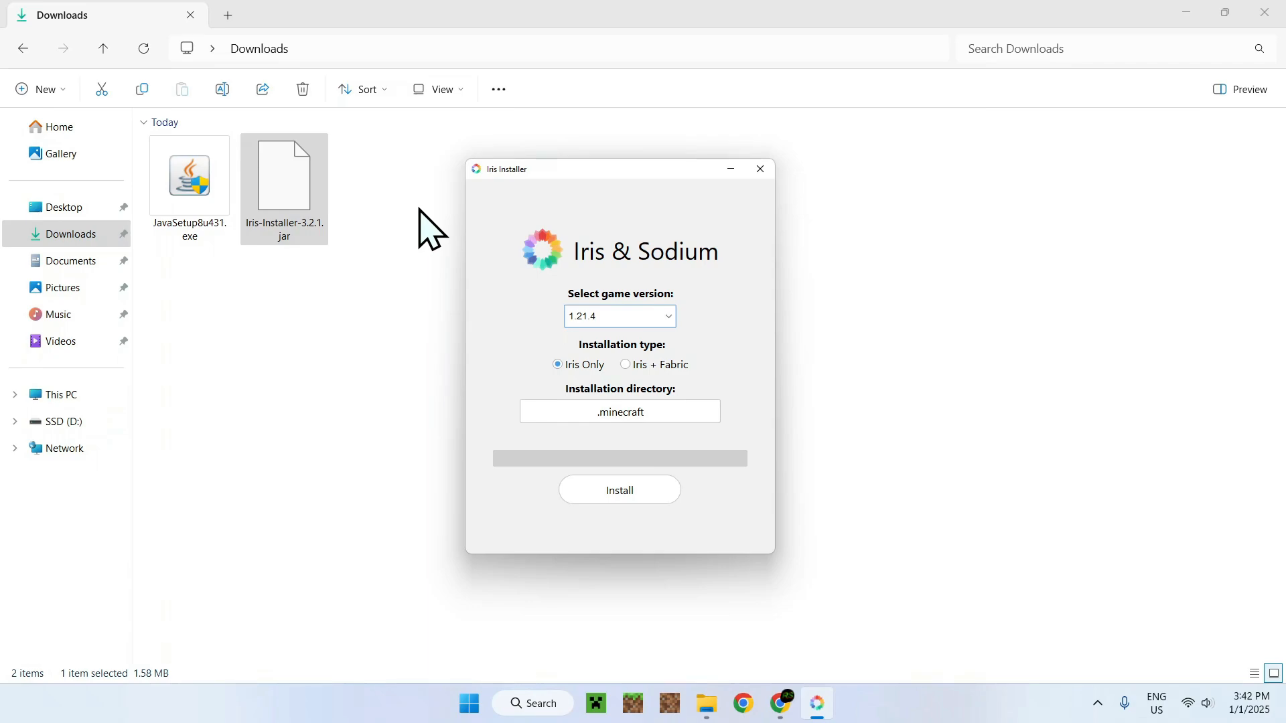
{"action": "mouse_move", "coordinate": [542, 164]}
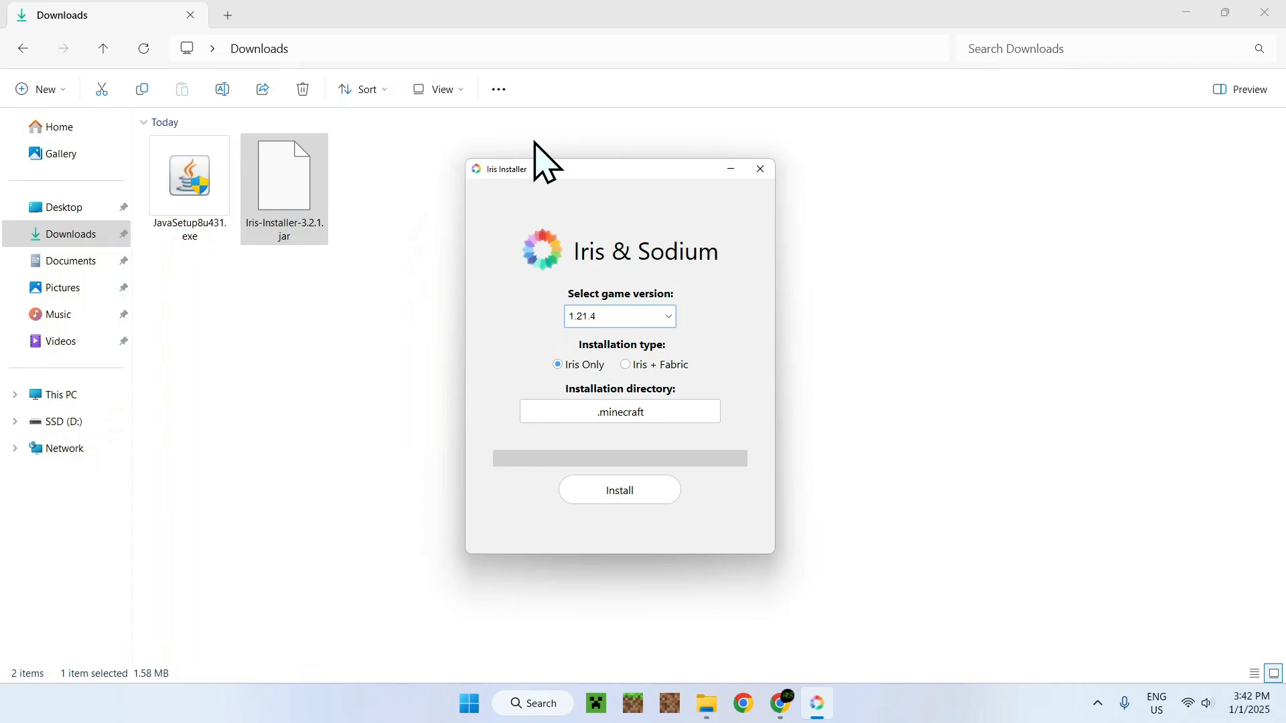
{"action": "left_click", "coordinate": [757, 168]}
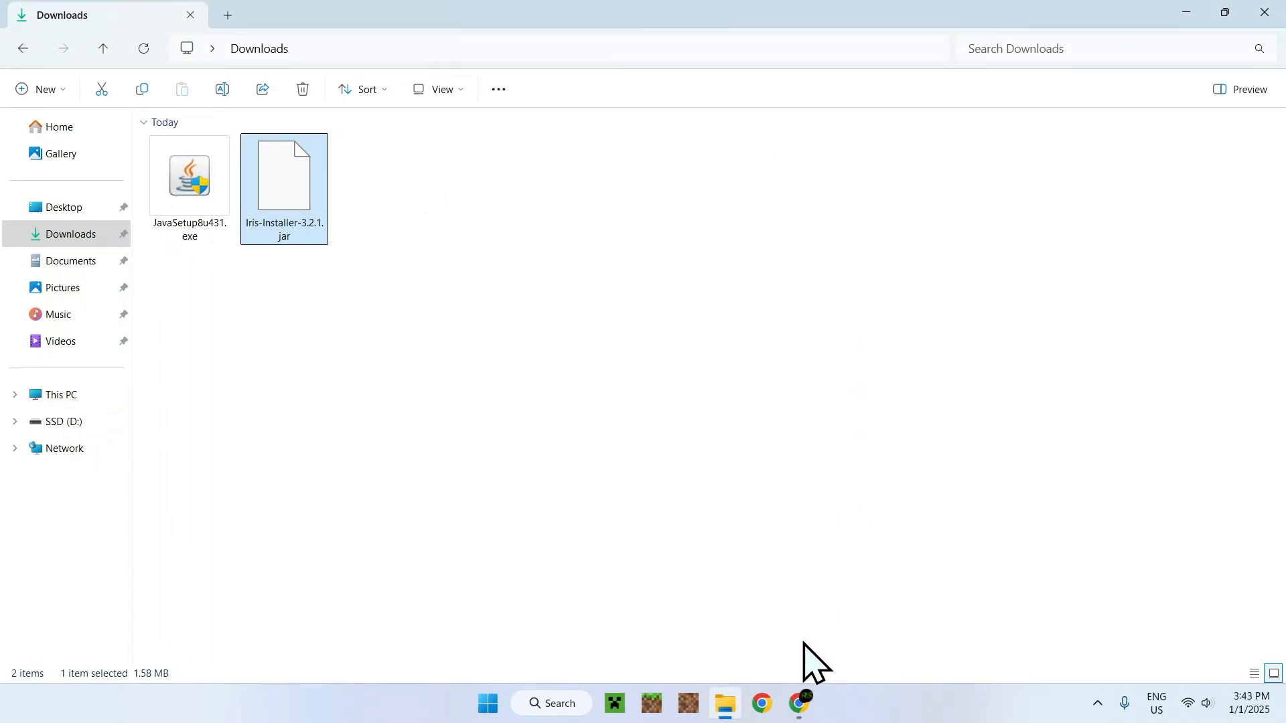
Step: Download the JDK 23 Windows x64 installer jdk-23_windows-x64_bin.exe (205 MB) from Oracle's page
{"action": "left_click", "coordinate": [797, 703]}
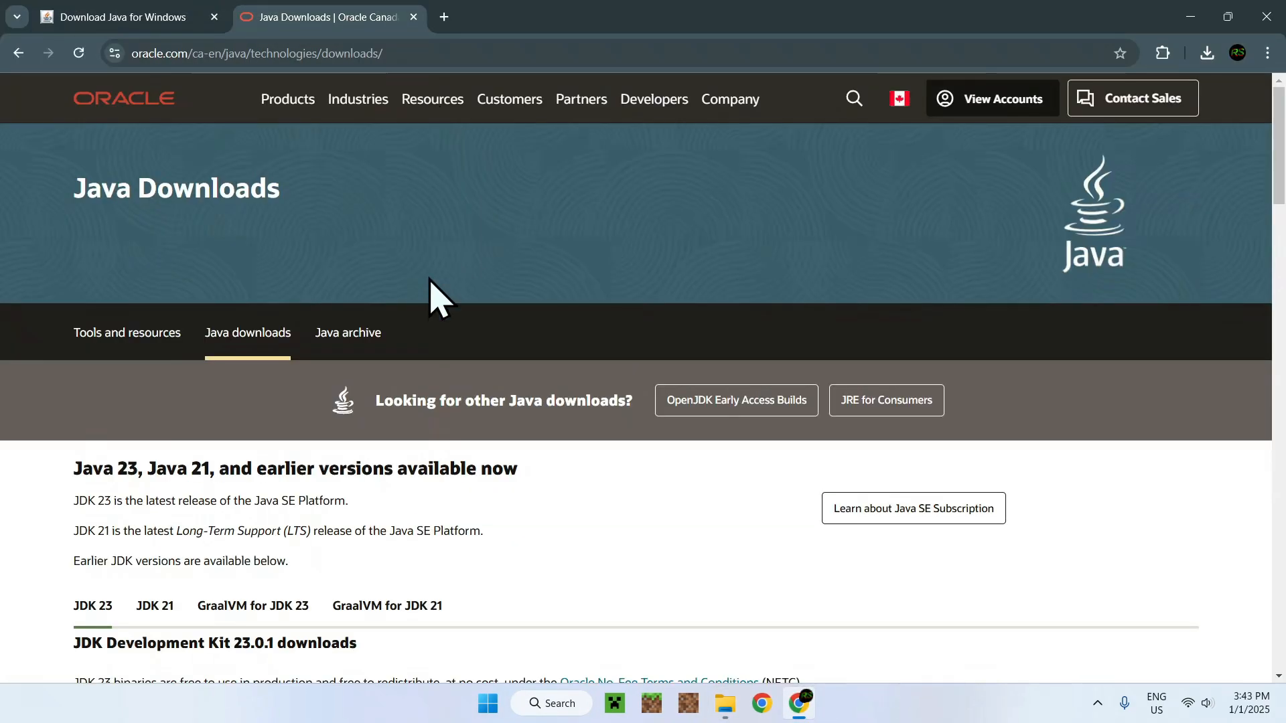
{"action": "mouse_move", "coordinate": [460, 233]}
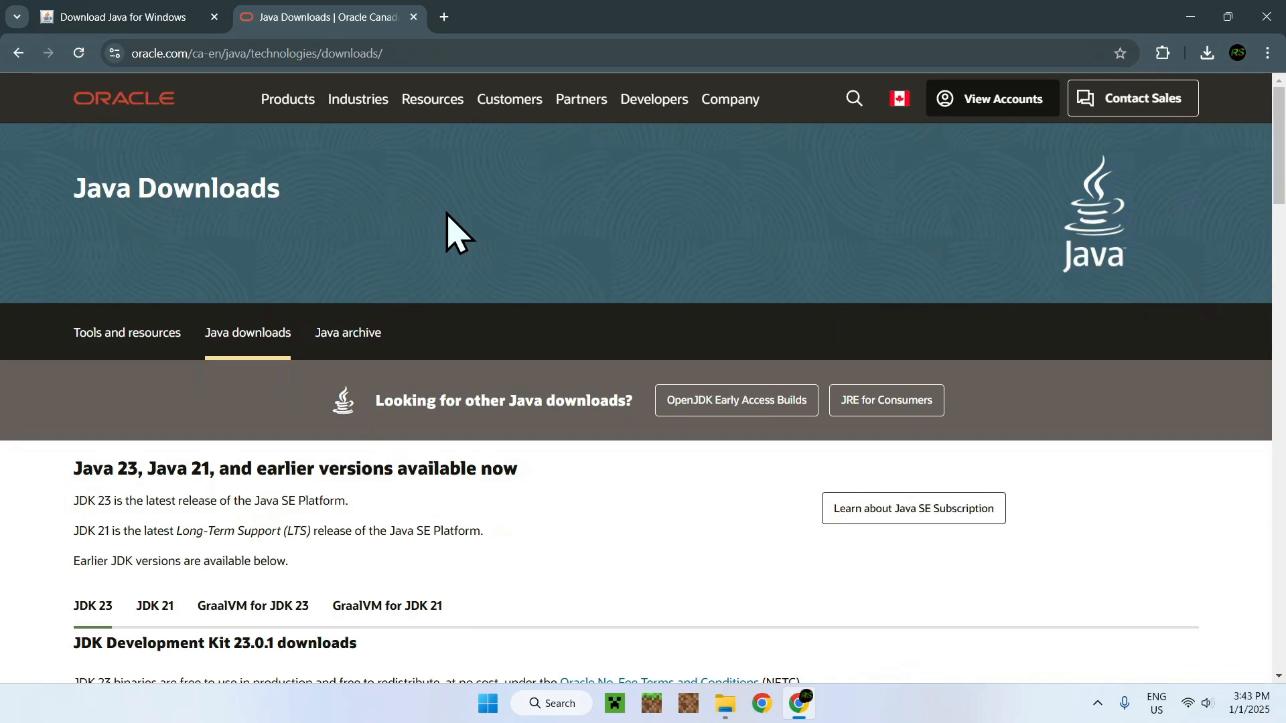
{"action": "scroll", "scroll_direction": "down", "scroll_amount": 3}
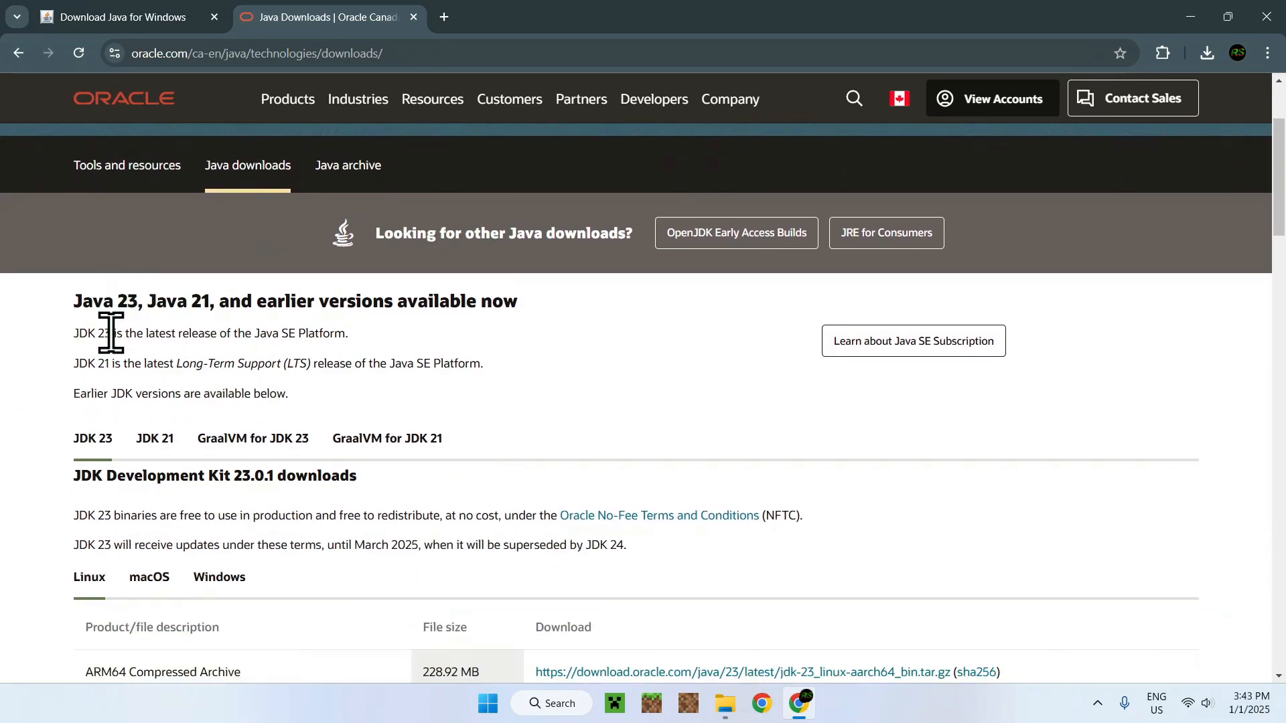
{"action": "scroll", "scroll_direction": "down", "scroll_amount": 3}
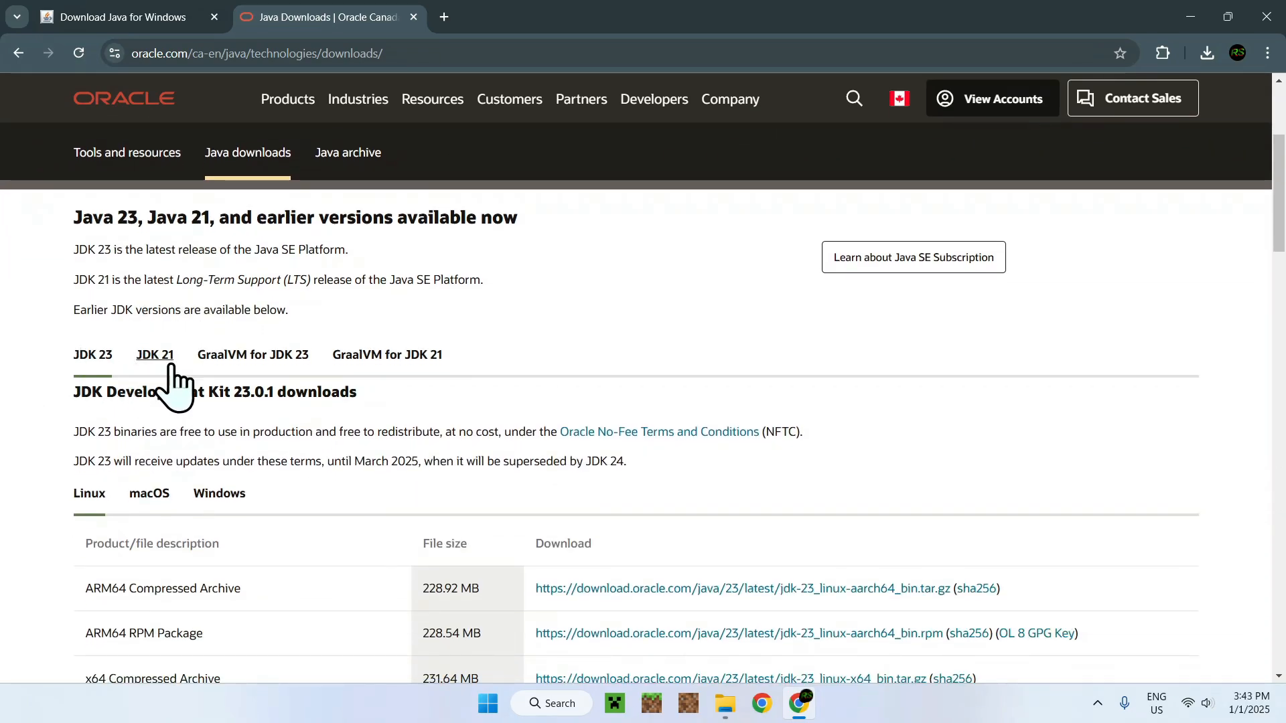
{"action": "mouse_move", "coordinate": [61, 361]}
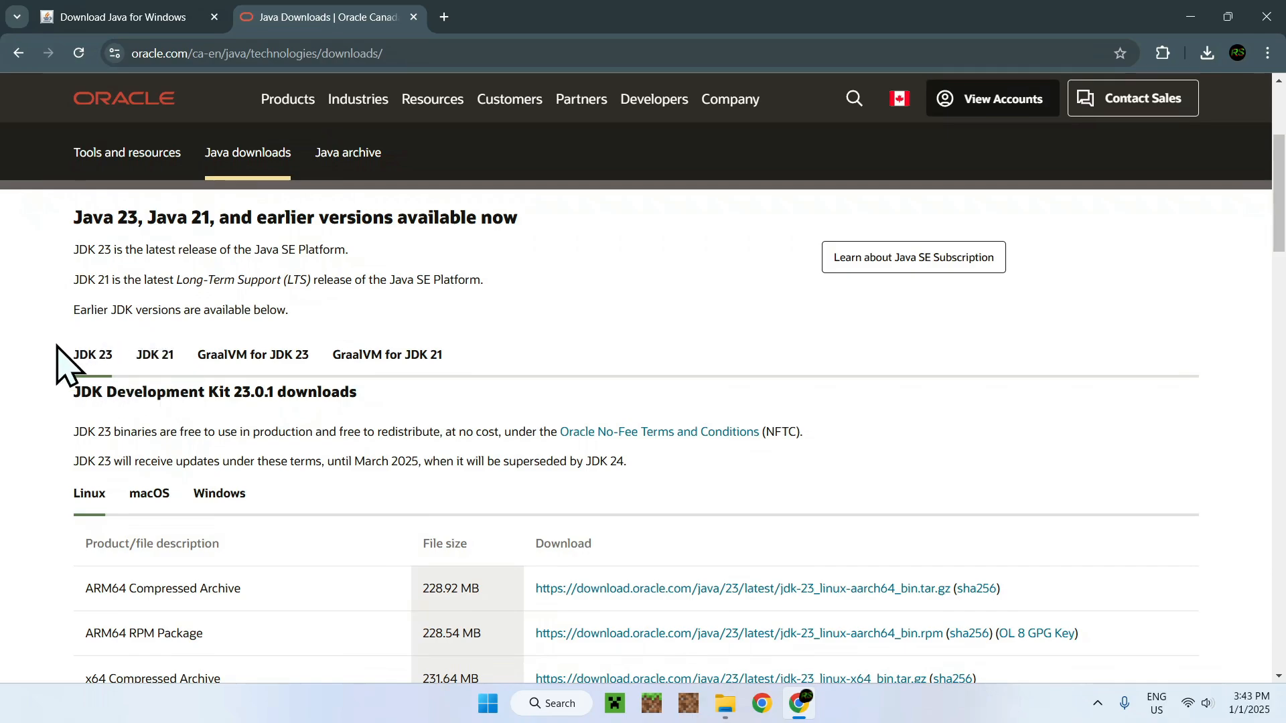
{"action": "mouse_move", "coordinate": [65, 344]}
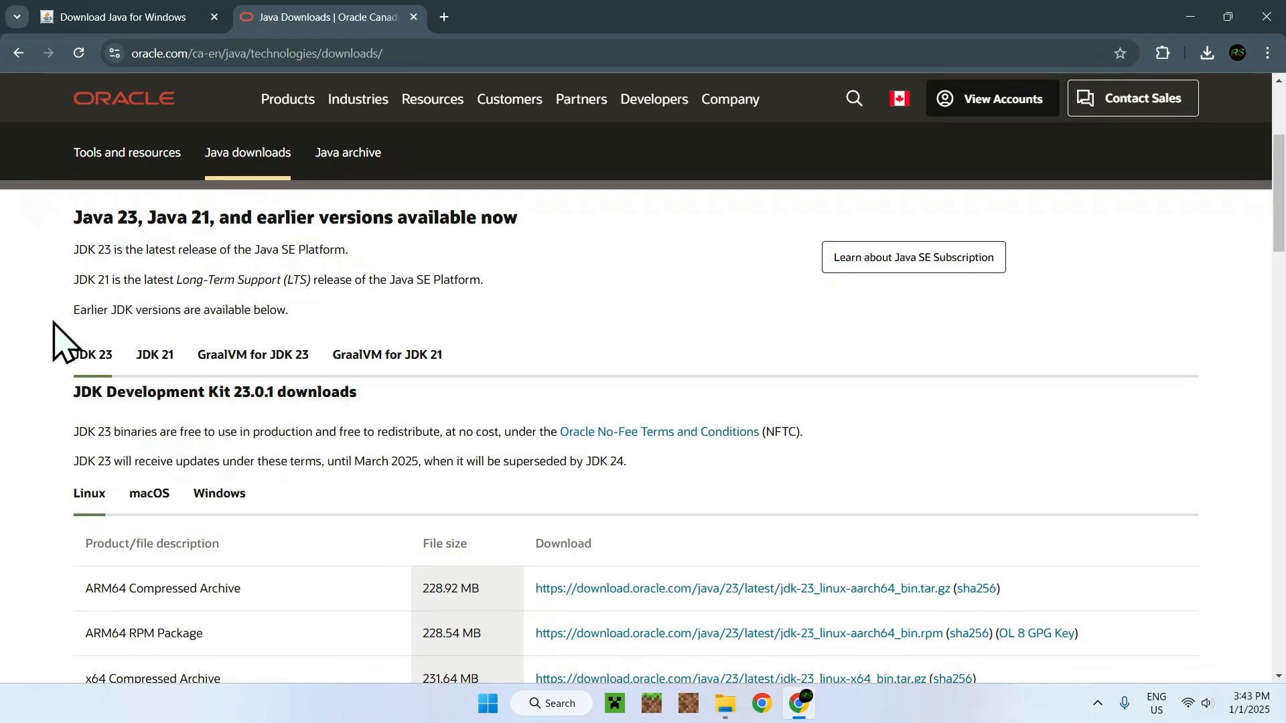
{"action": "scroll", "scroll_direction": "down", "scroll_amount": 3}
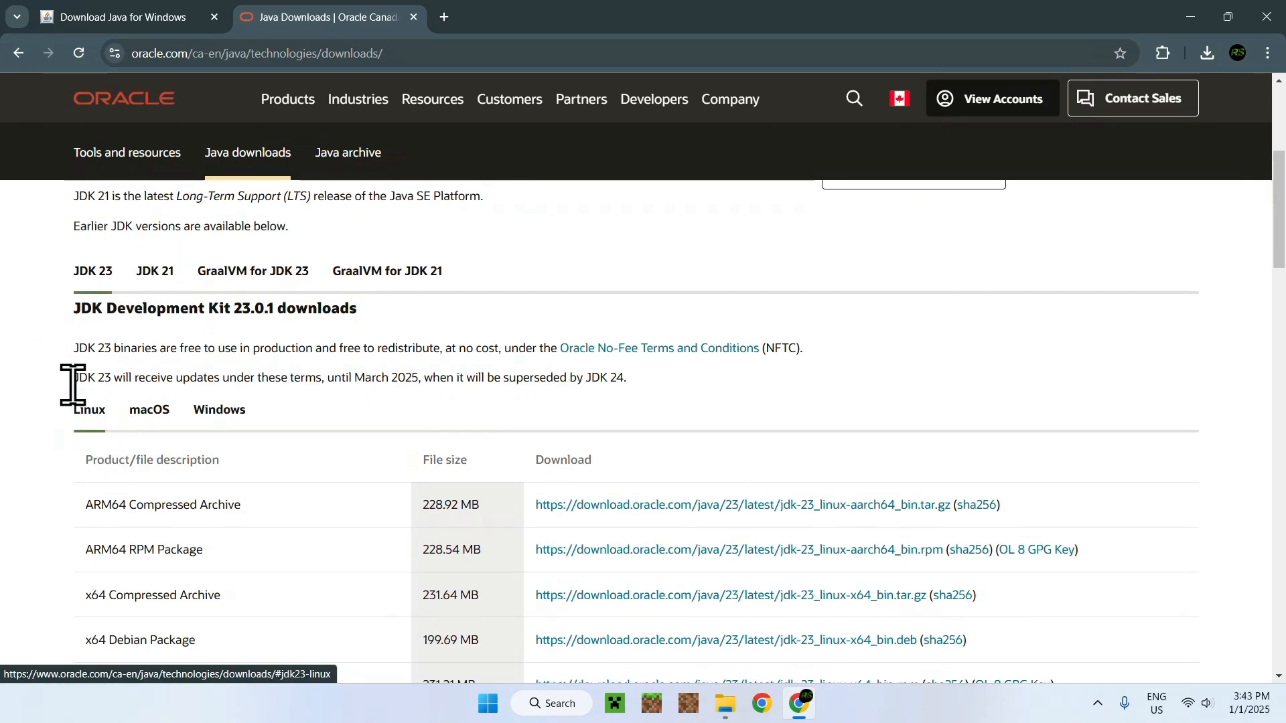
{"action": "mouse_move", "coordinate": [219, 409]}
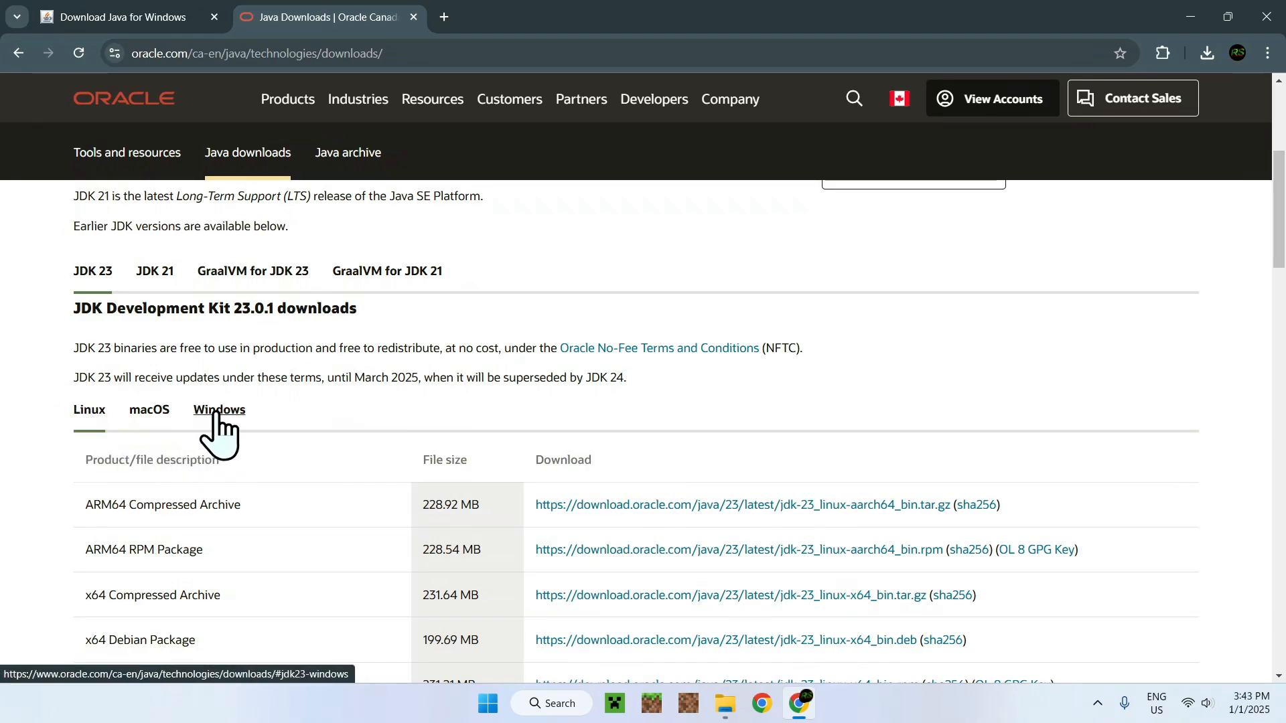
{"action": "left_click", "coordinate": [219, 410]}
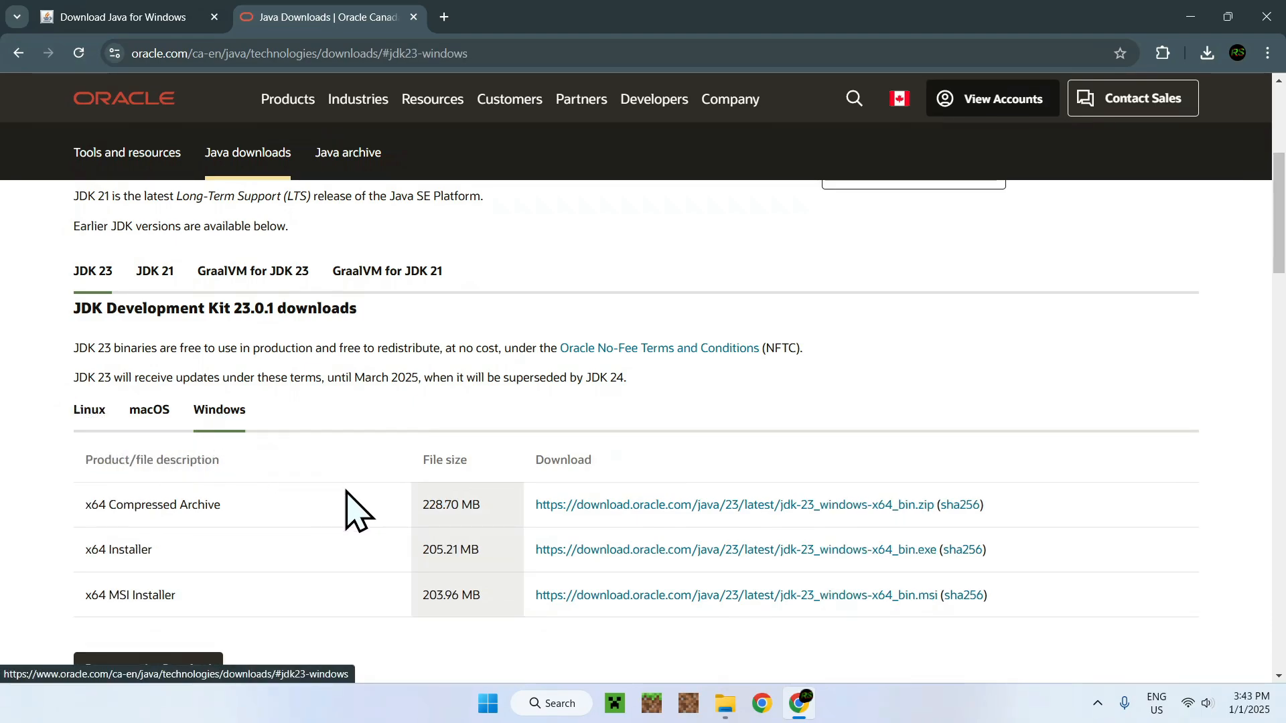
{"action": "mouse_move", "coordinate": [529, 574]}
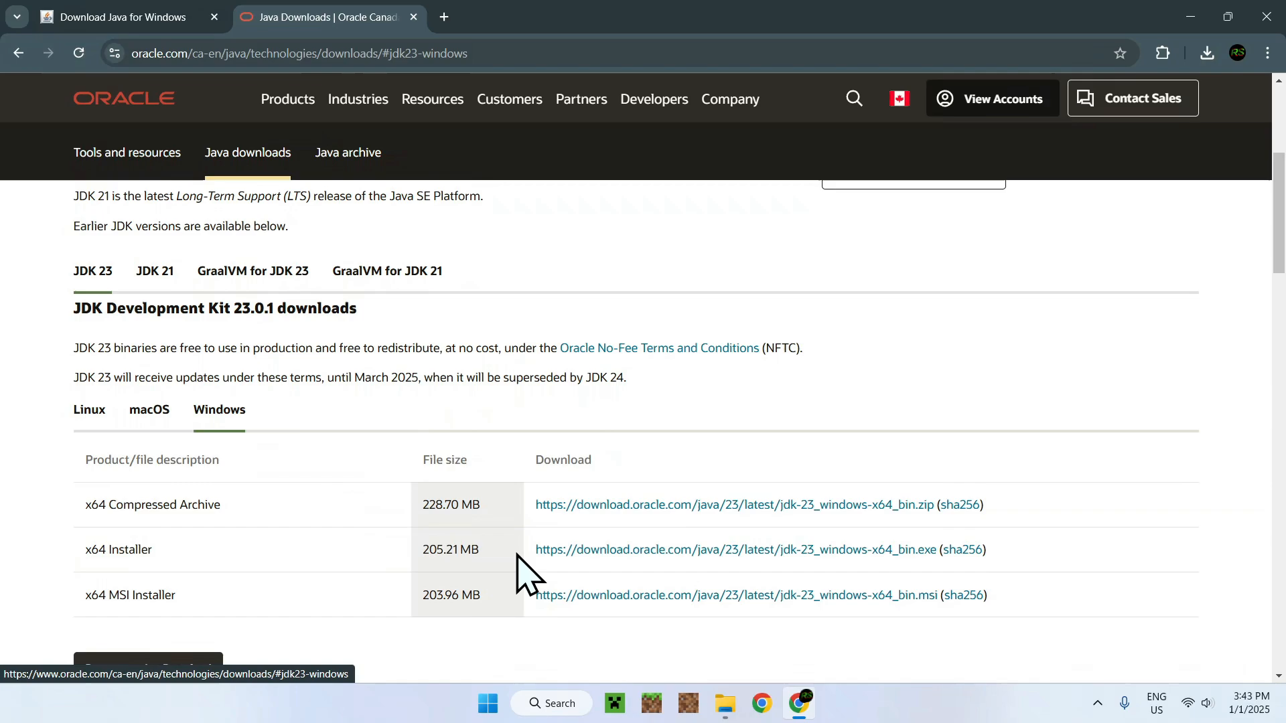
{"action": "mouse_move", "coordinate": [735, 550]}
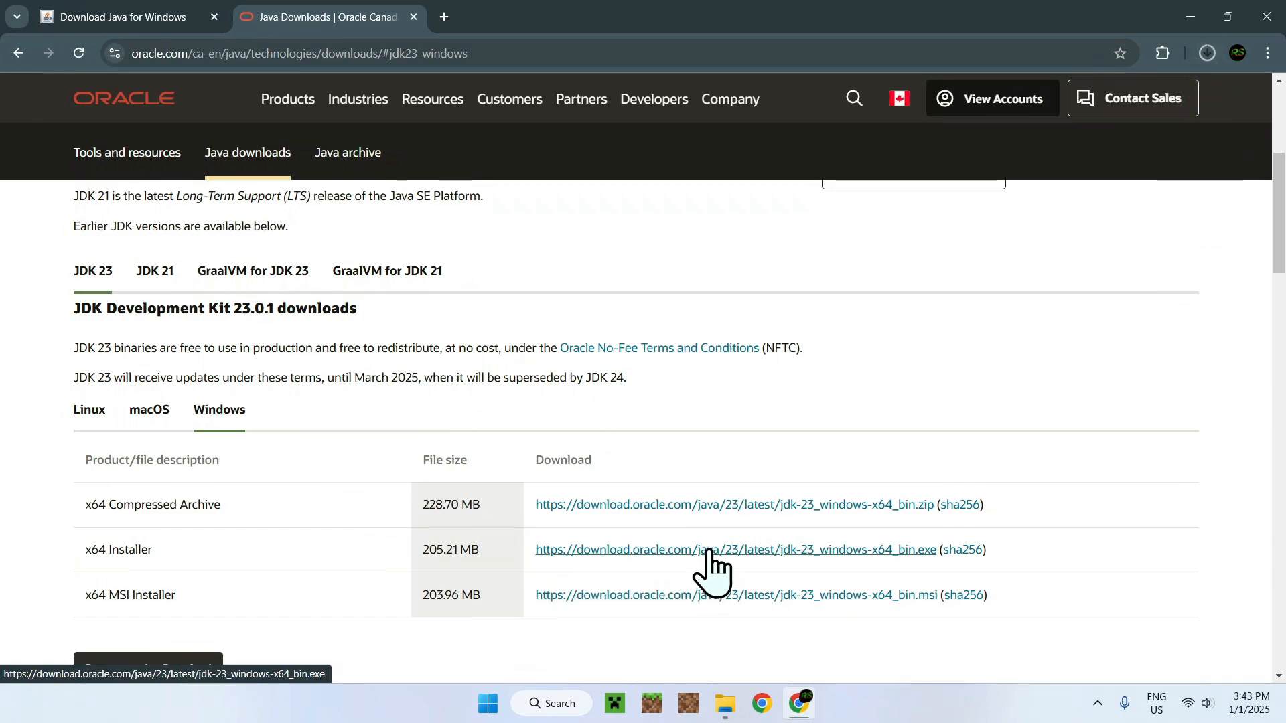
{"action": "mouse_move", "coordinate": [886, 377]}
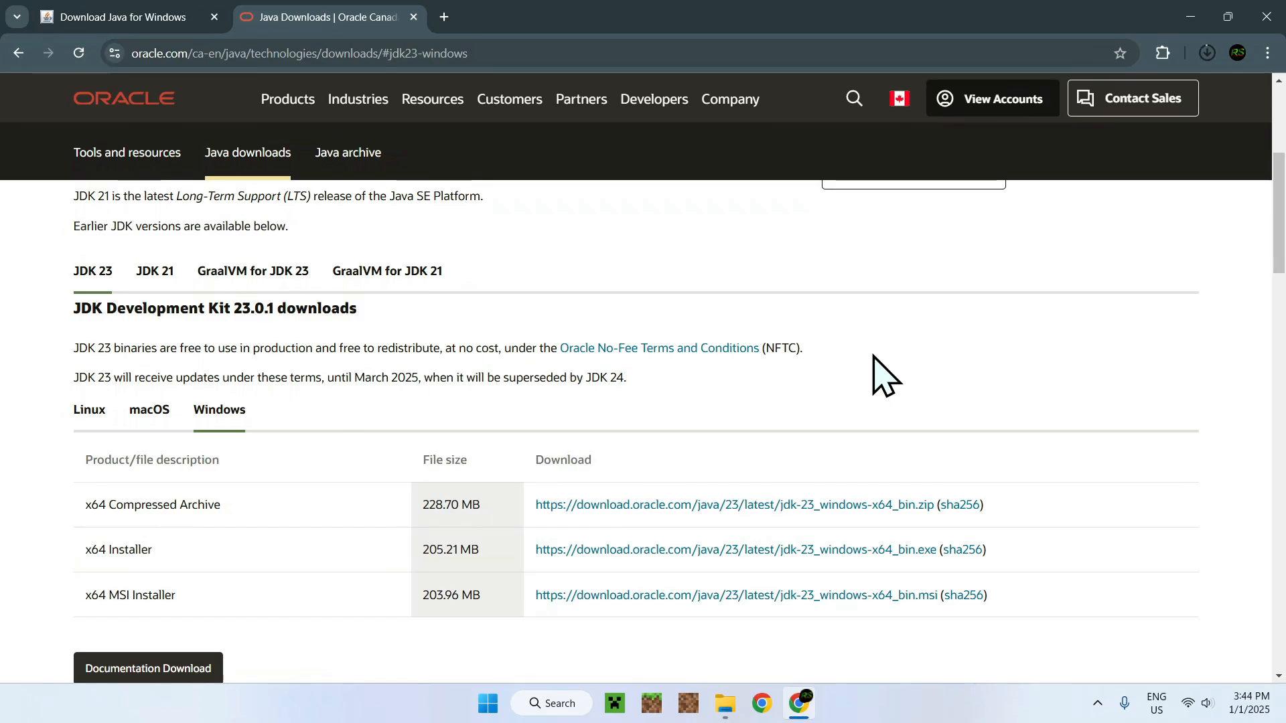
{"action": "left_click", "coordinate": [1206, 52]}
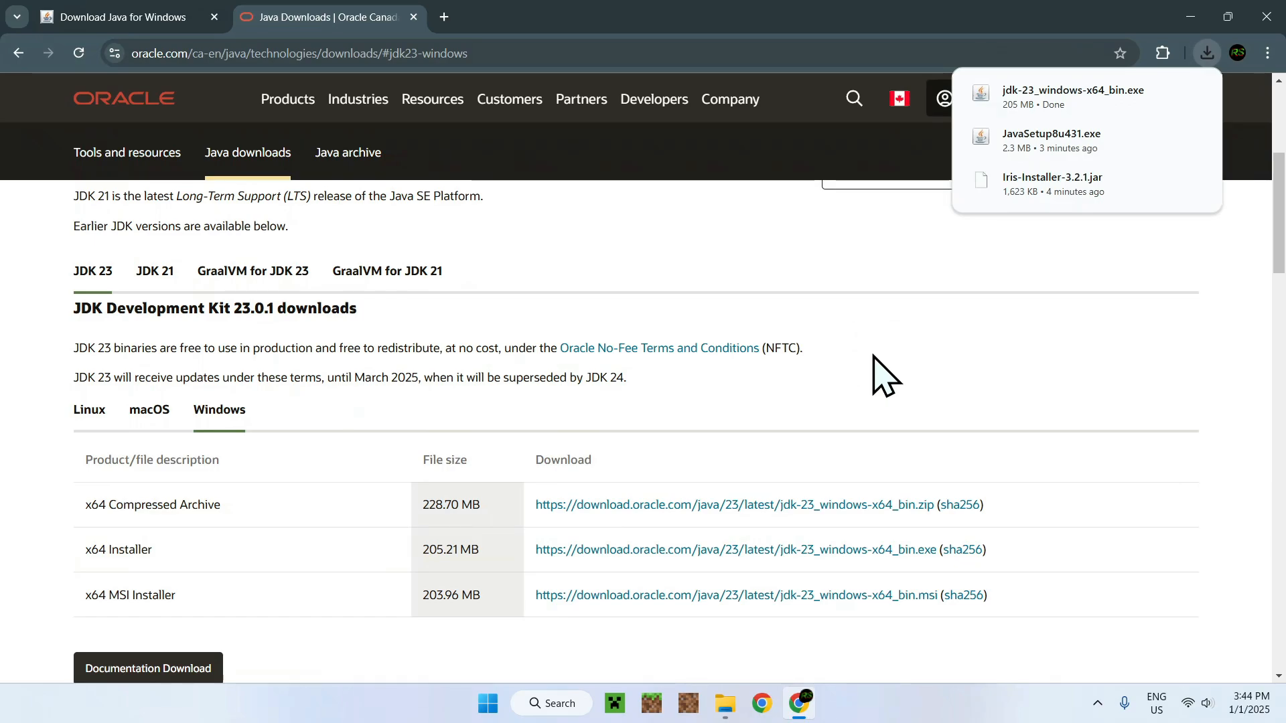
{"action": "mouse_move", "coordinate": [992, 107]}
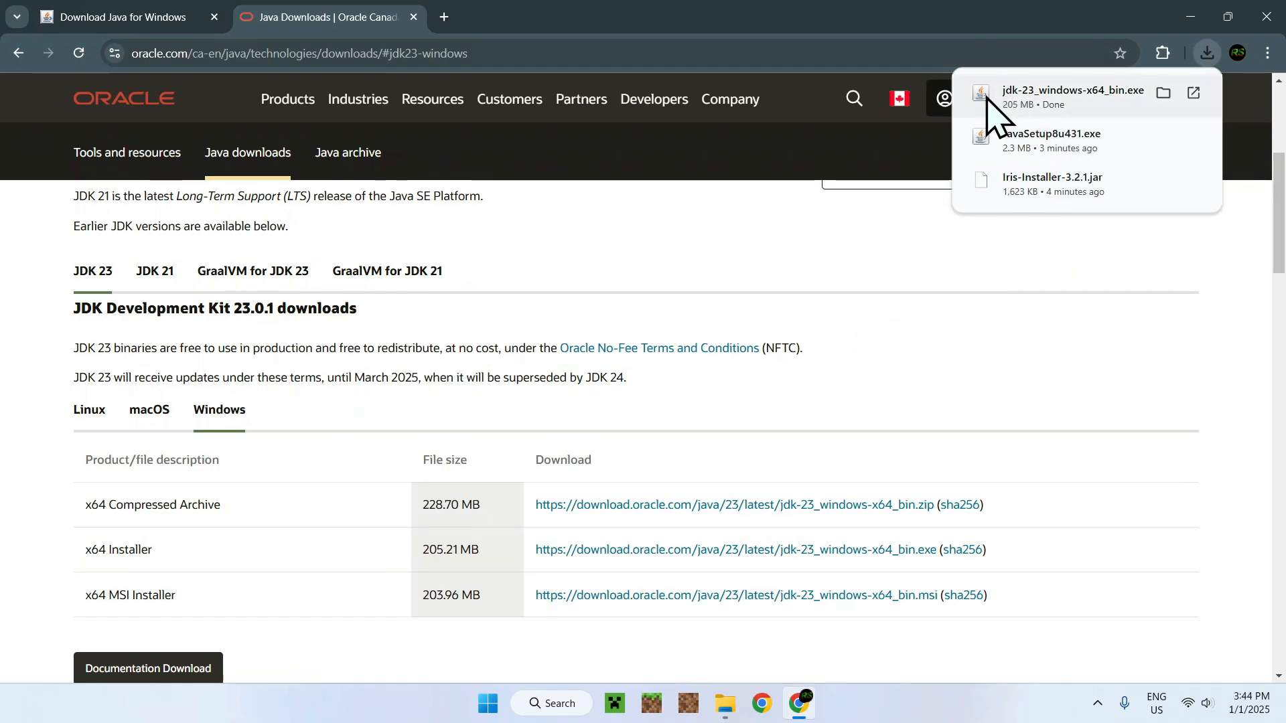
{"action": "mouse_move", "coordinate": [873, 274]}
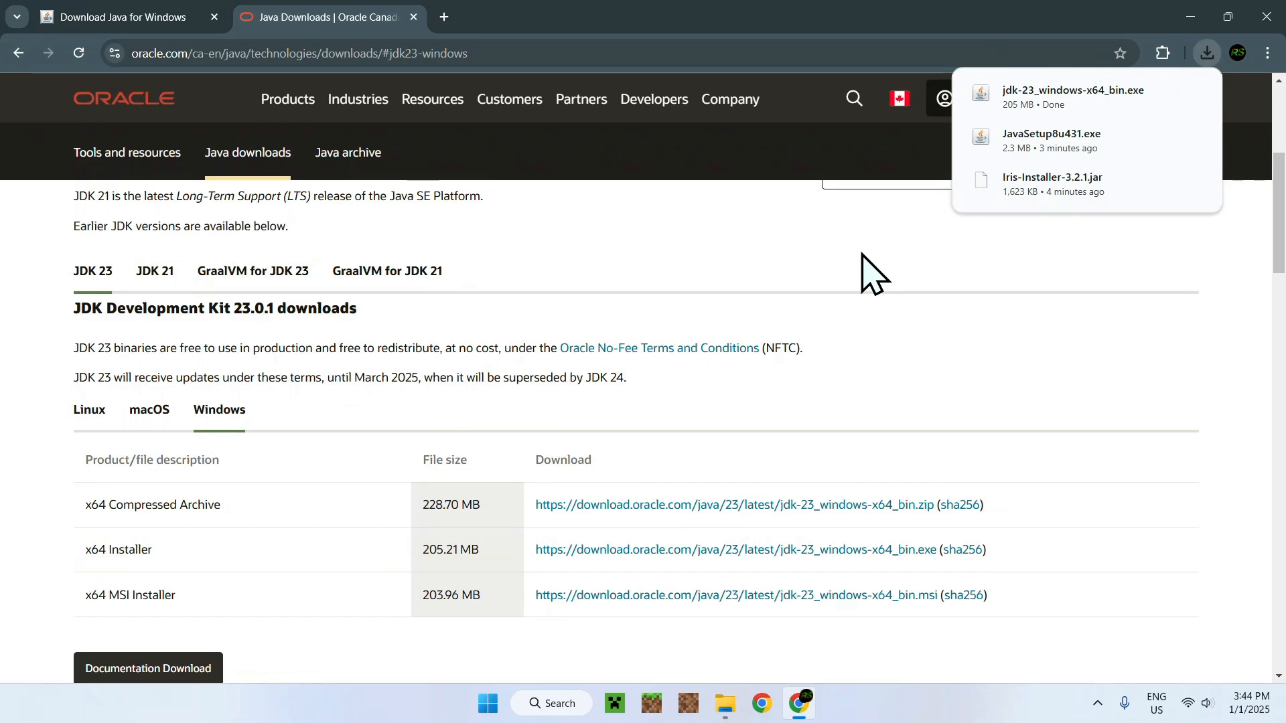
Step: Run jdk-23_windows-x64_bin.exe from the Downloads folder
{"action": "left_click", "coordinate": [724, 702]}
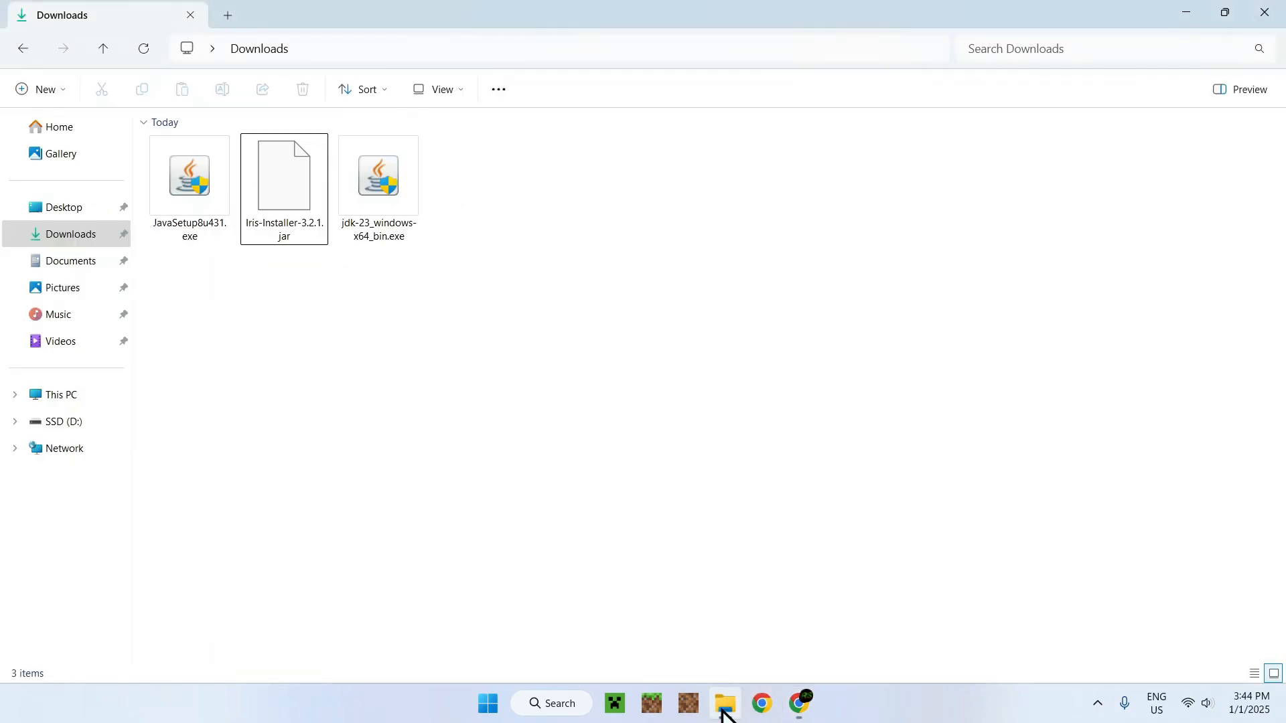
{"action": "mouse_move", "coordinate": [378, 298]}
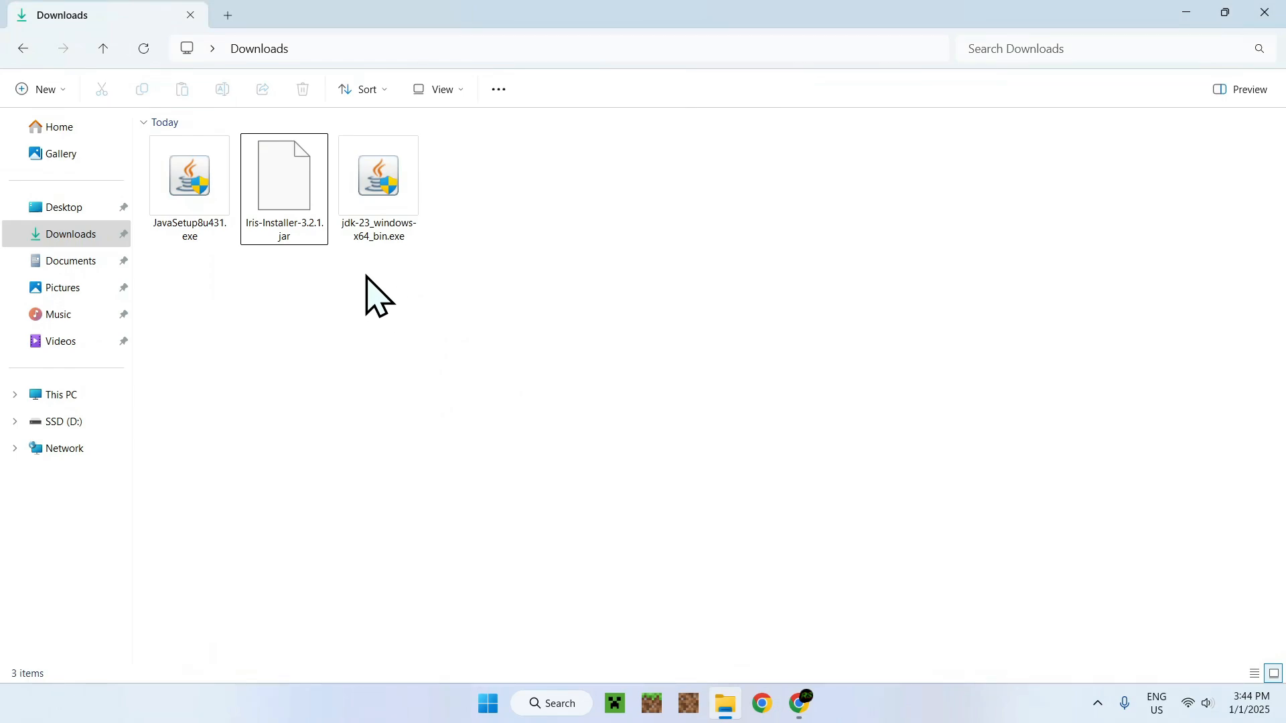
{"action": "mouse_move", "coordinate": [449, 197]}
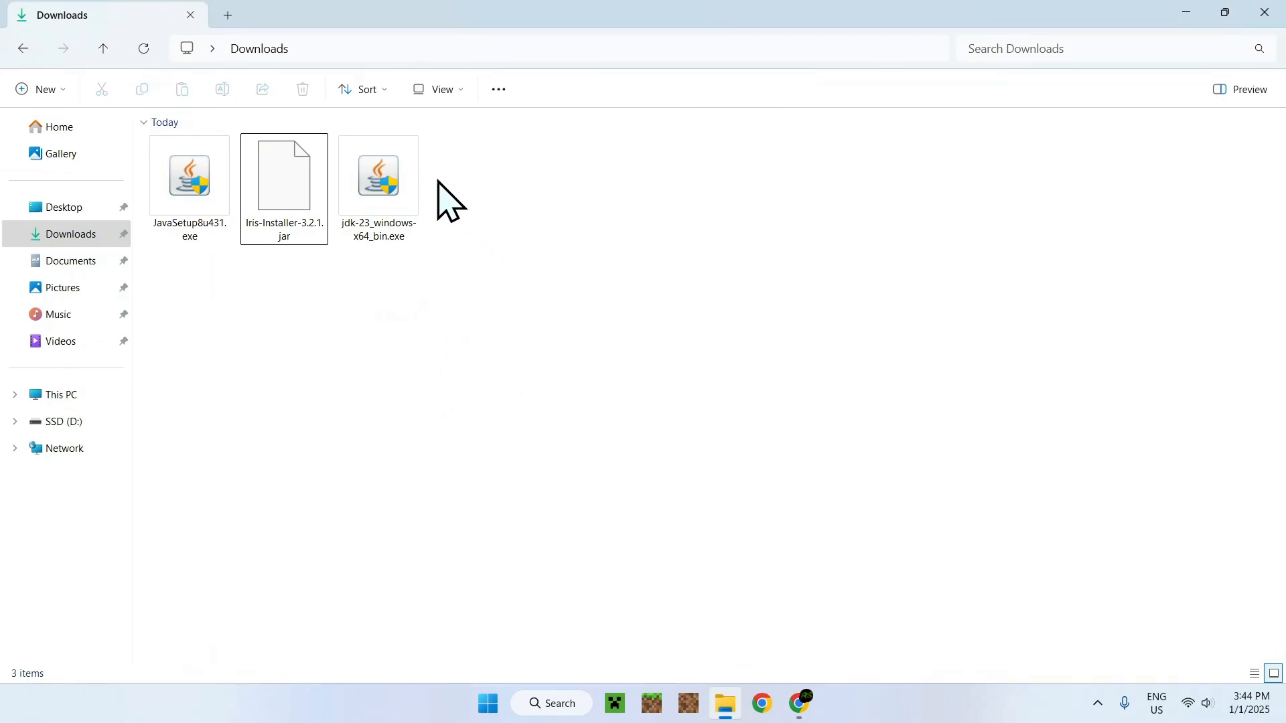
{"action": "double_click", "coordinate": [377, 174]}
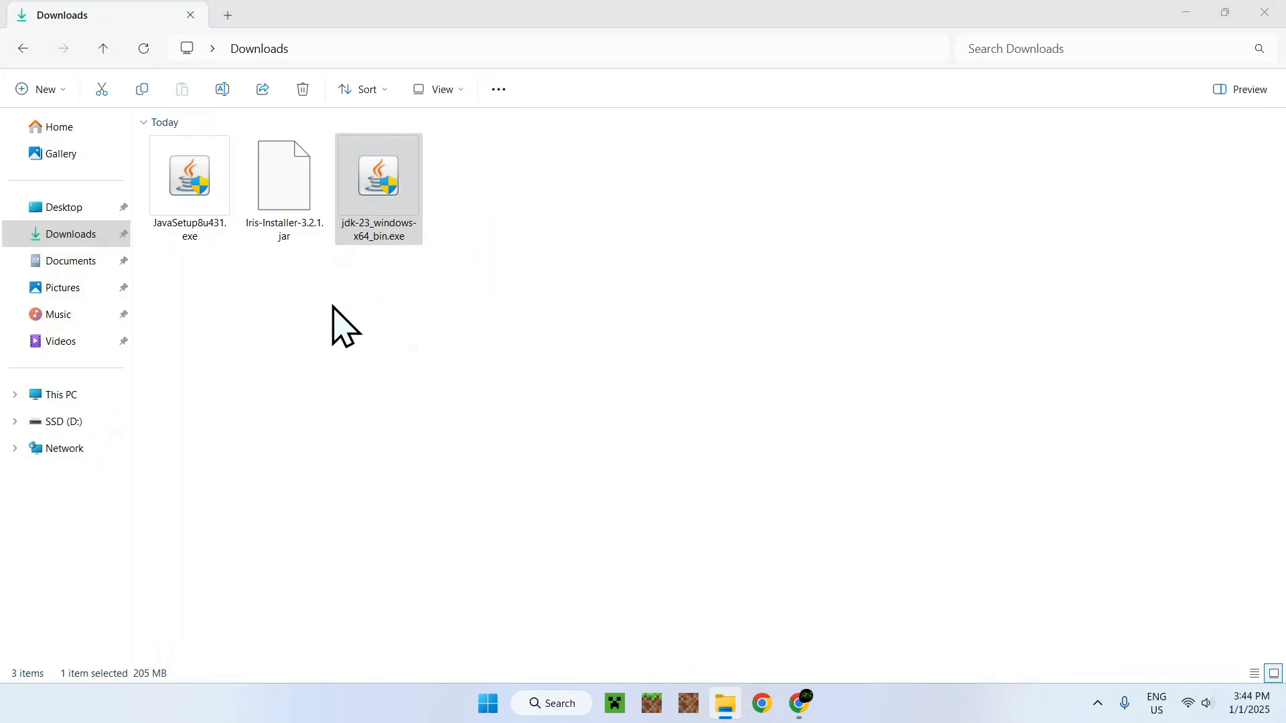
Step: Install JDK 23.0.1 into the default destination folder and close the completed wizard
{"action": "left_click", "coordinate": [800, 703]}
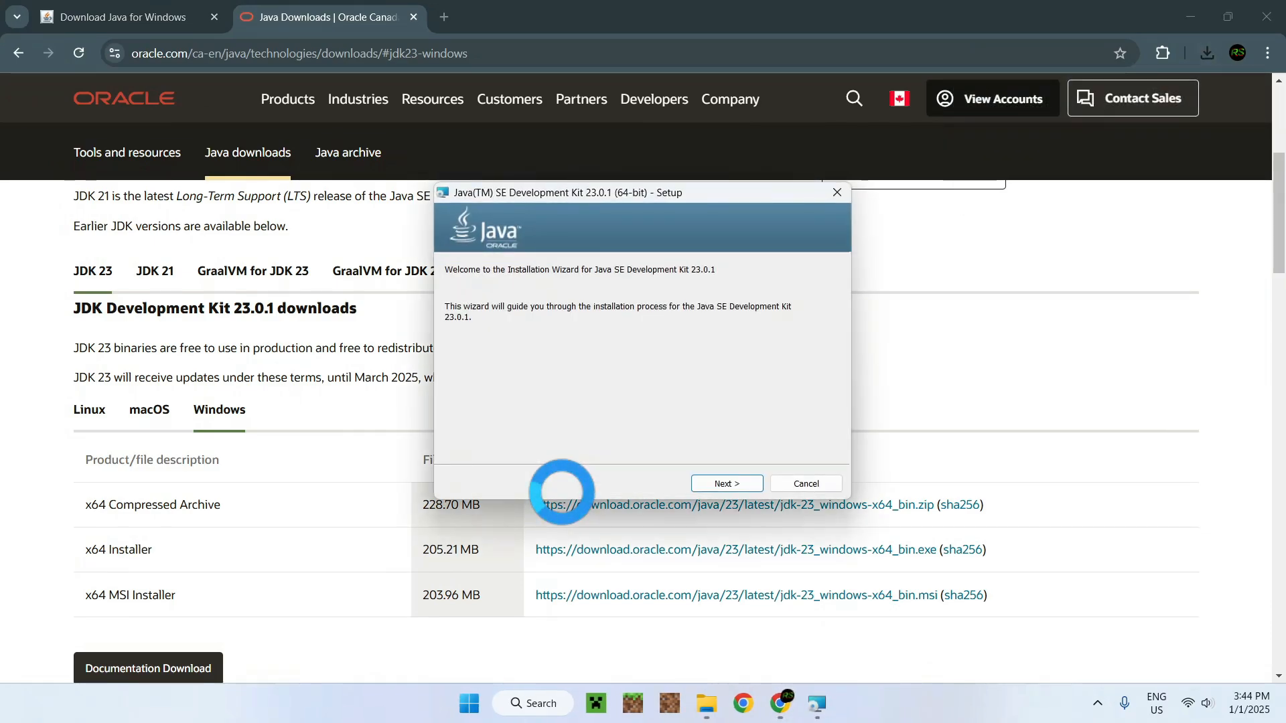
{"action": "left_click", "coordinate": [725, 483]}
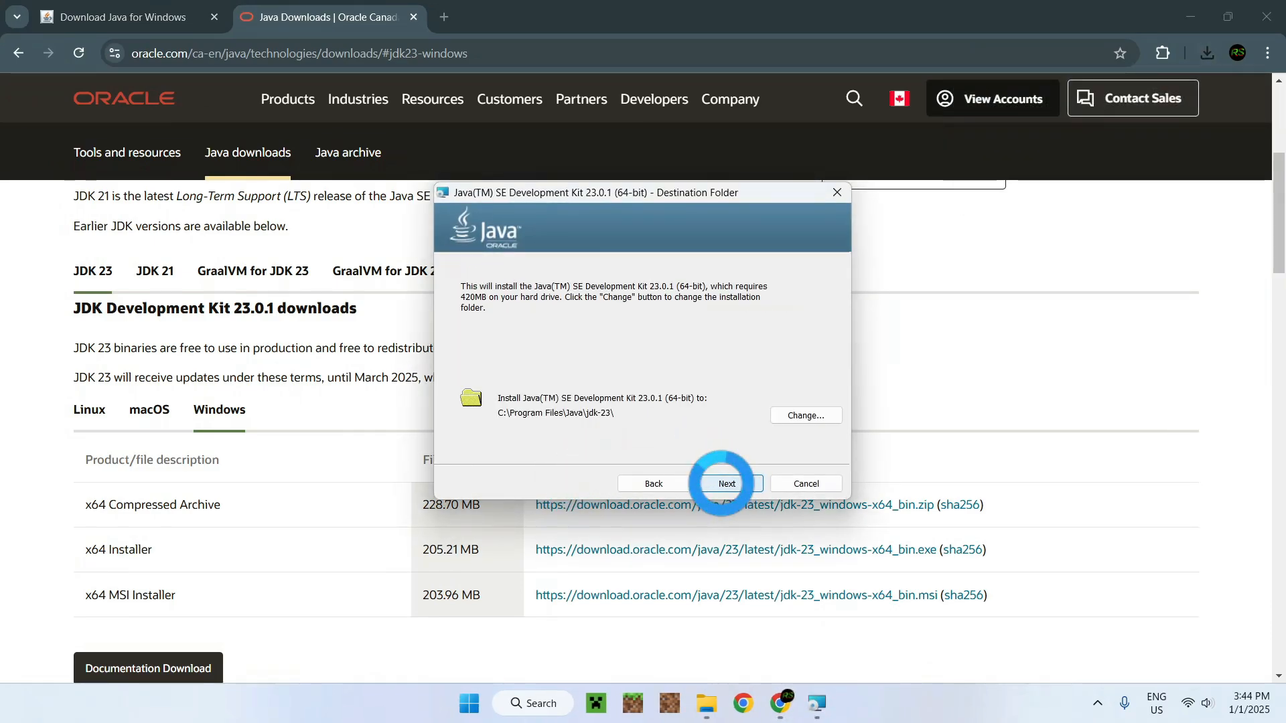
{"action": "left_click", "coordinate": [725, 483]}
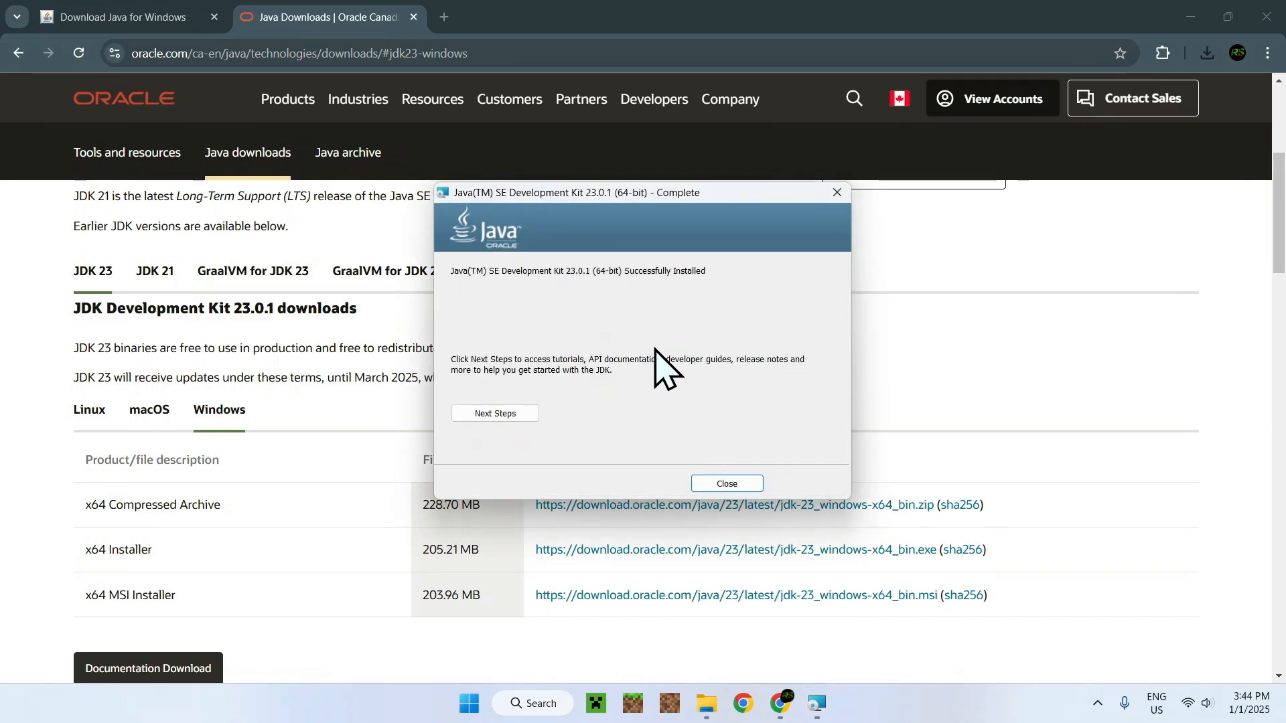
{"action": "left_click", "coordinate": [725, 483]}
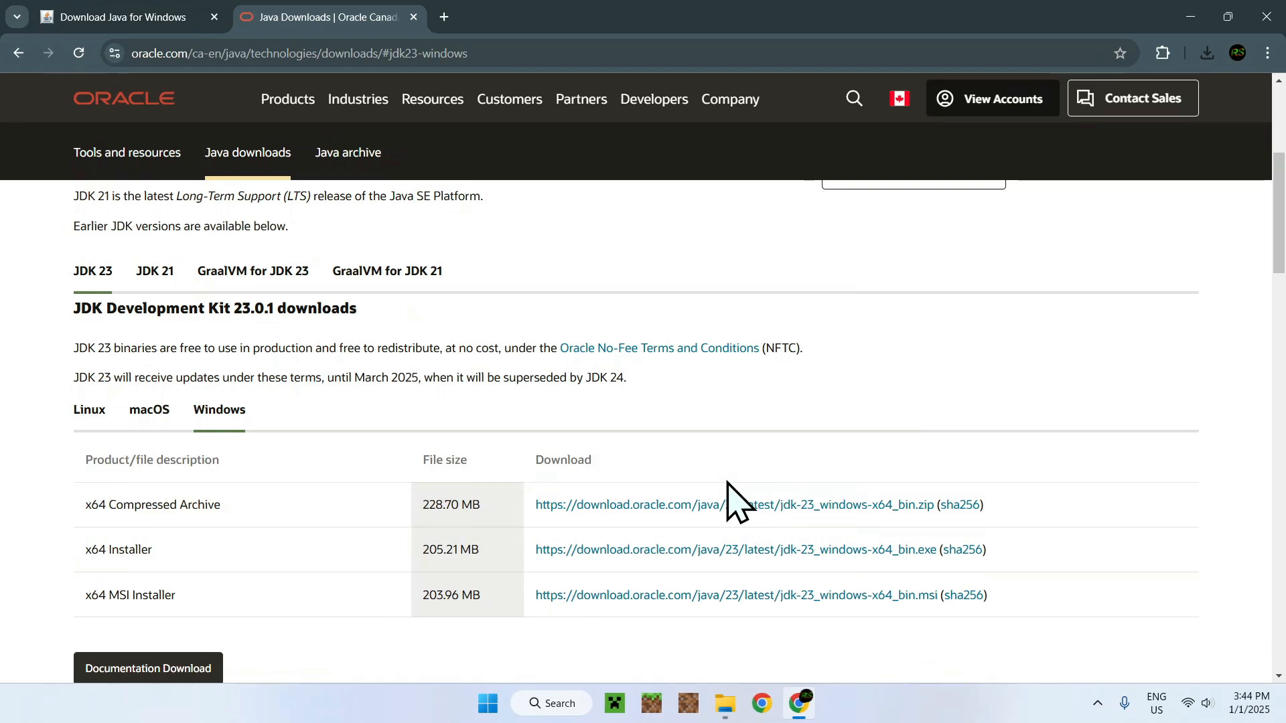
{"action": "mouse_move", "coordinate": [746, 709]}
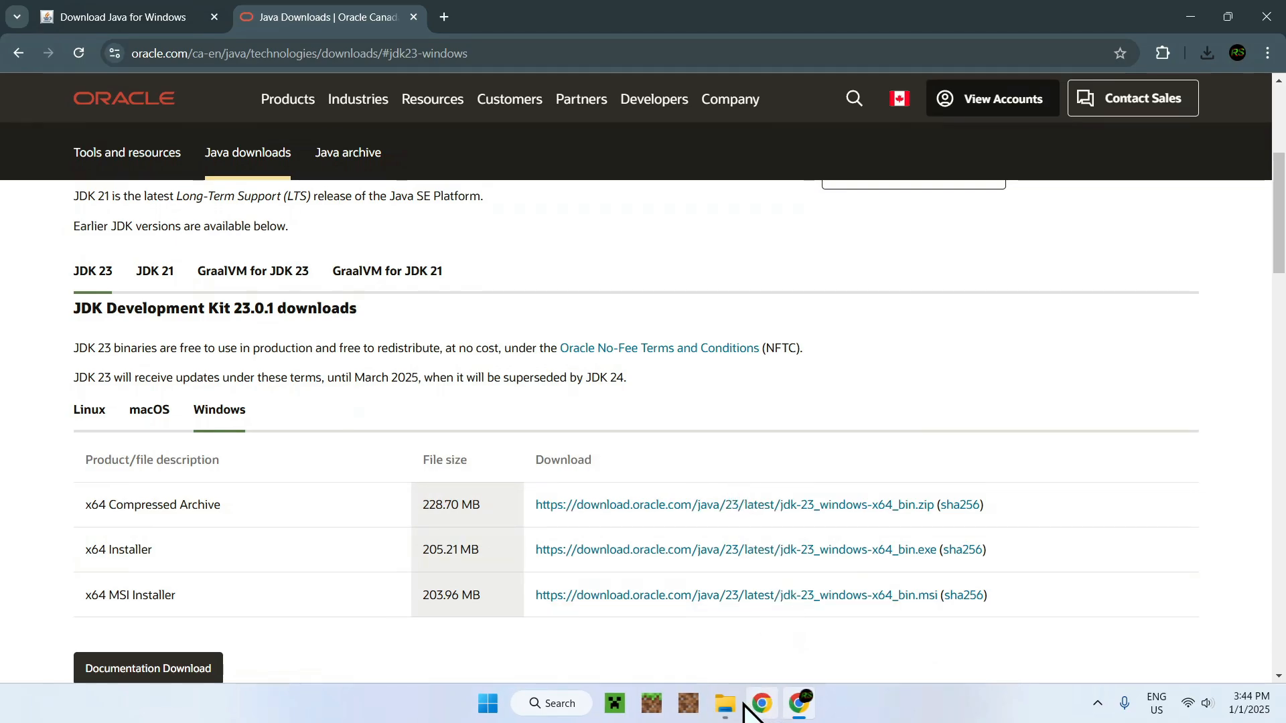
Step: Open Iris-Installer-3.2.1.jar from Downloads, move its window, then close it without installing
{"action": "left_click", "coordinate": [724, 703]}
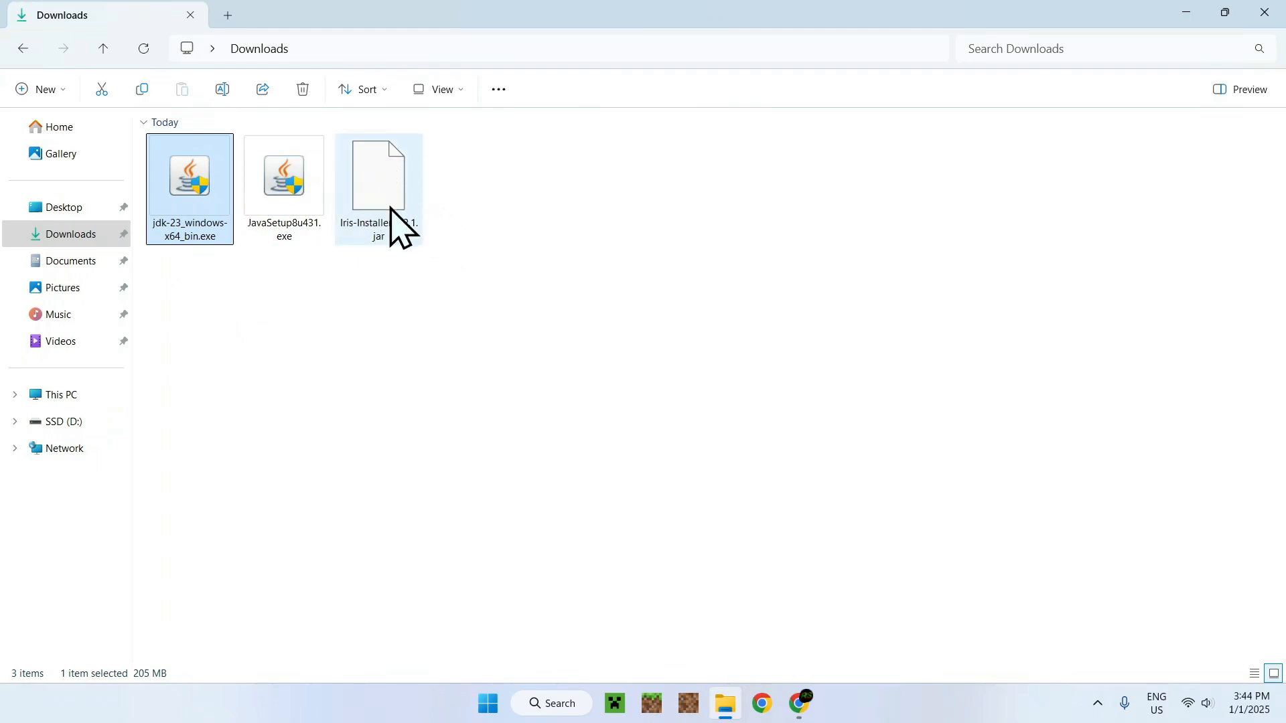
{"action": "mouse_move", "coordinate": [500, 201]}
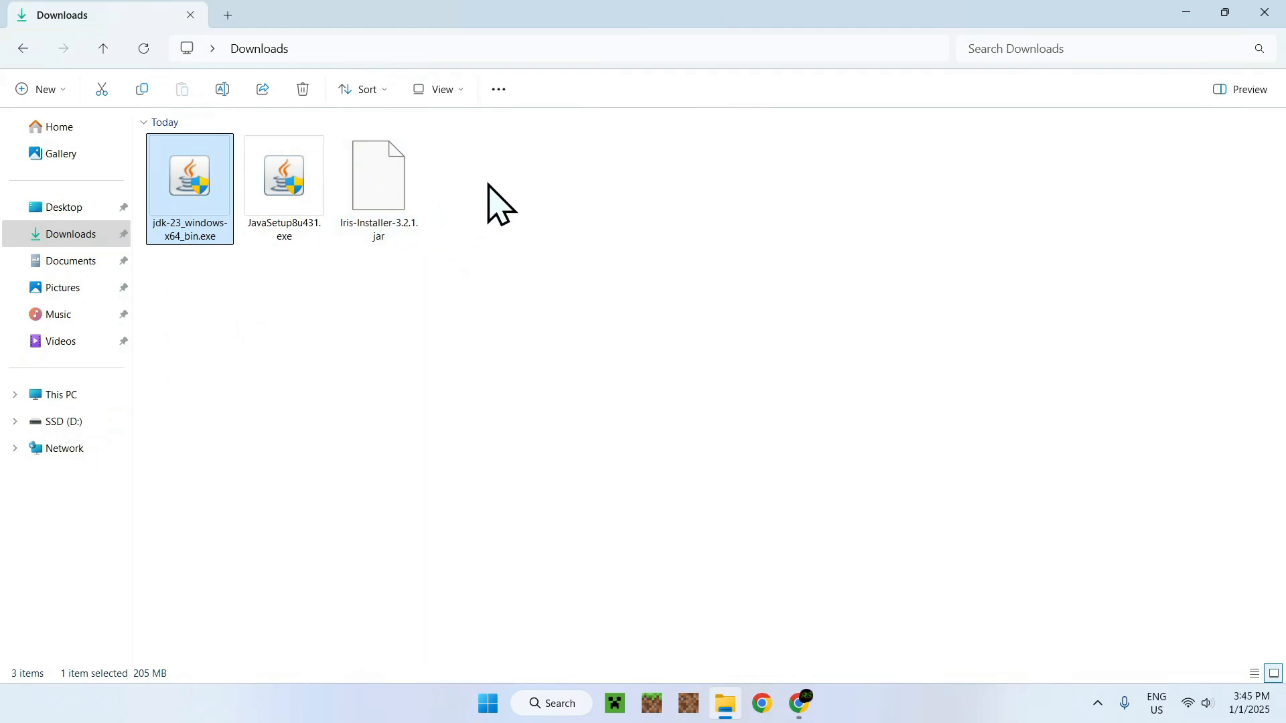
{"action": "double_click", "coordinate": [378, 175]}
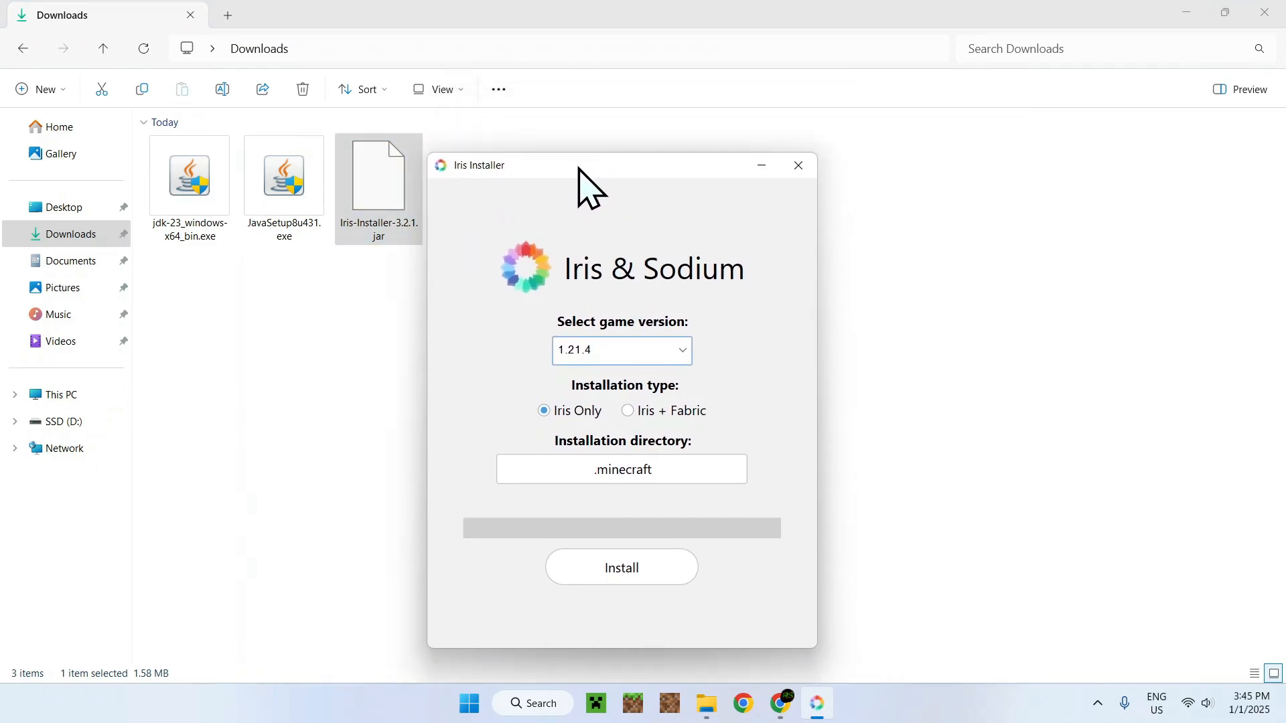
{"action": "left_click_drag", "start_coordinate": [574, 165], "coordinate": [624, 145]}
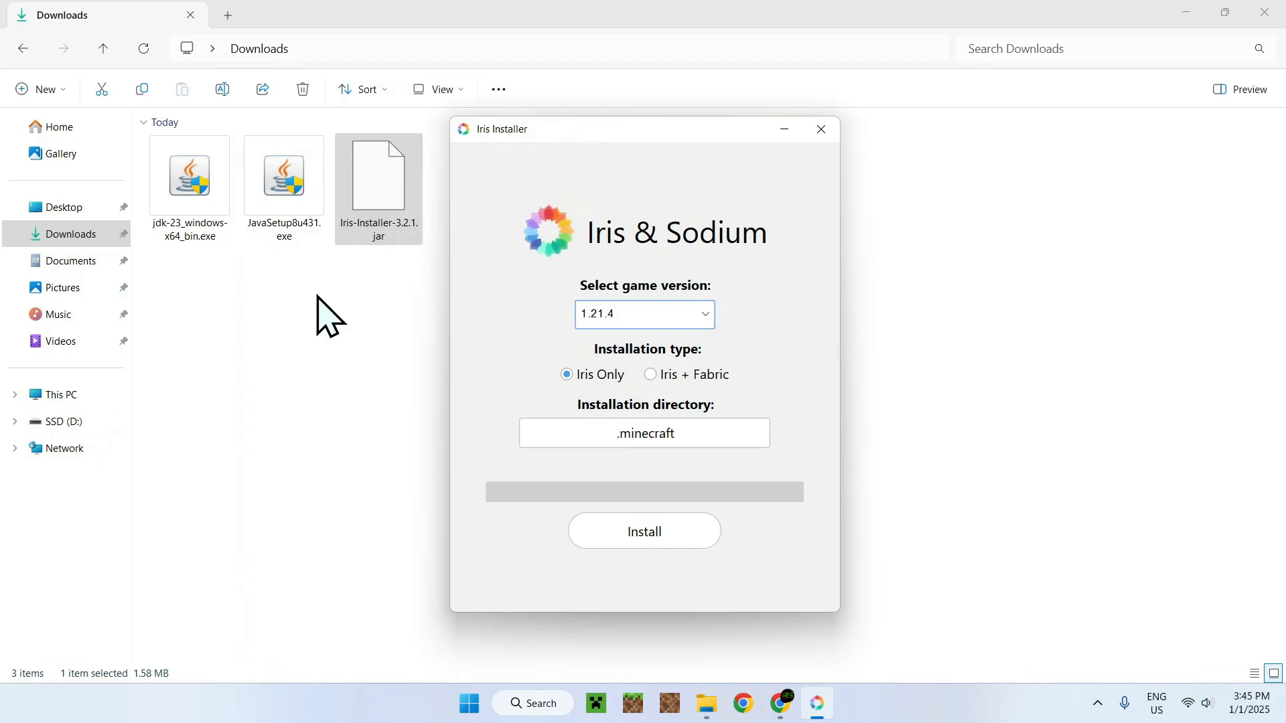
{"action": "mouse_move", "coordinate": [312, 324]}
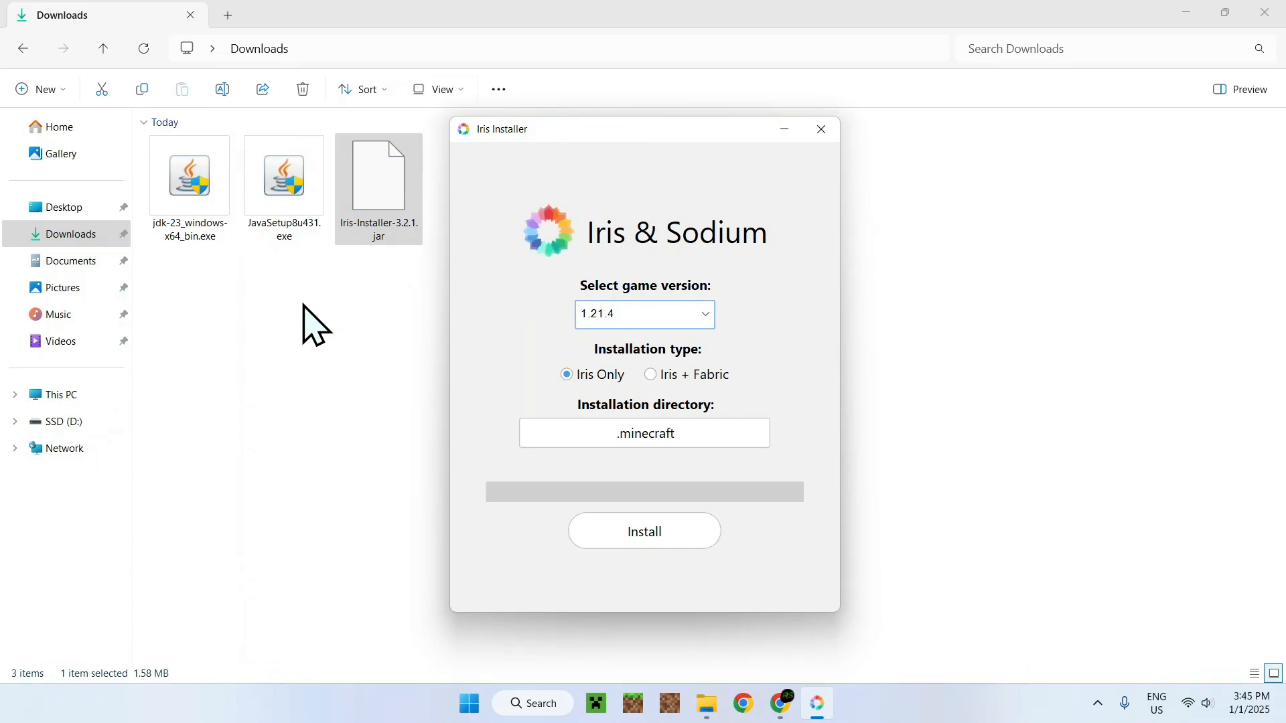
{"action": "mouse_move", "coordinate": [193, 299]}
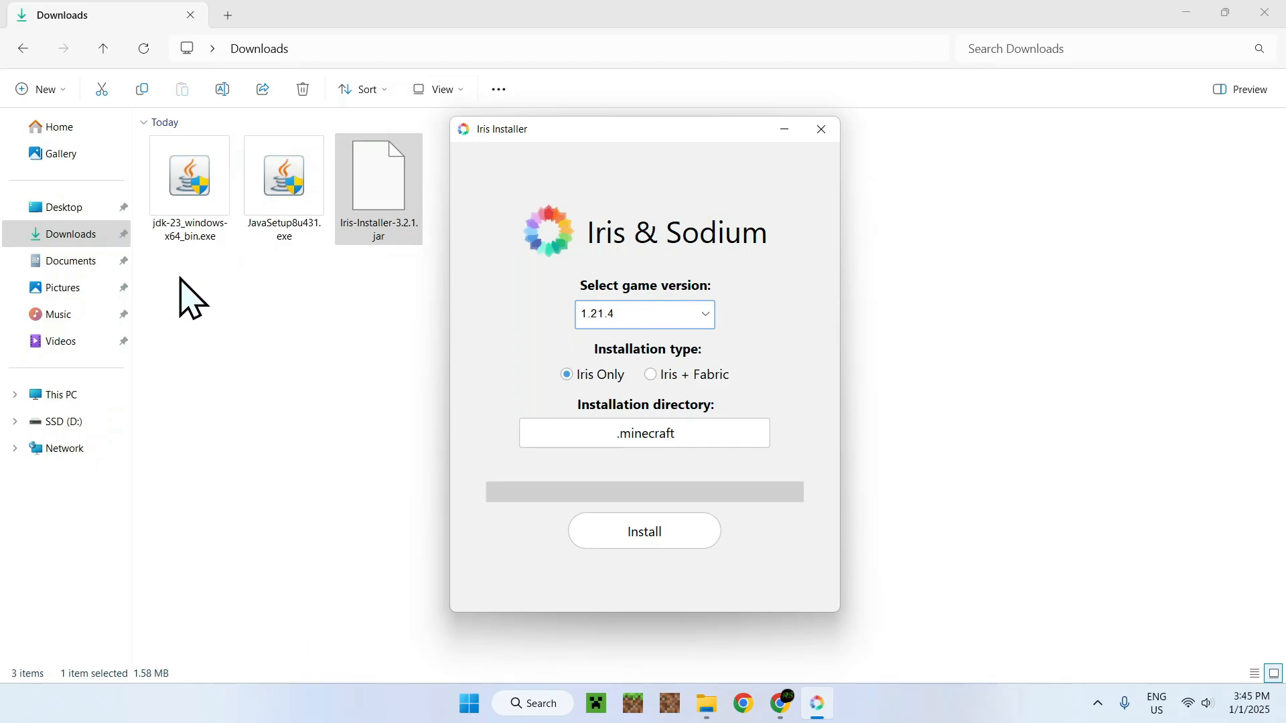
{"action": "left_click", "coordinate": [820, 128]}
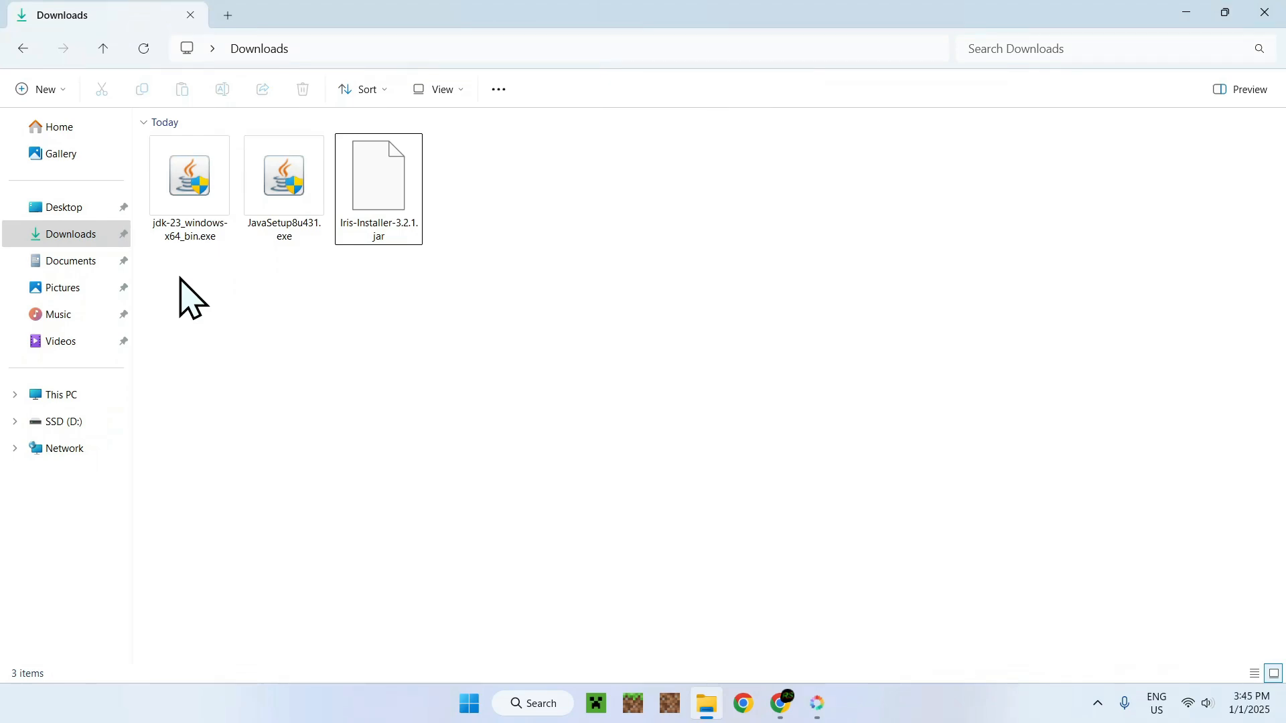
{"action": "mouse_move", "coordinate": [207, 314]}
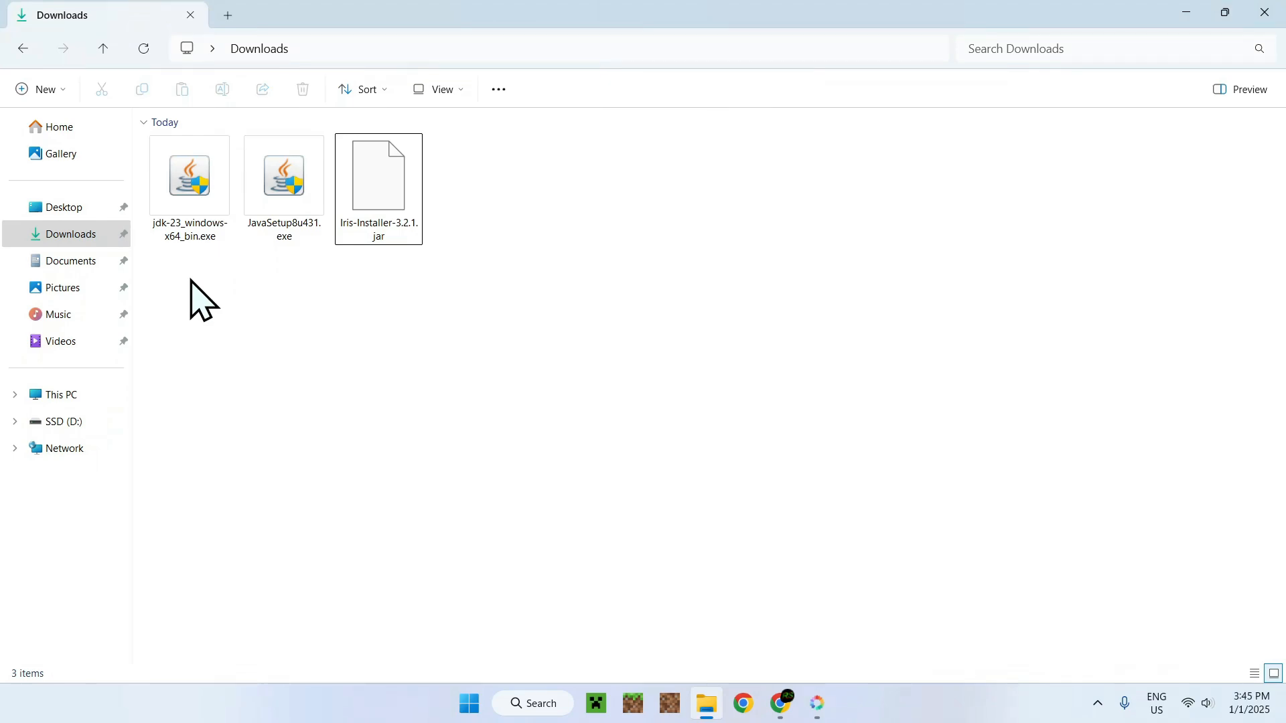
Step: Open Programs and Features and scroll to the Java 8 Update 431 and JDK 23.0.1 entries
{"action": "left_click", "coordinate": [533, 703]}
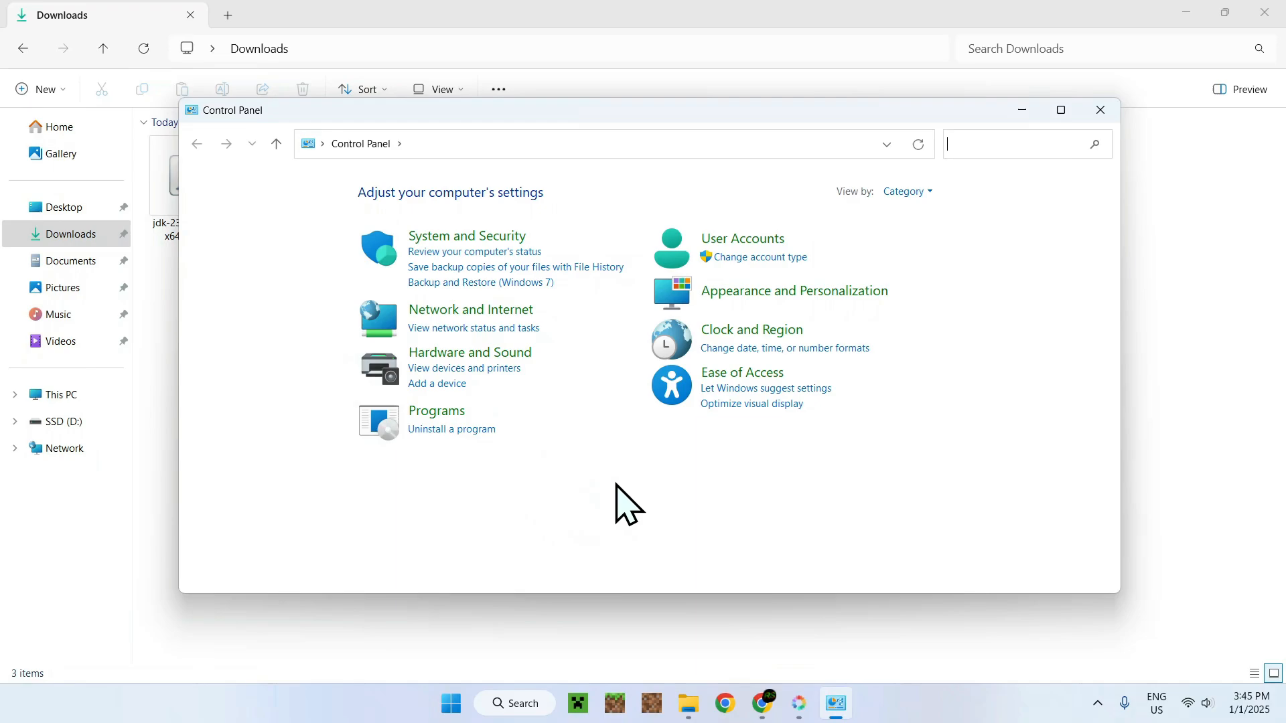
{"action": "mouse_move", "coordinate": [493, 576]}
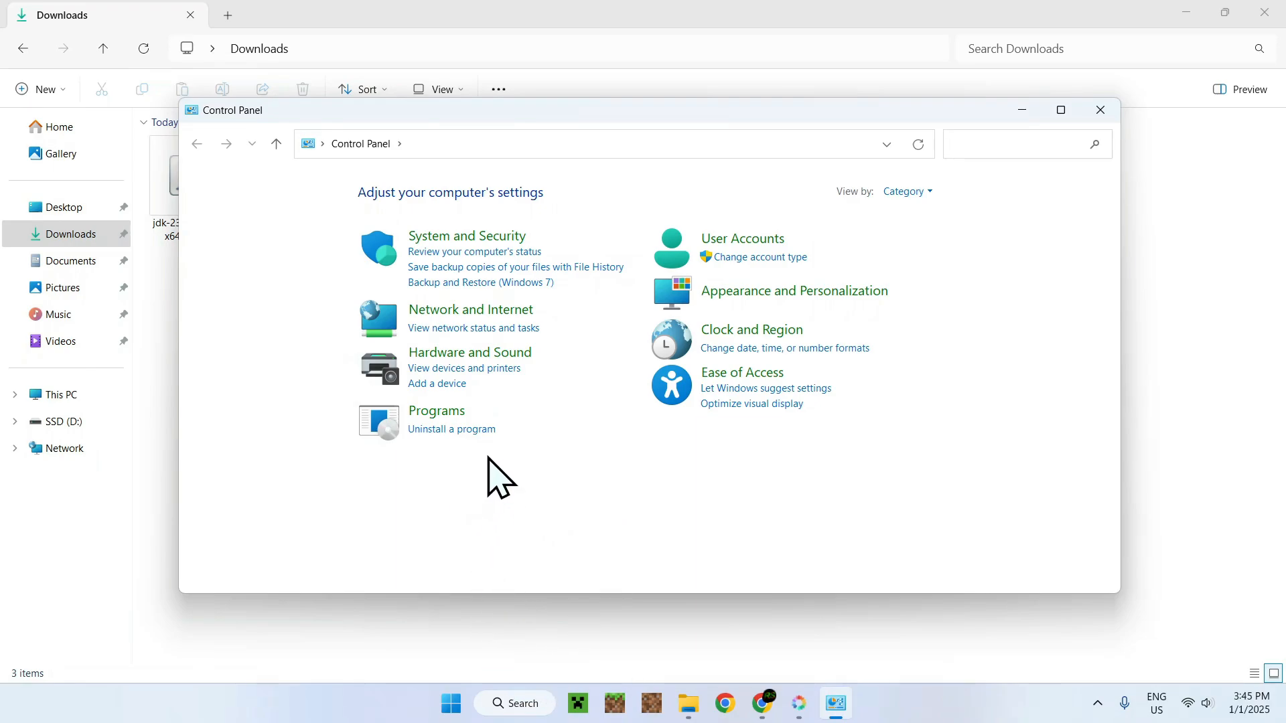
{"action": "left_click", "coordinate": [451, 428]}
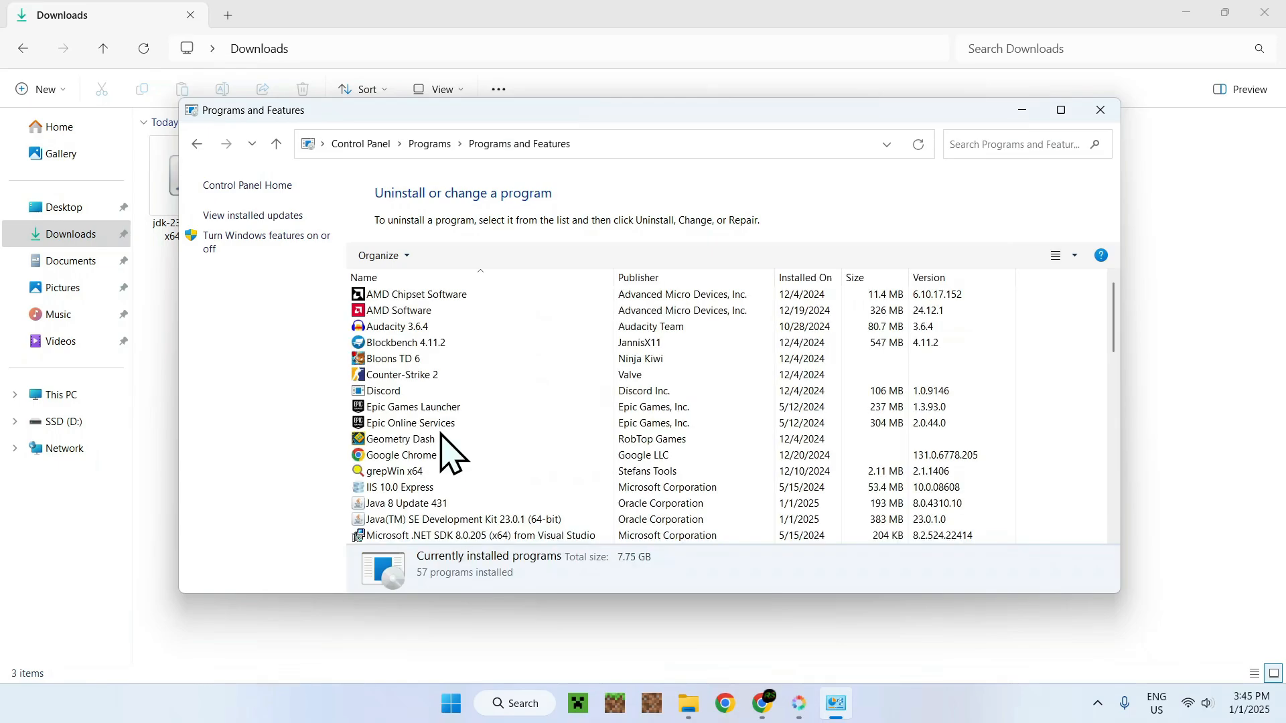
{"action": "scroll", "scroll_direction": "down", "scroll_amount": 3}
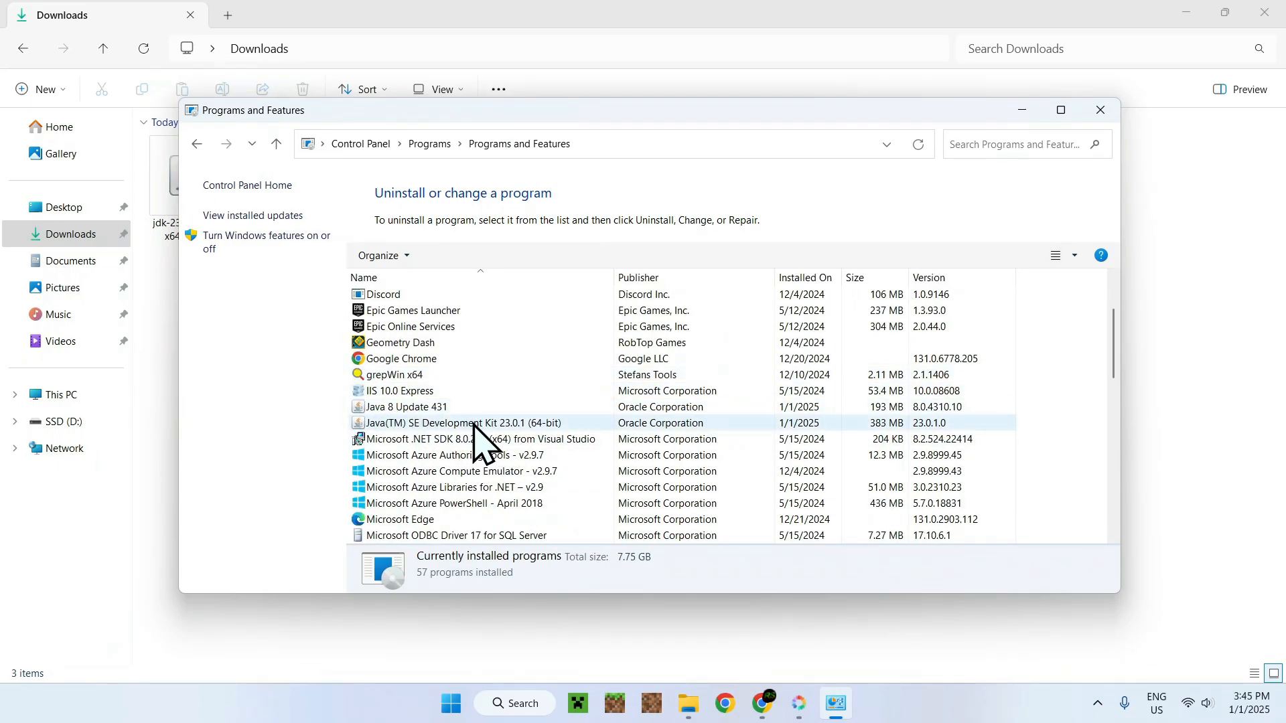
{"action": "mouse_move", "coordinate": [278, 427]}
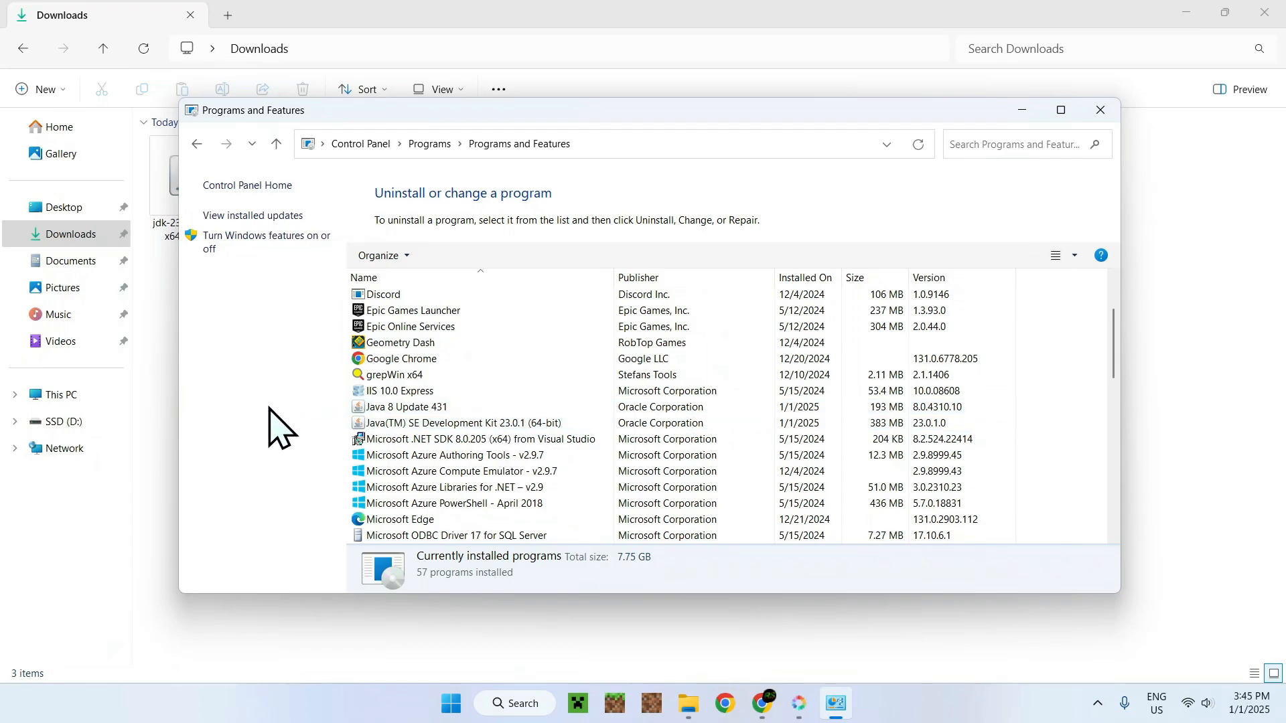
Step: Minimize Programs and Features to reveal the Downloads folder with the Java installers and Iris jar
{"action": "left_click", "coordinate": [1099, 109]}
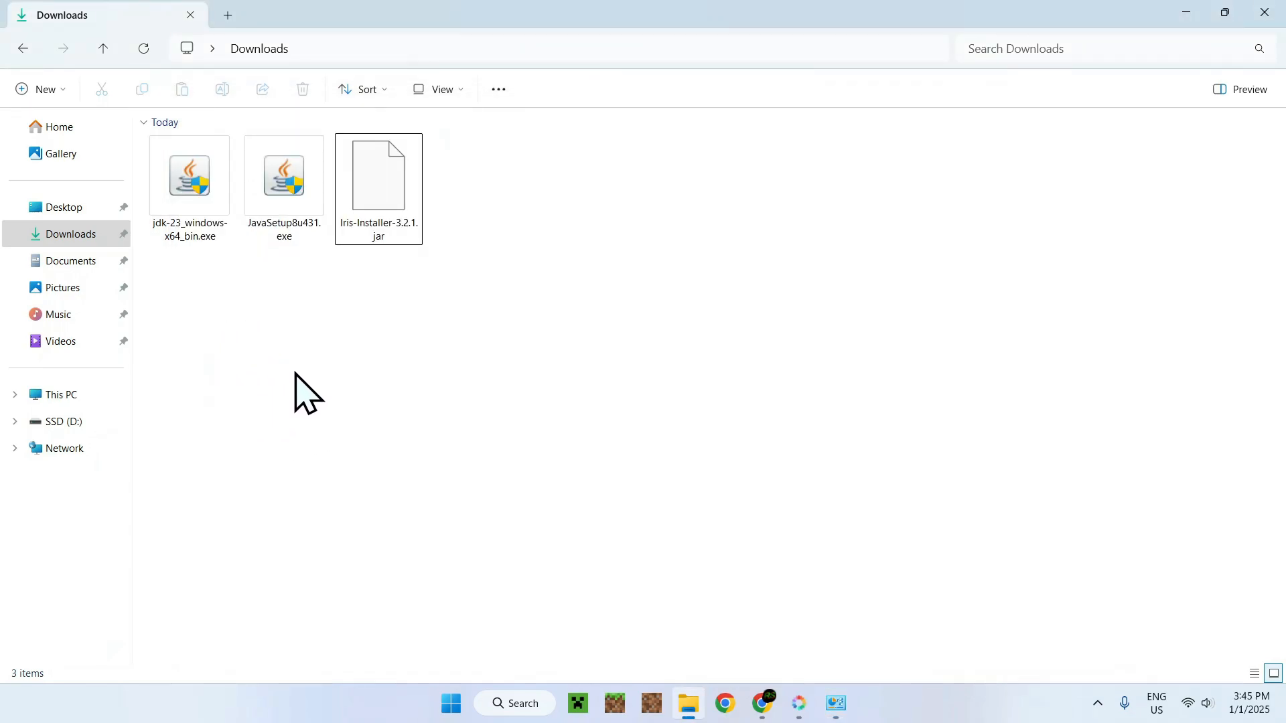
{"action": "mouse_move", "coordinate": [397, 402]}
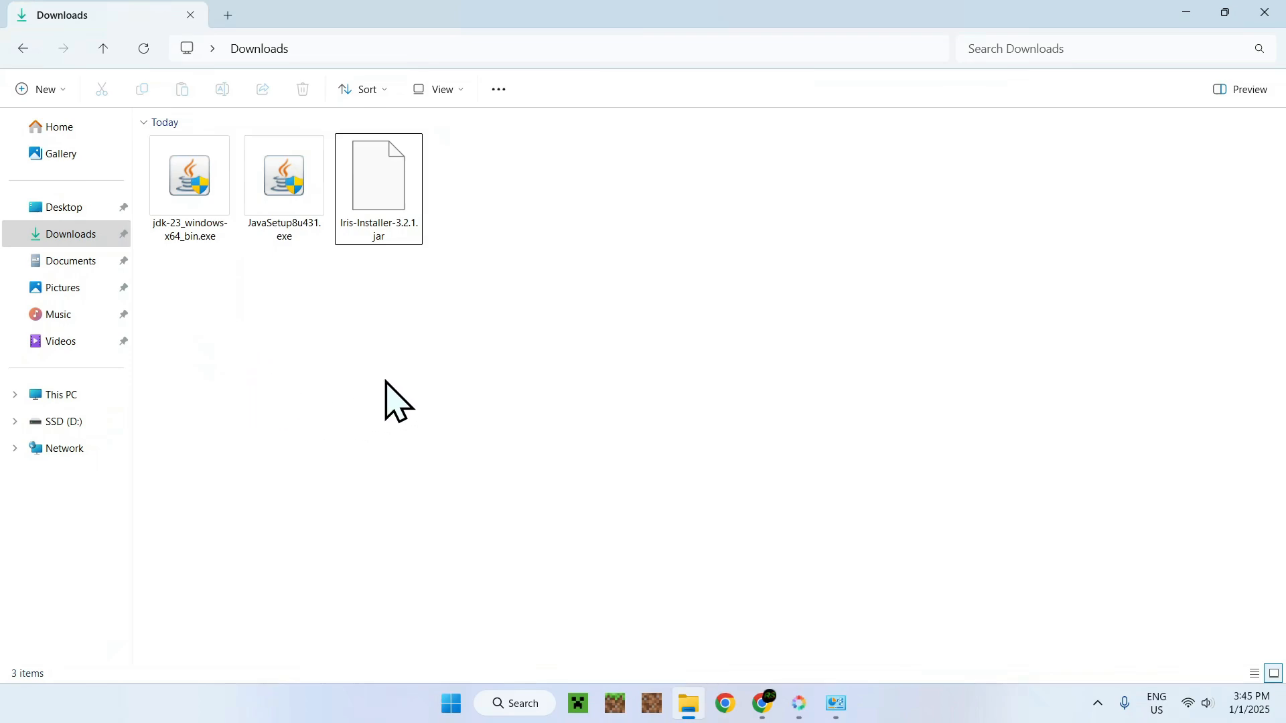